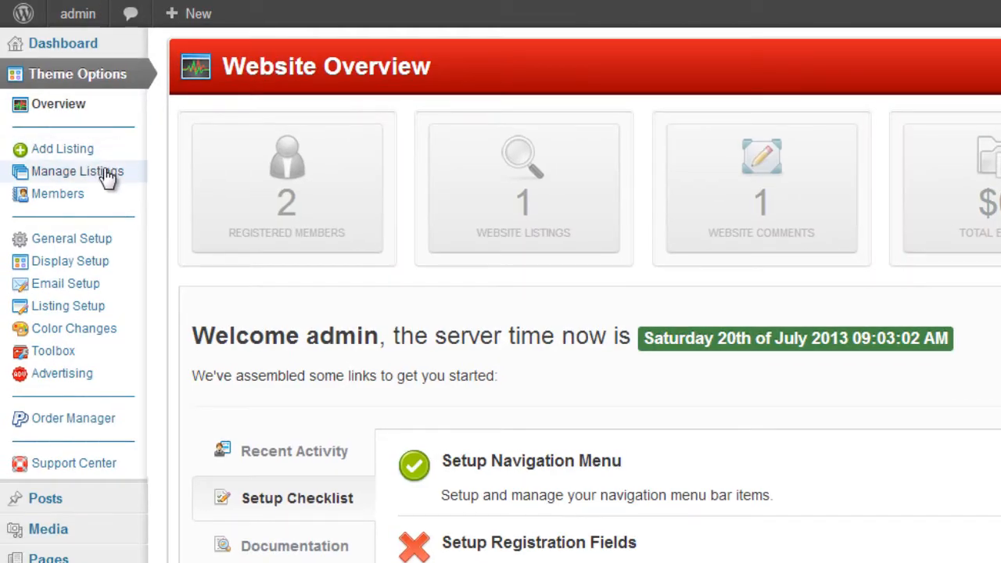
Show the Advanced Search settings listing the Keyword and Category search fields
click(72, 237)
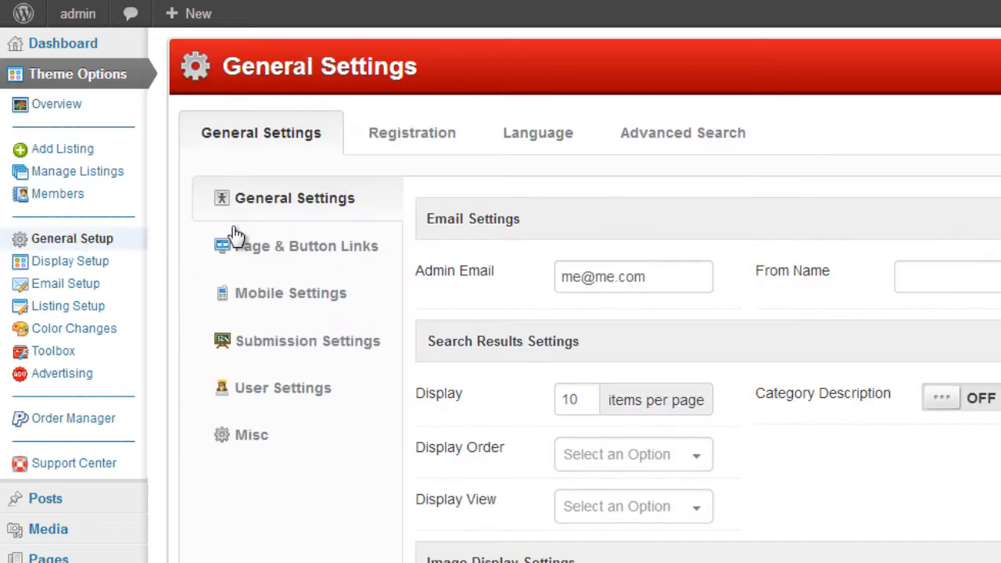
click(682, 131)
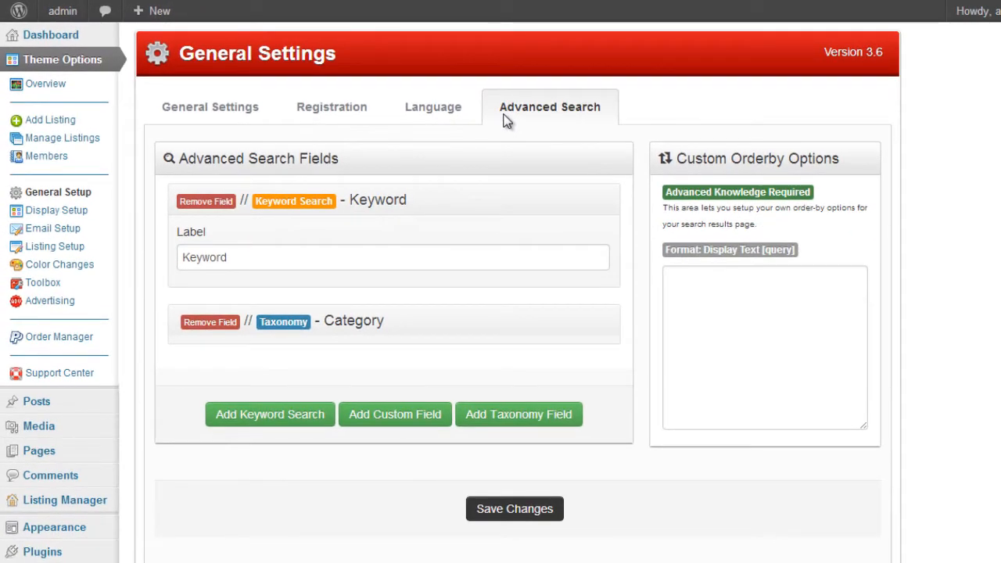
mouse_move(555, 172)
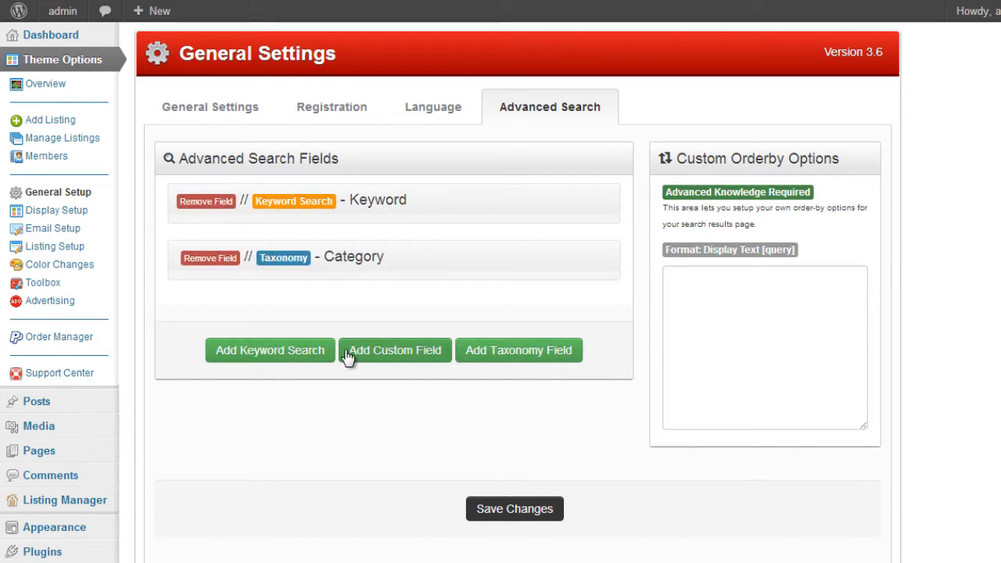
mouse_move(262, 362)
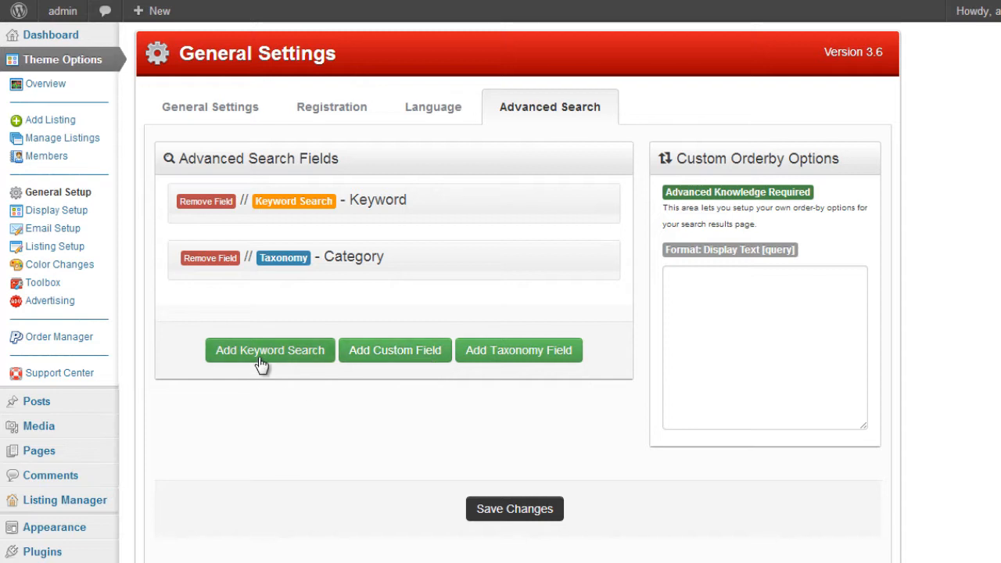
mouse_move(394, 350)
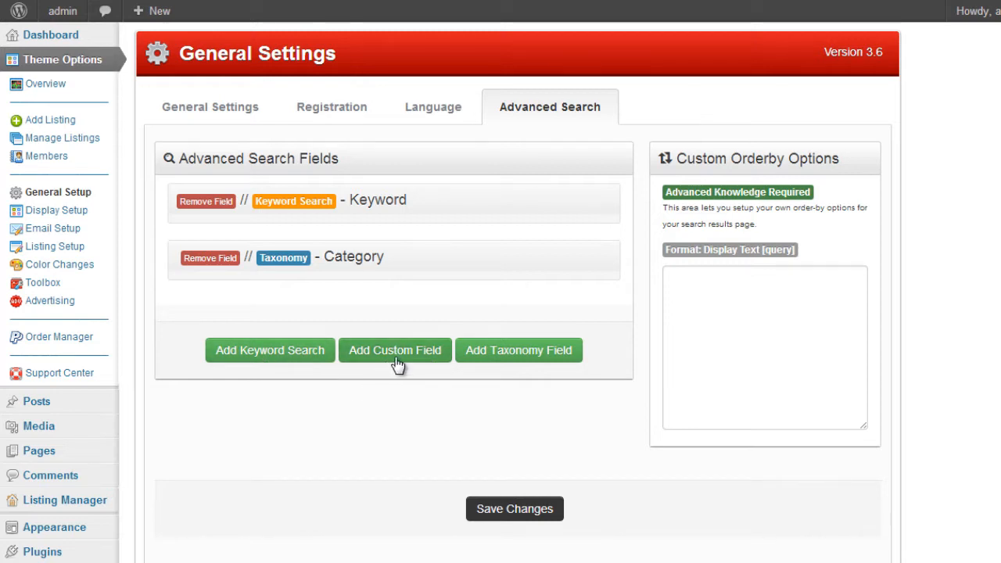
mouse_move(530, 365)
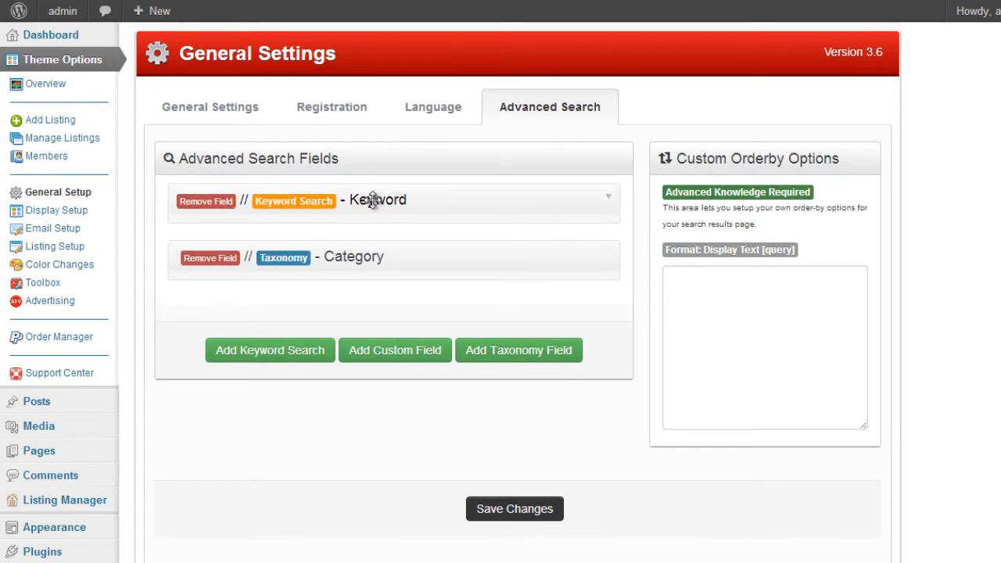
mouse_move(610, 260)
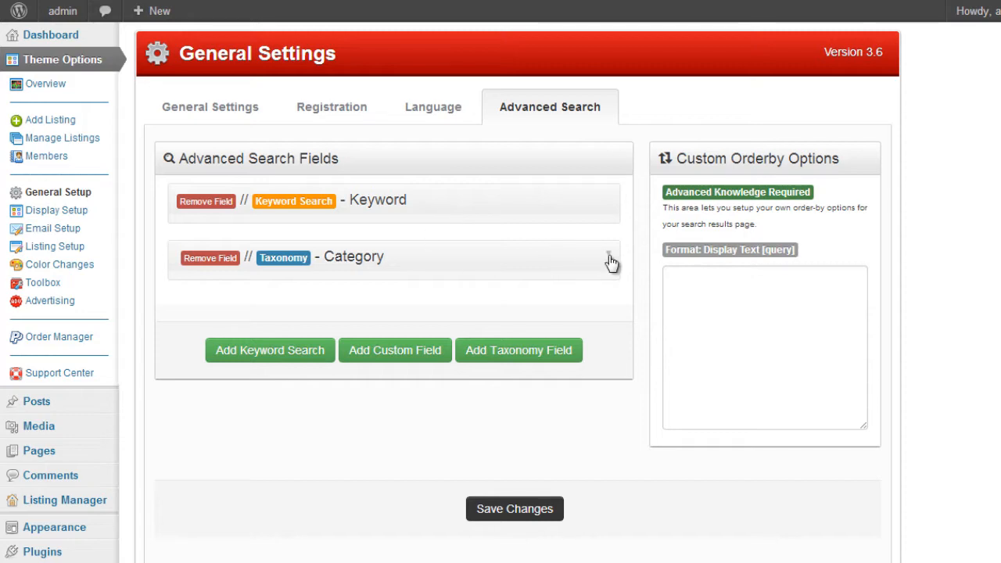
click(610, 260)
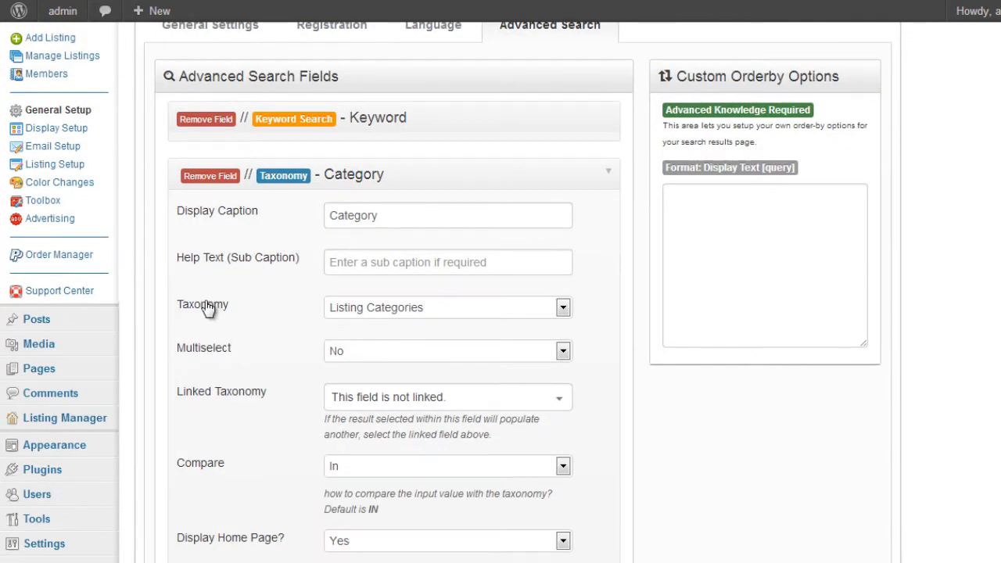
mouse_move(616, 175)
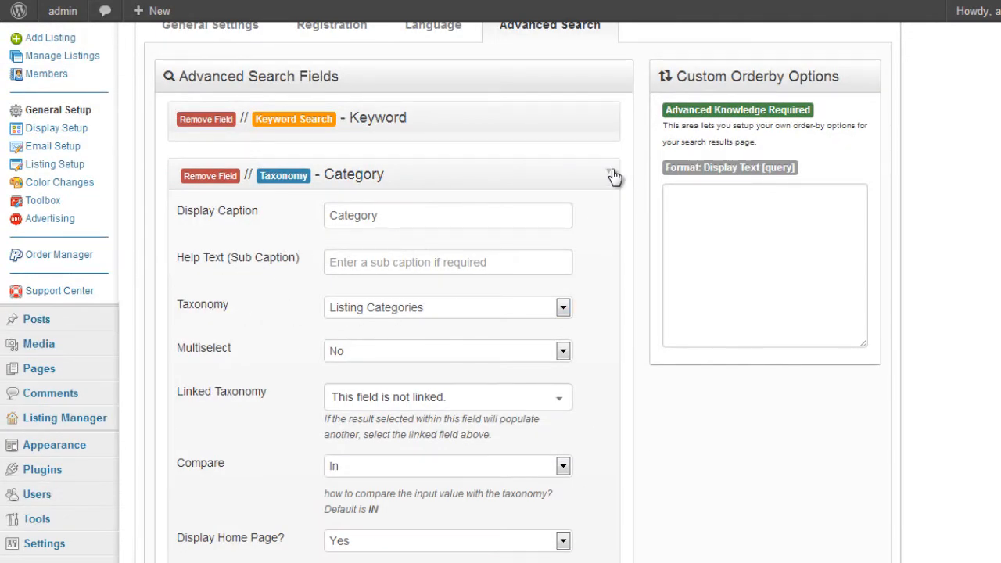
click(615, 175)
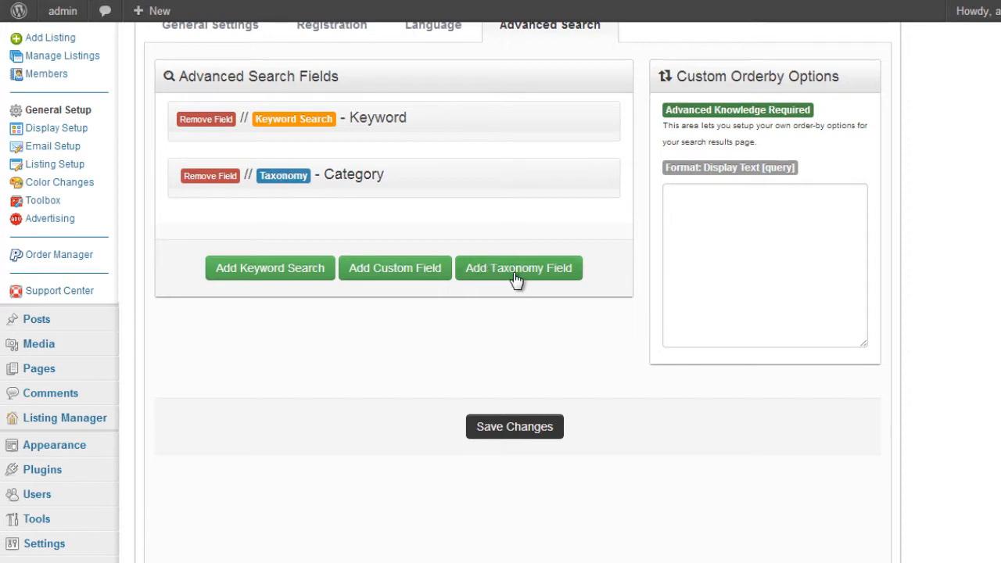
click(606, 177)
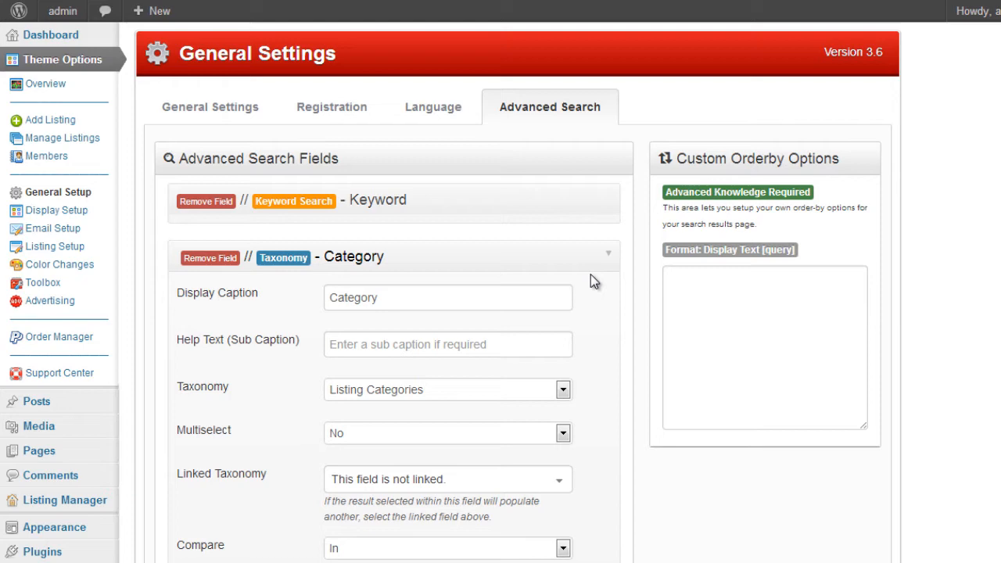
scroll(down, 3)
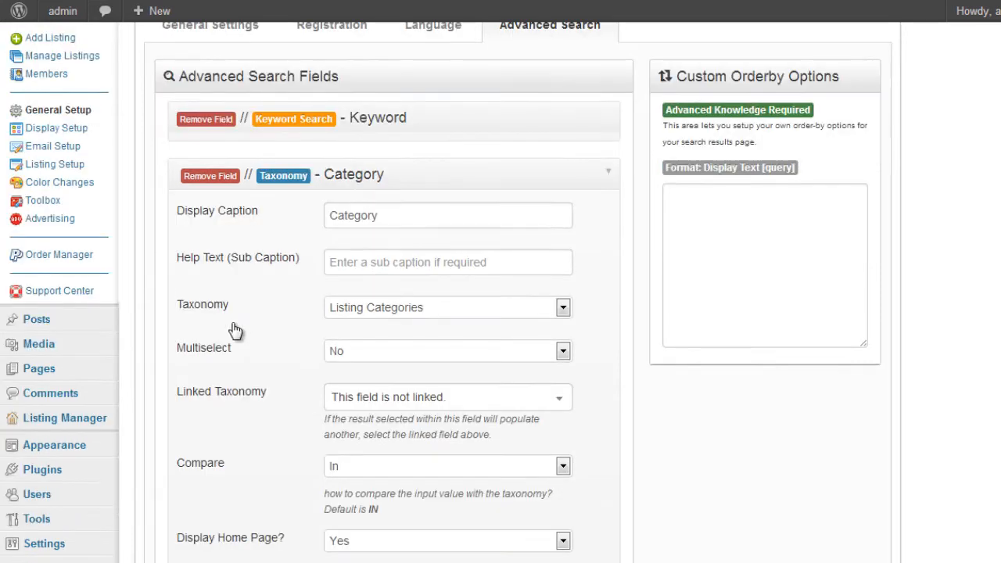
mouse_move(228, 313)
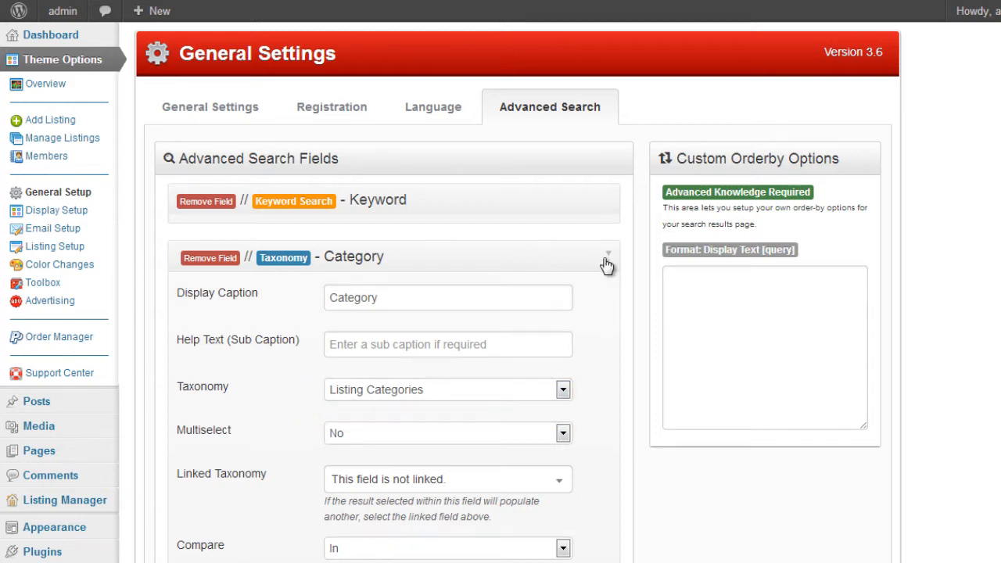
click(607, 258)
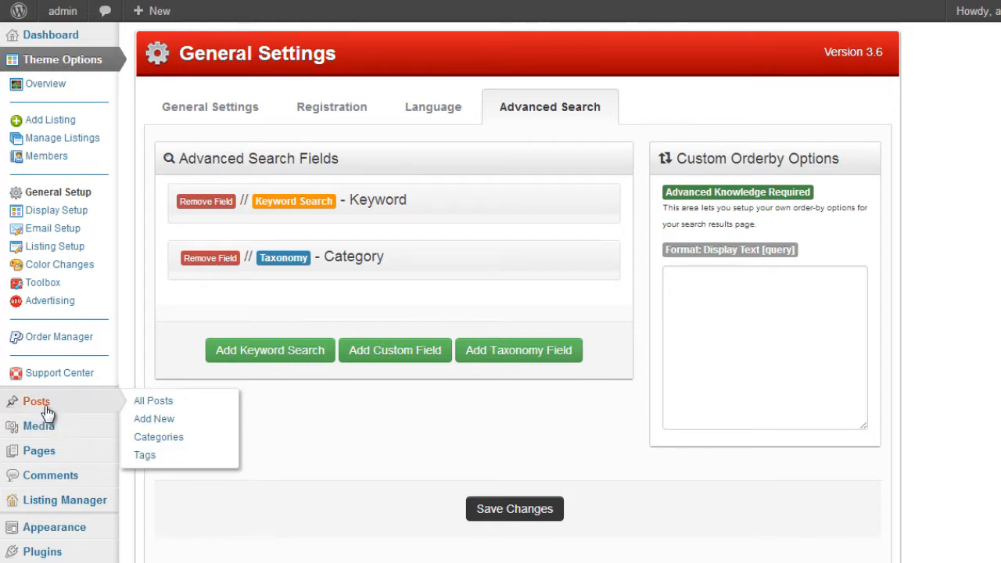
mouse_move(87, 407)
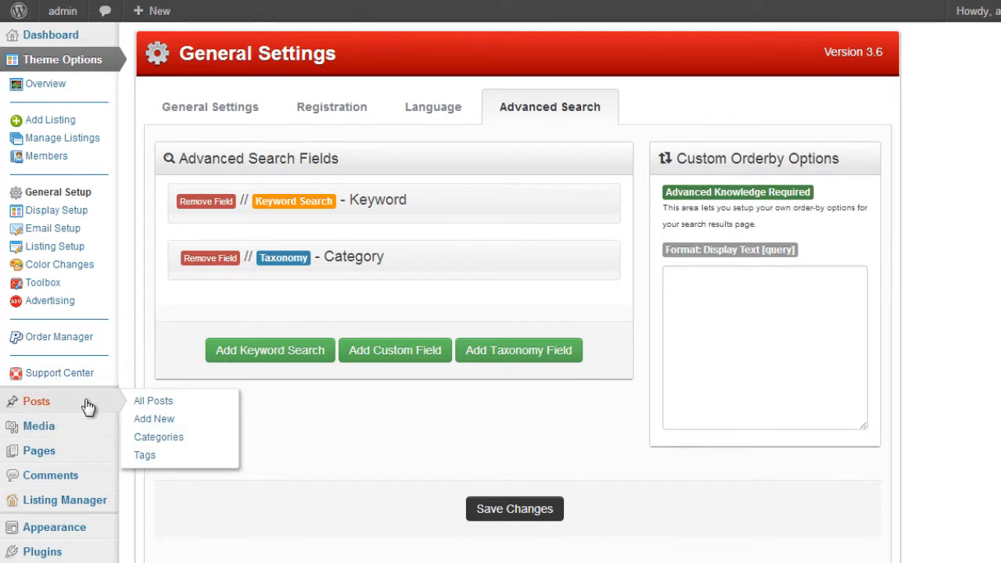
mouse_move(153, 441)
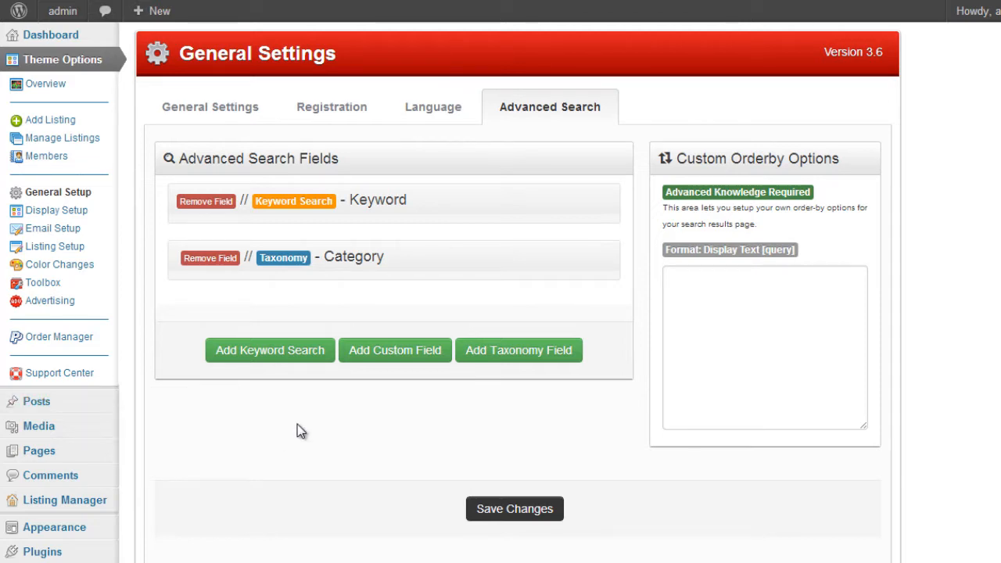
scroll(down, 3)
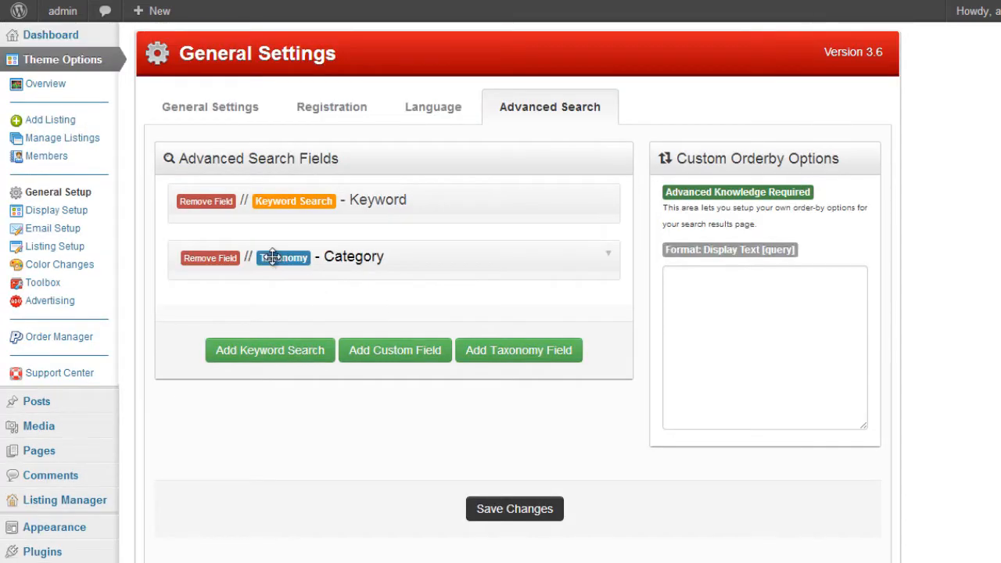
click(283, 256)
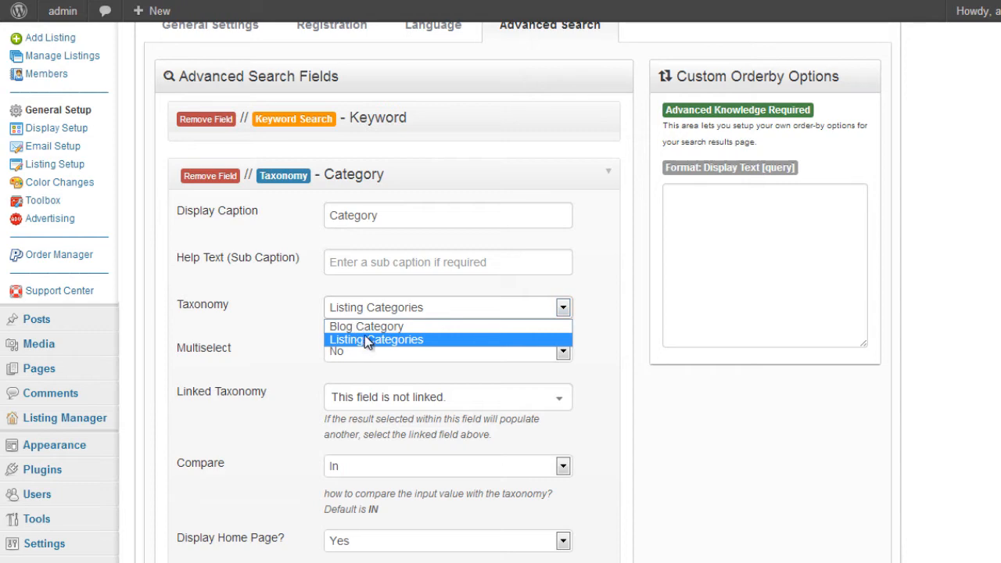
click(375, 338)
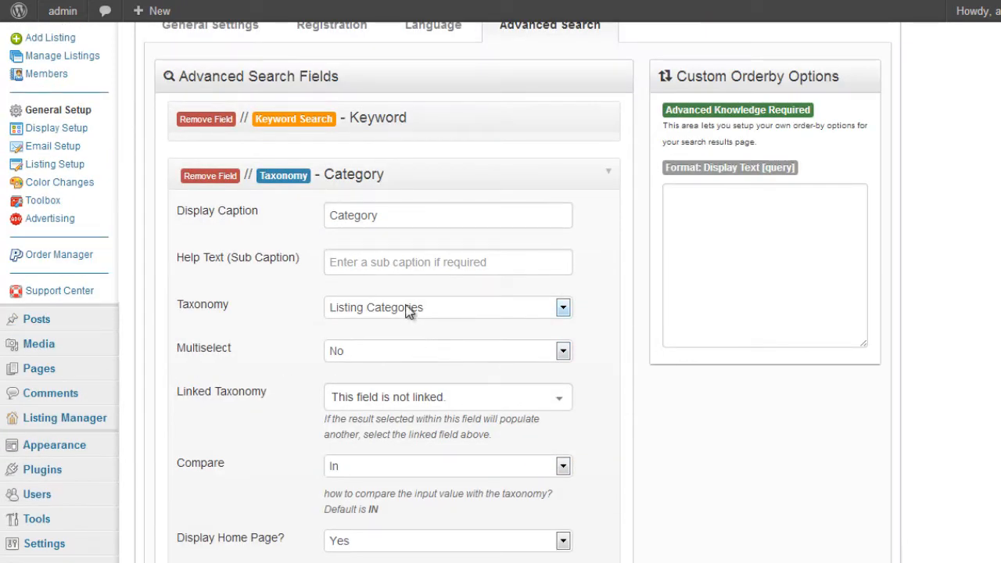
mouse_move(613, 228)
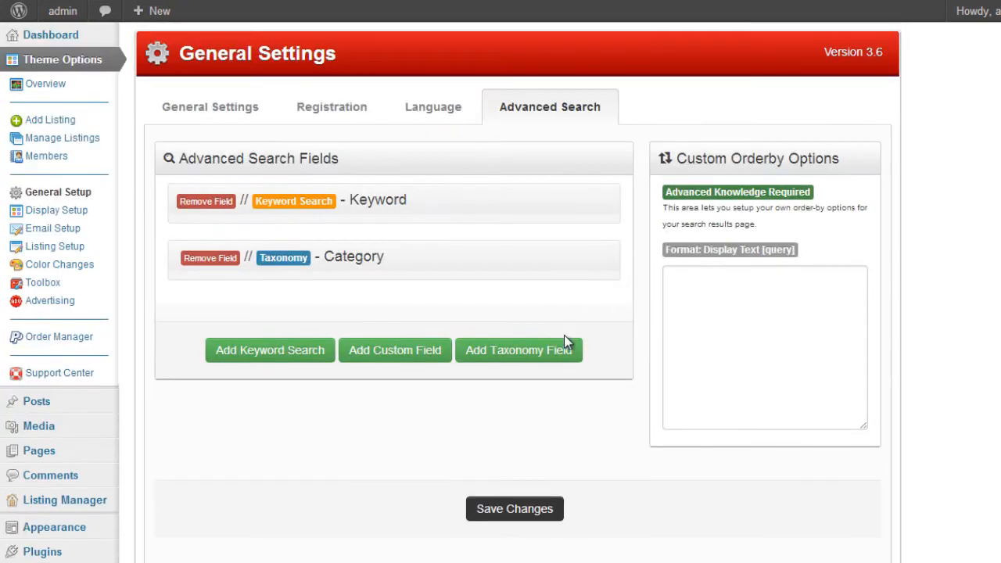
mouse_move(269, 351)
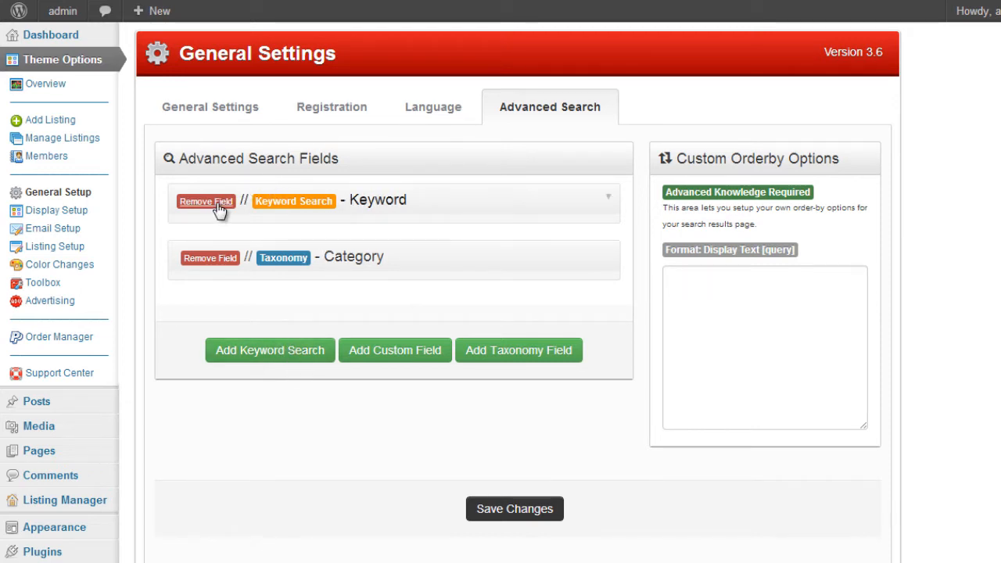
Remove the Keyword field, then add a new Keyword Search and an unconfigured Custom Field under Category
click(206, 202)
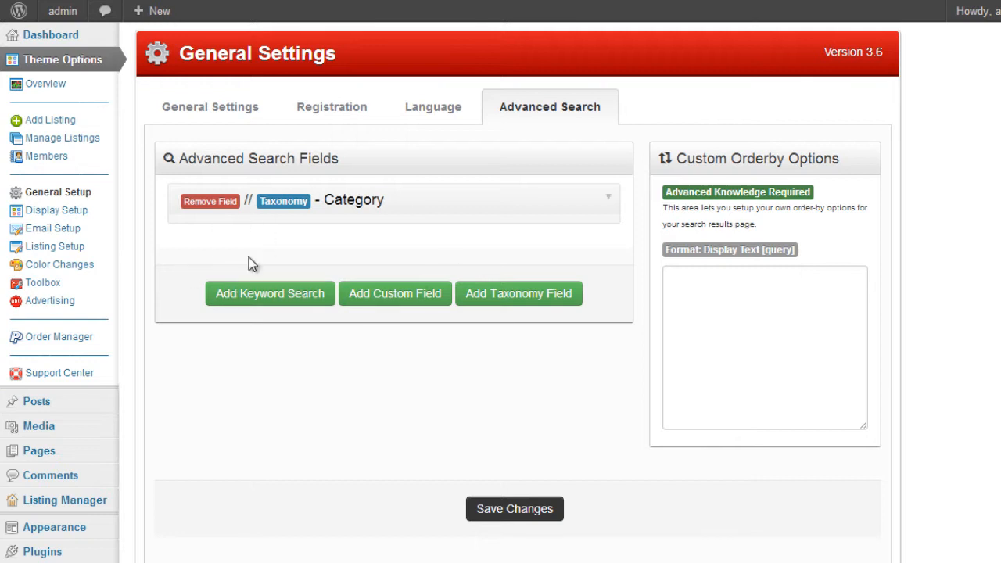
click(269, 294)
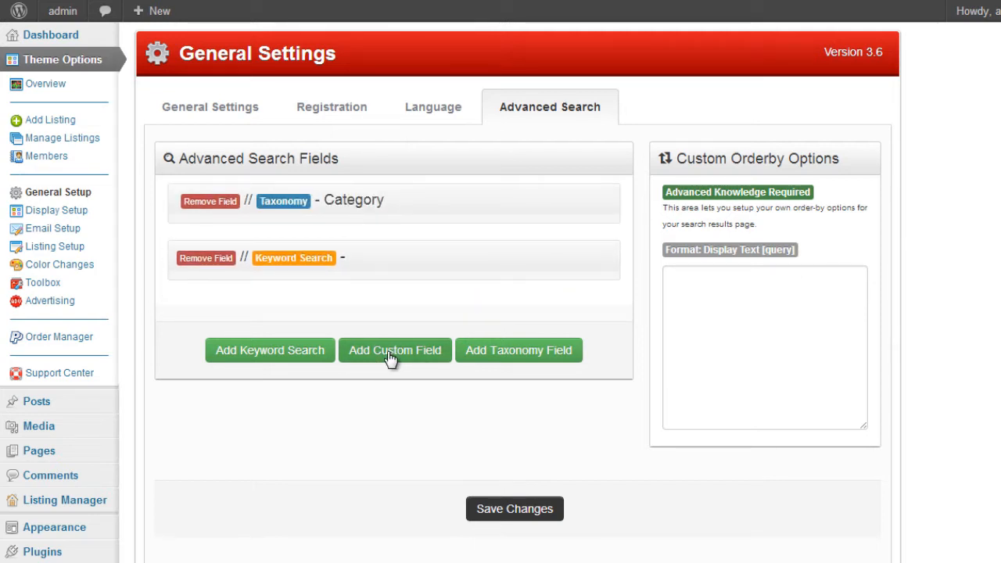
click(394, 351)
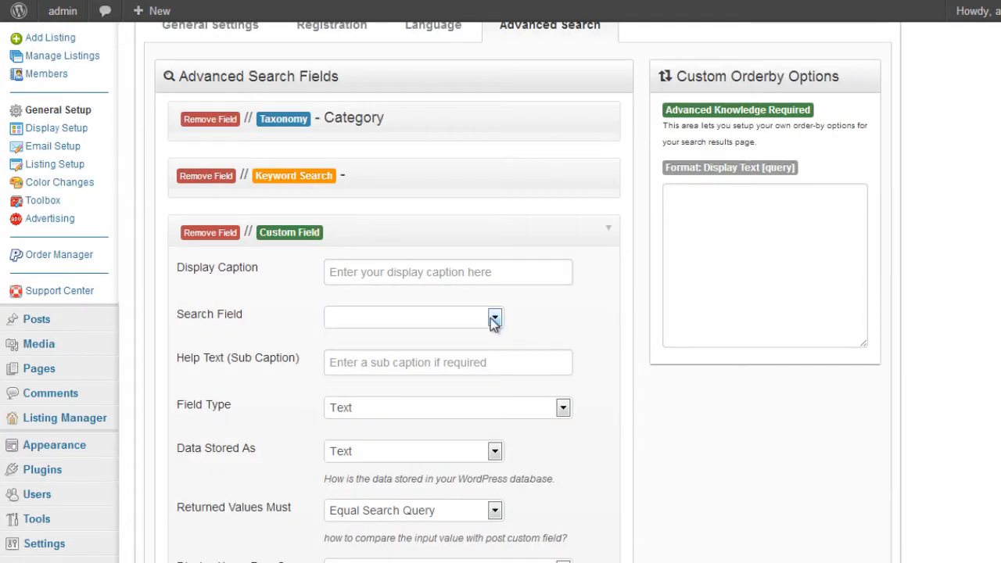
click(494, 316)
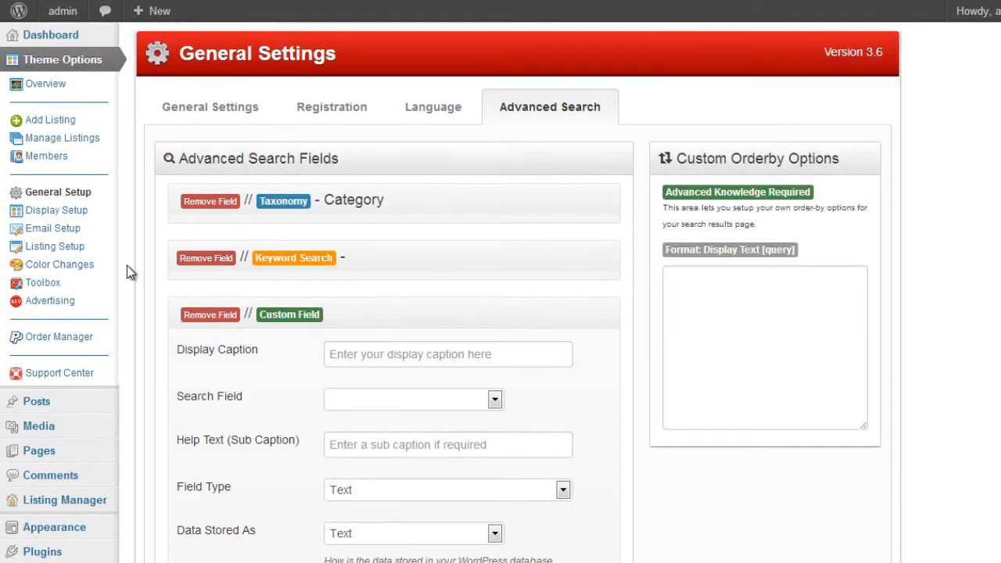
mouse_move(53, 247)
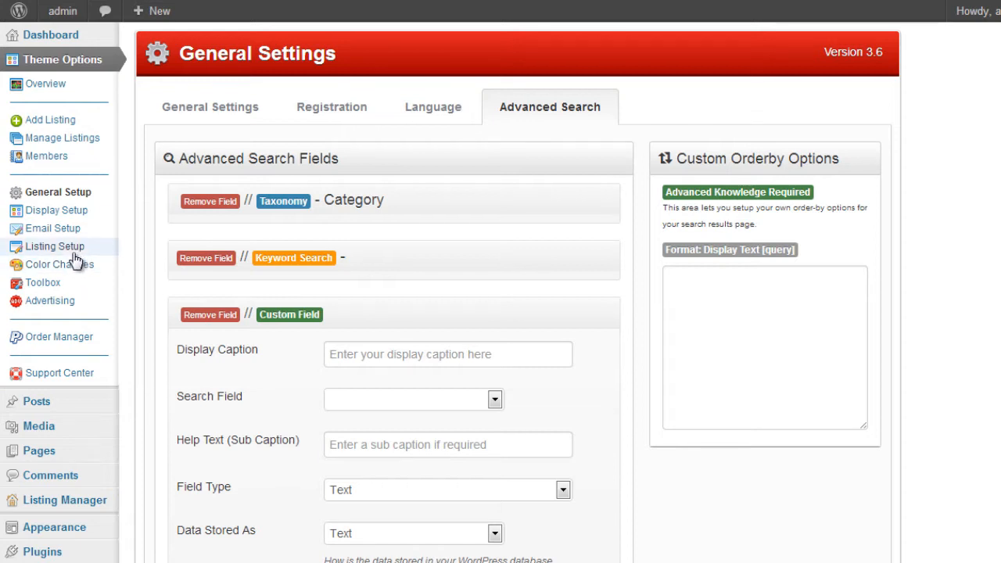
Go to Listing Setup, showing the existing required Website Link custom field
click(53, 247)
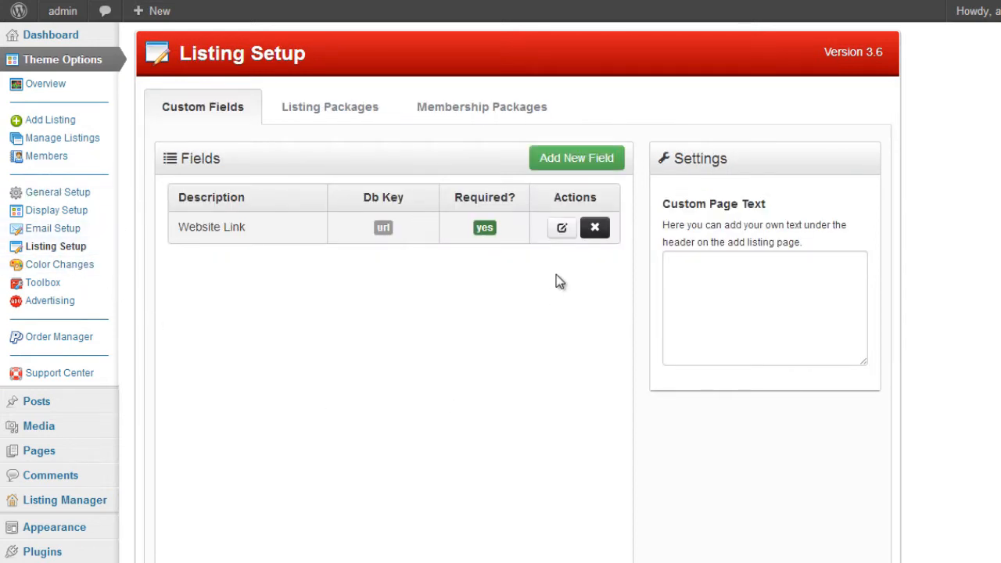
mouse_move(344, 425)
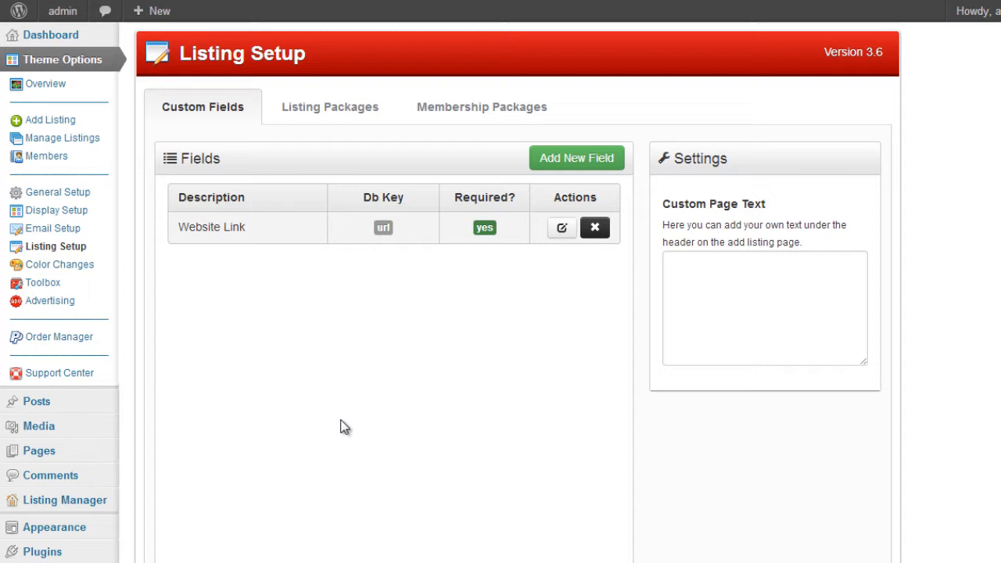
mouse_move(363, 435)
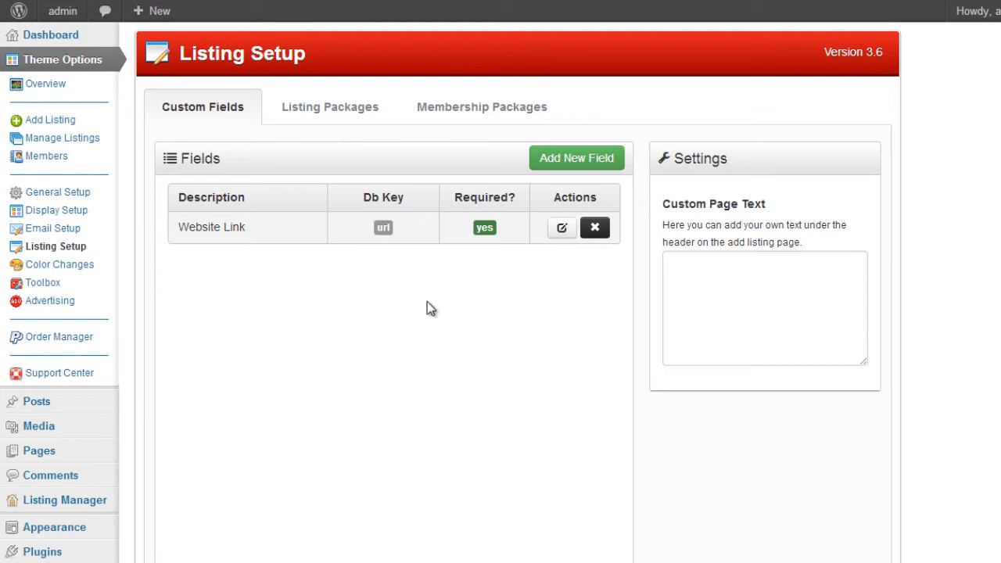
mouse_move(269, 283)
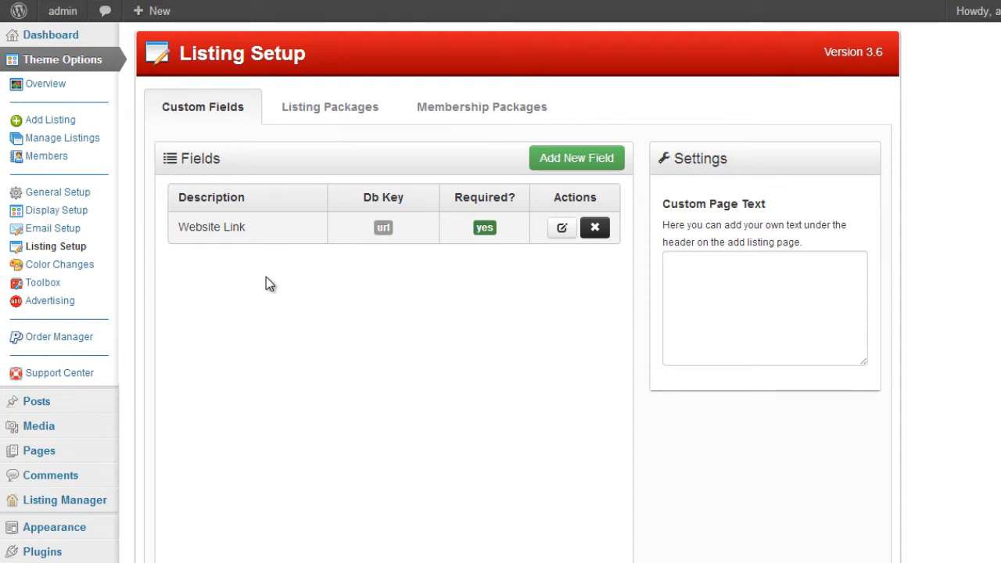
mouse_move(281, 280)
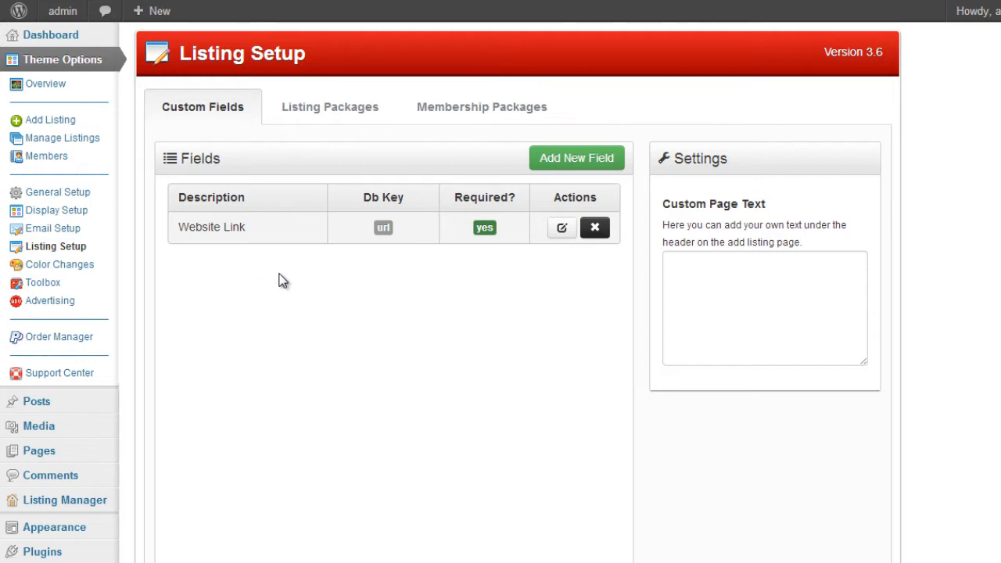
Add a Price submission field with description "Whats is the amount?" and database key price, and save it
click(576, 156)
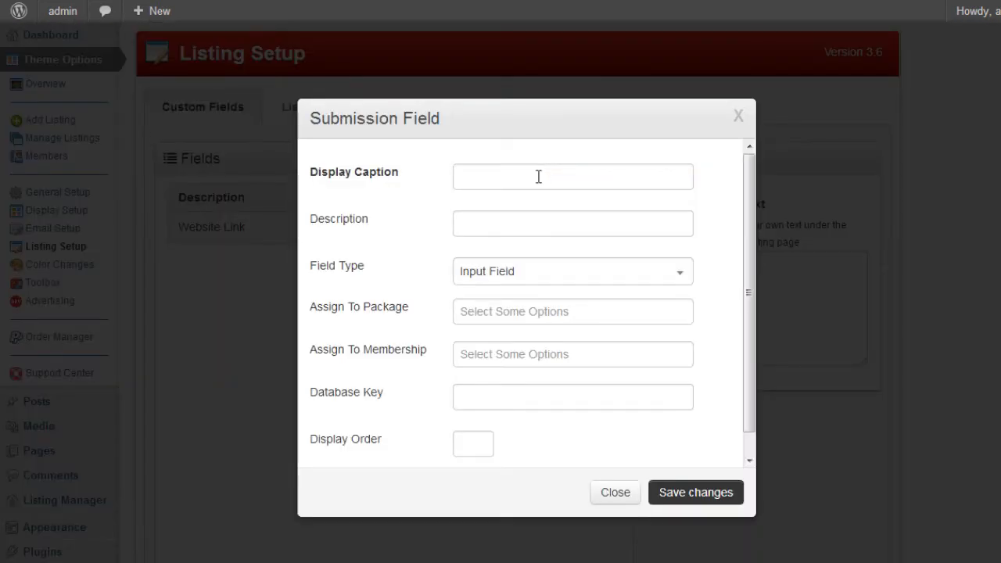
text(Price)
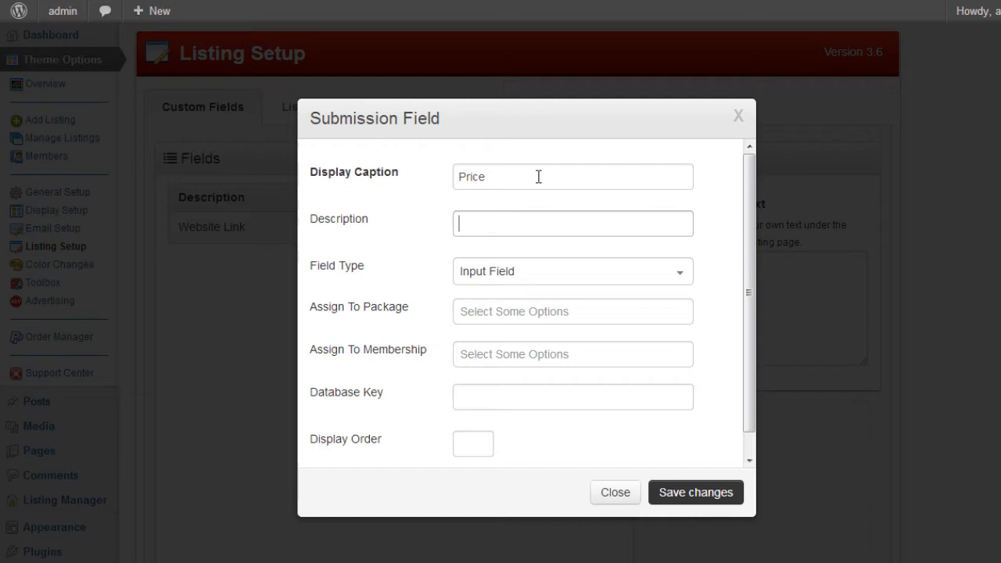
text(Whats)
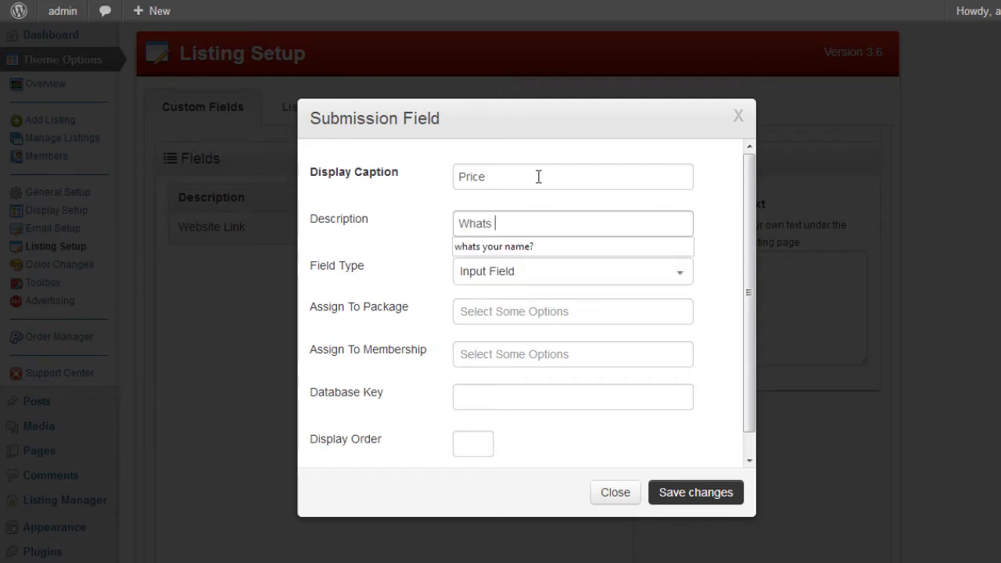
text(is the amount?)
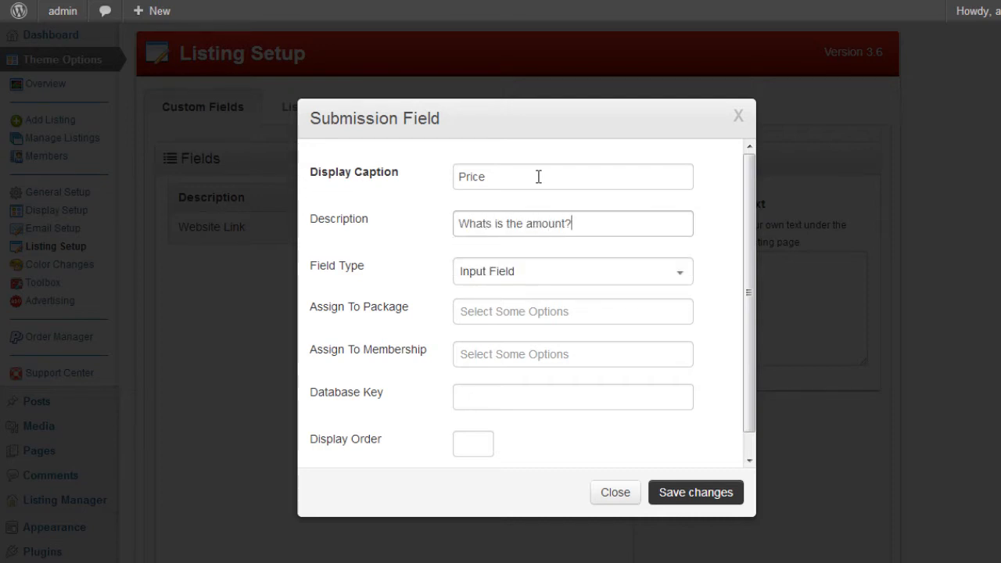
scroll(down, 3)
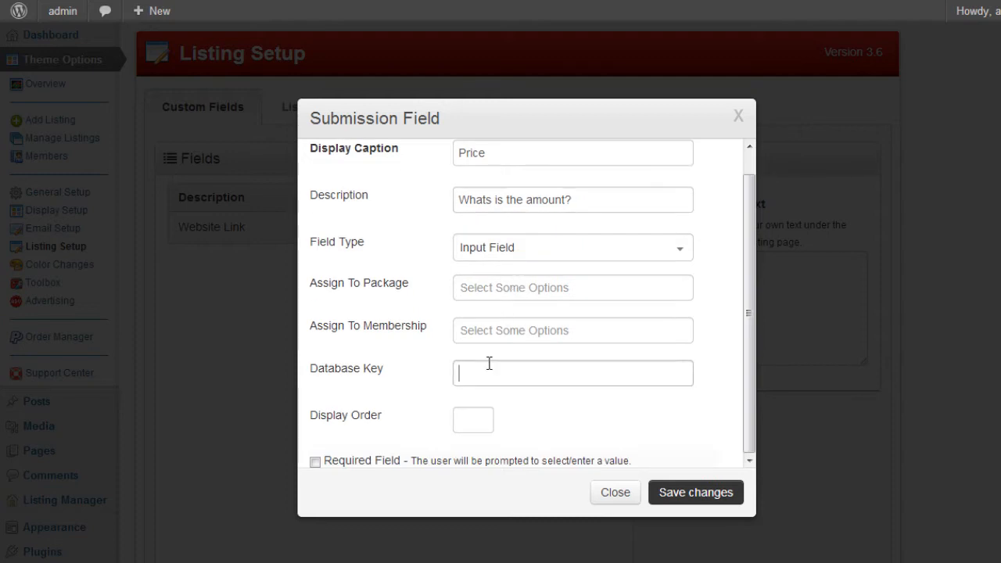
text(price)
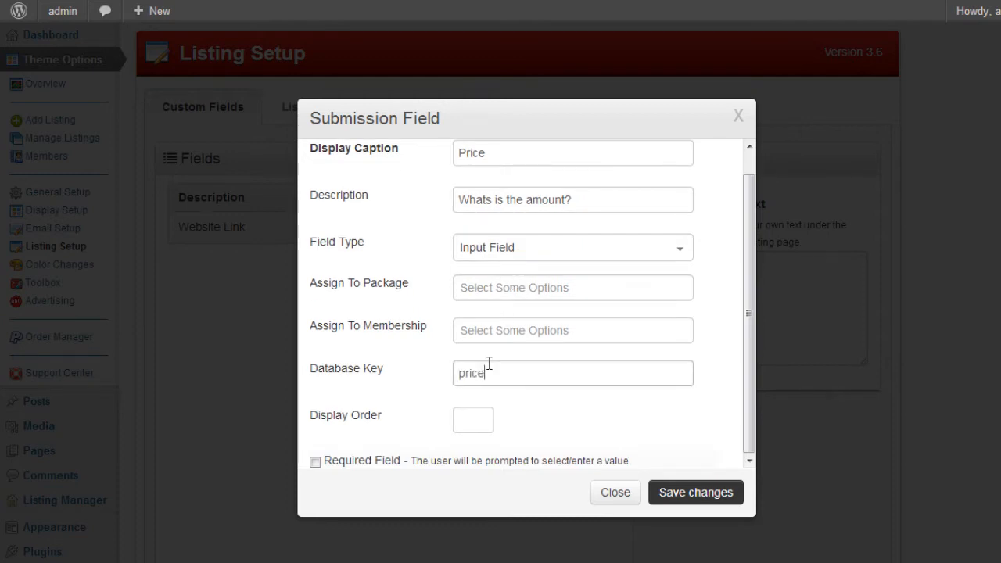
mouse_move(522, 410)
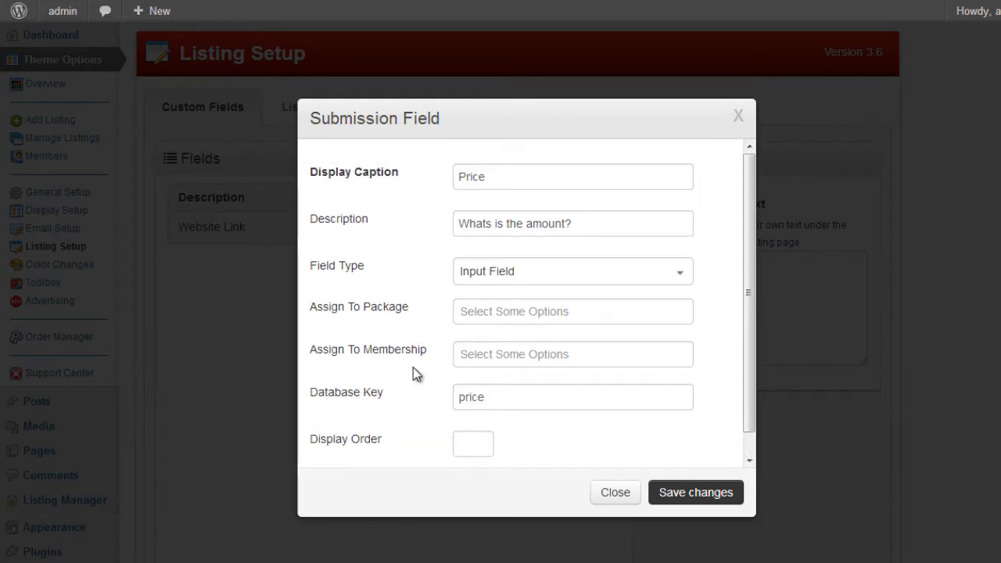
mouse_move(336, 350)
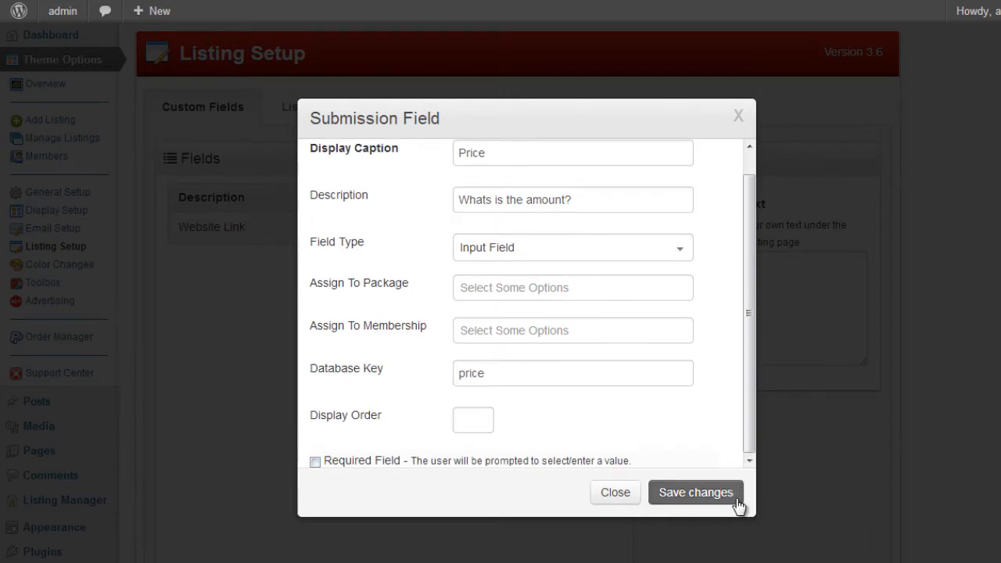
click(694, 491)
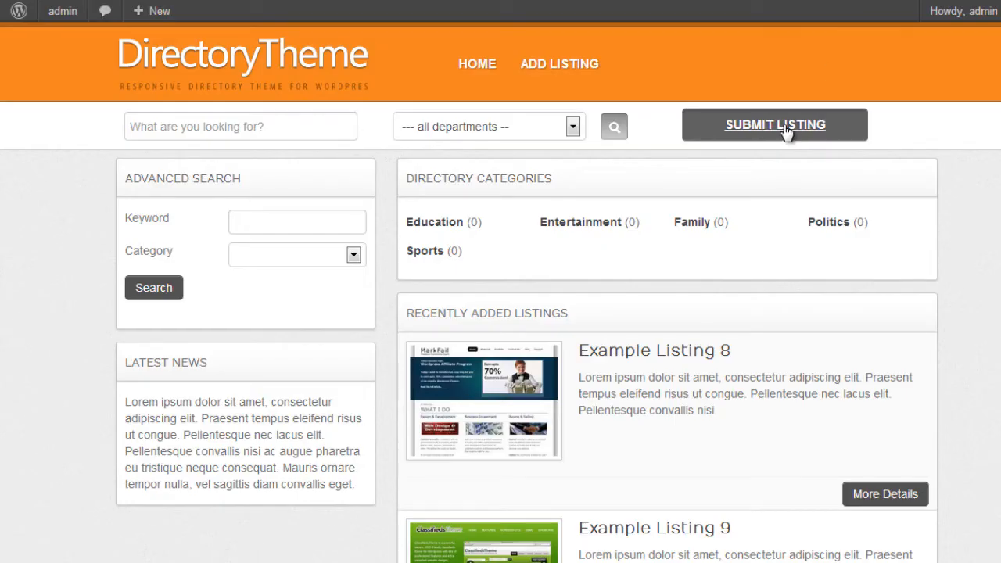
Assign the Price field to Example Package 1 and Example Membership 1 and save
click(774, 125)
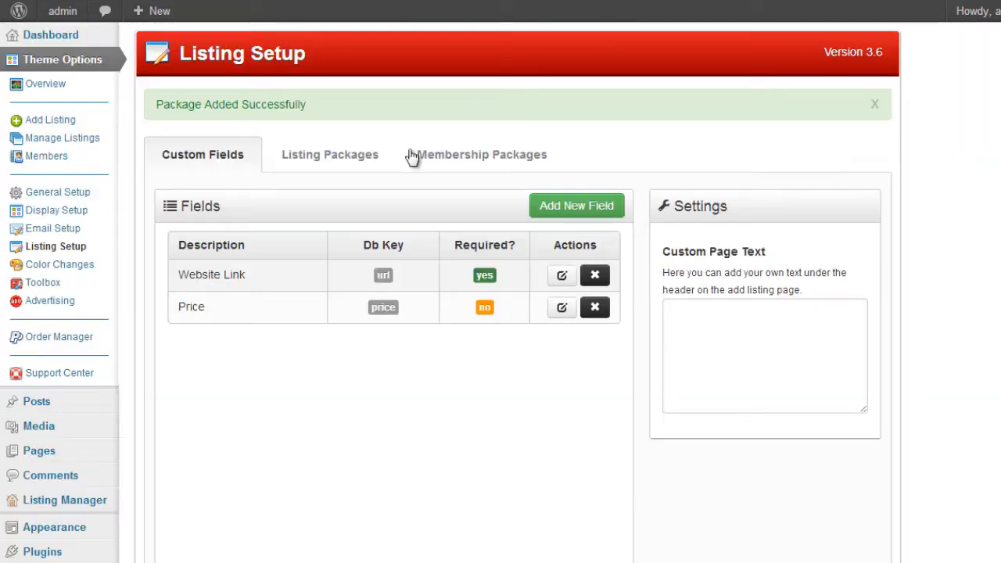
click(561, 306)
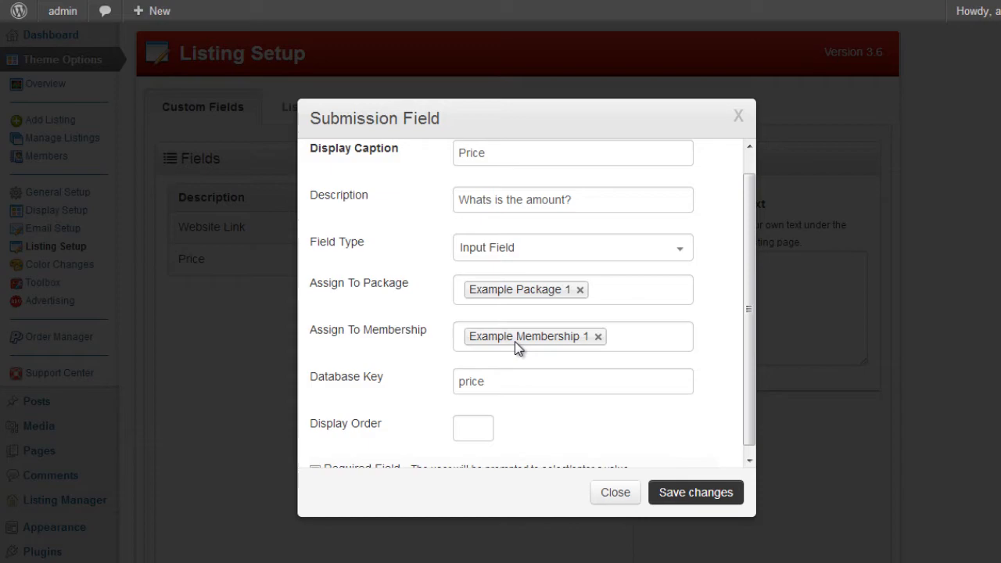
click(613, 491)
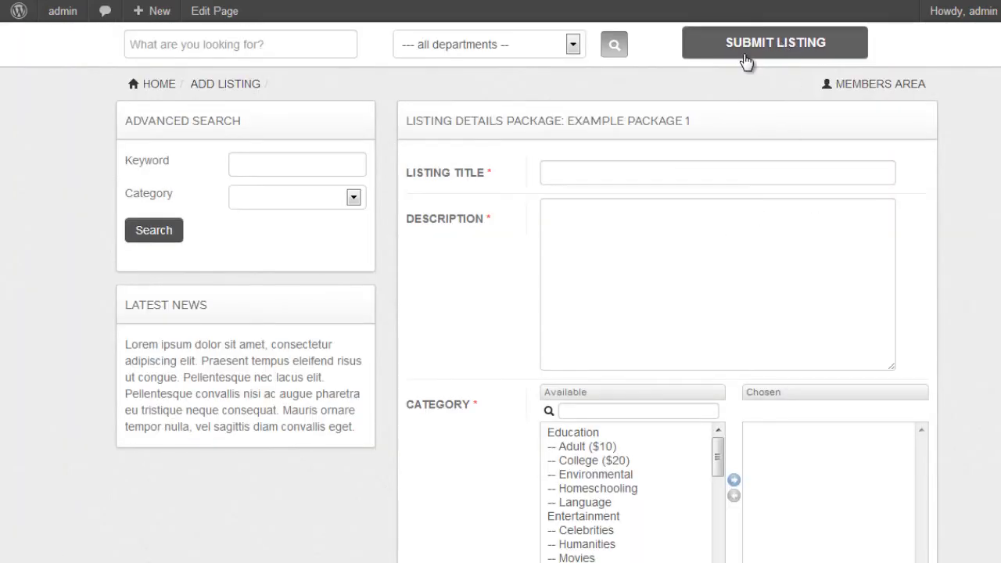
click(775, 42)
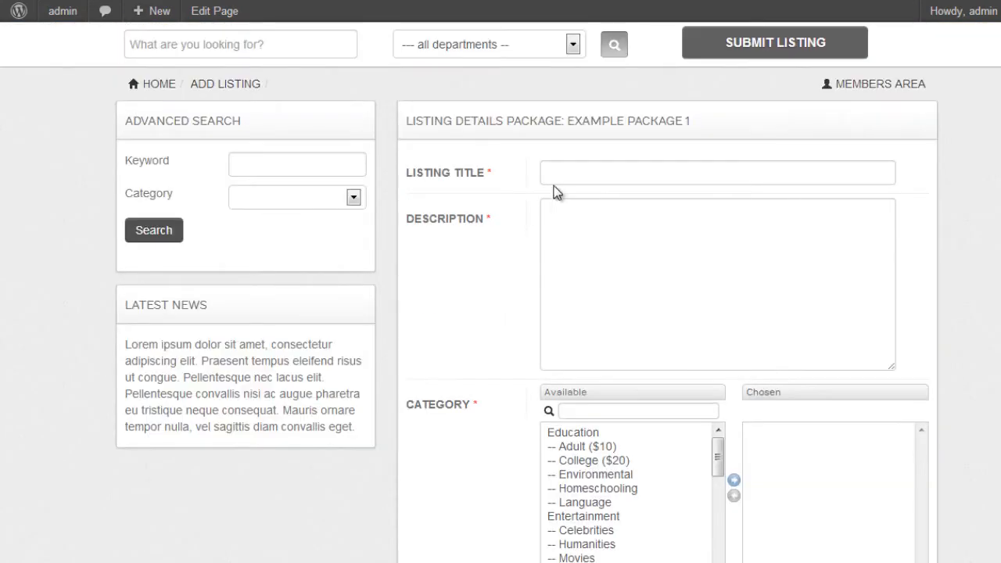
text(test)
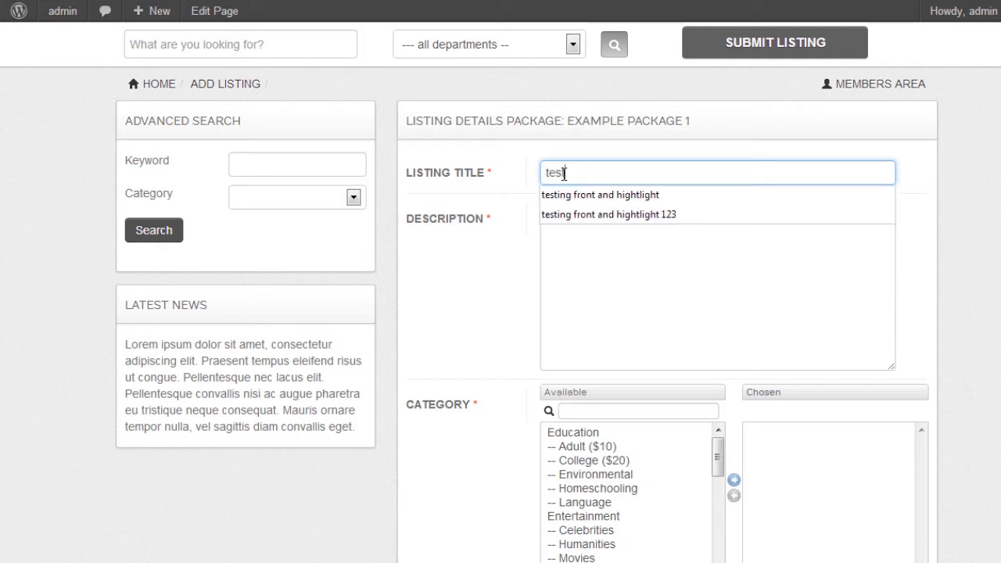
text(testing price field)
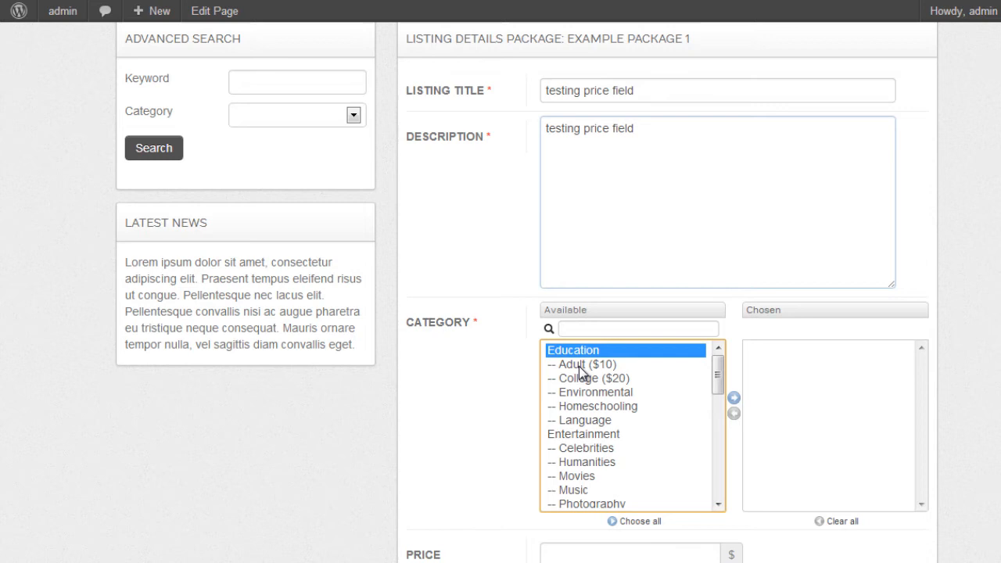
click(584, 435)
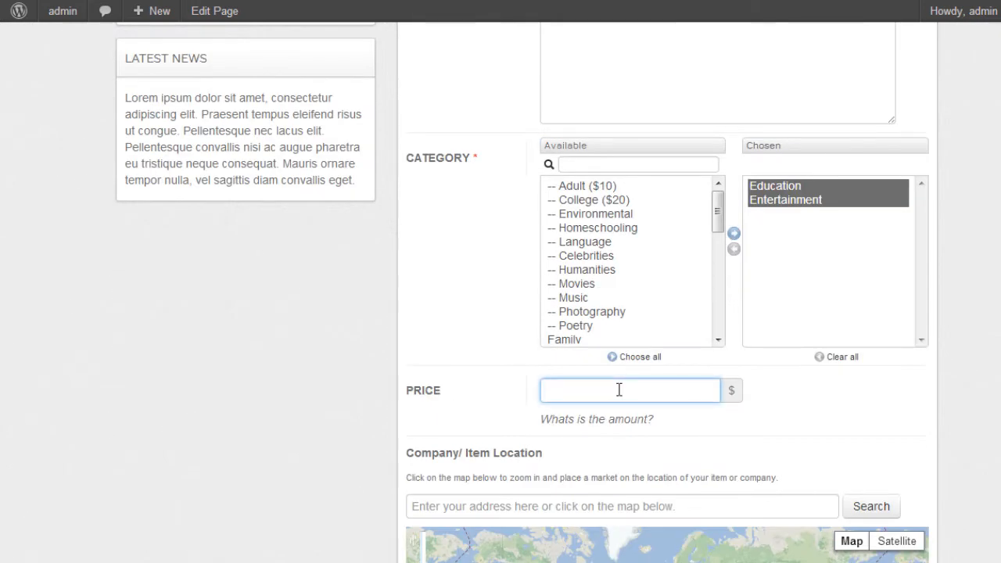
text(100)
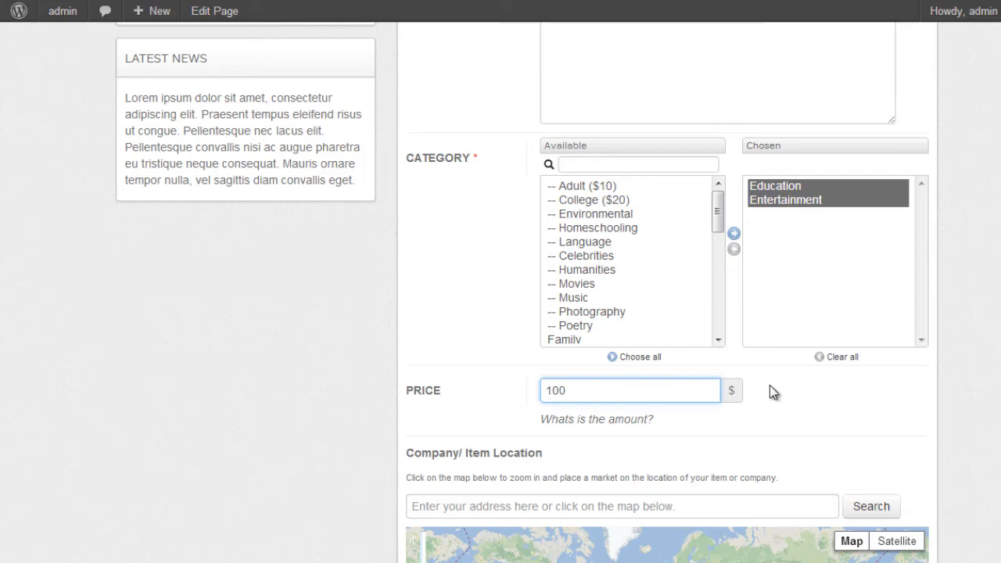
scroll(down, 3)
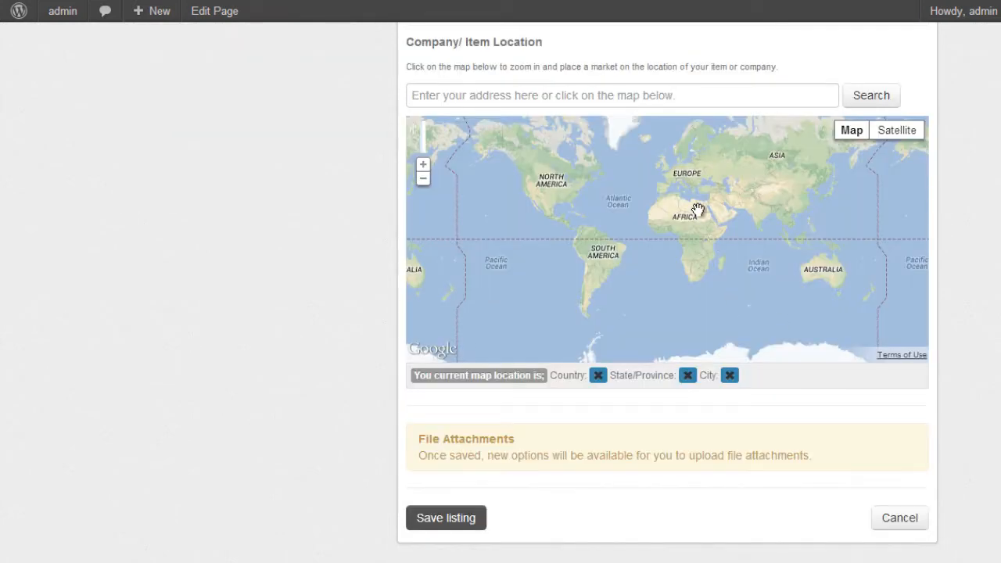
text(4 Longcroft Farm Cottages, Oxton, Lauder, Scottish Borders TD2 6QZ, UK)
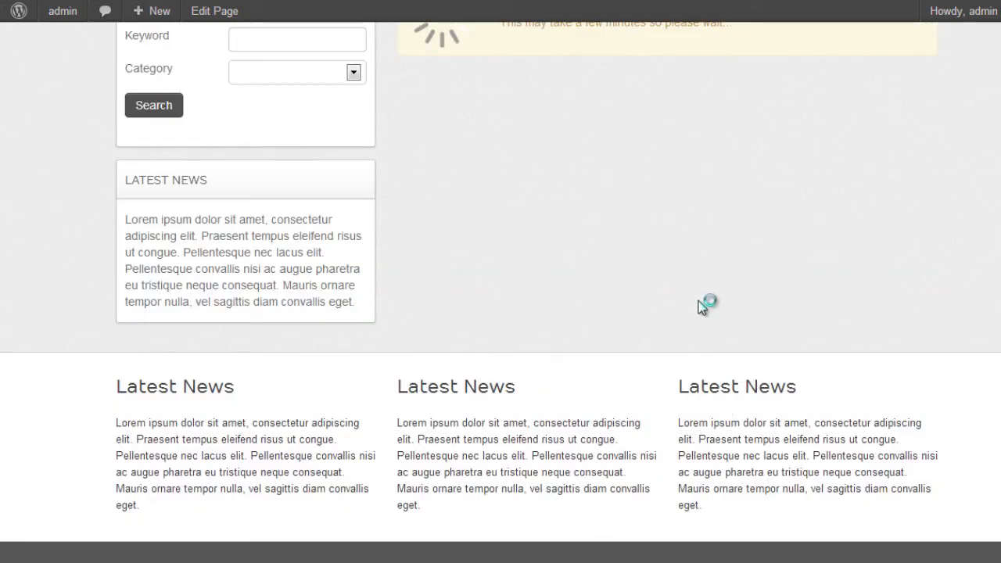
mouse_move(671, 326)
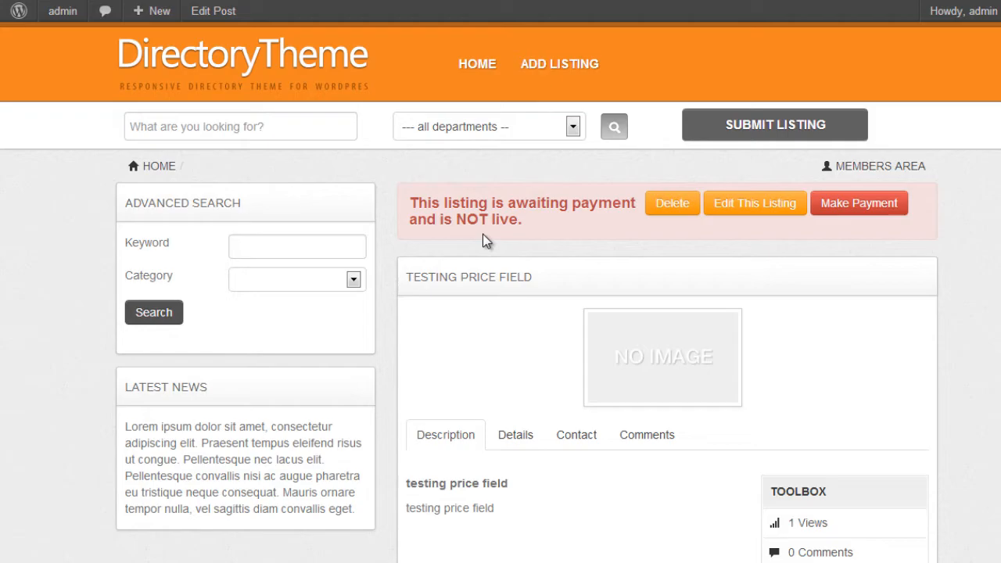
Pay for the test listing using the Admin Test Callback so it goes live in search results
click(859, 203)
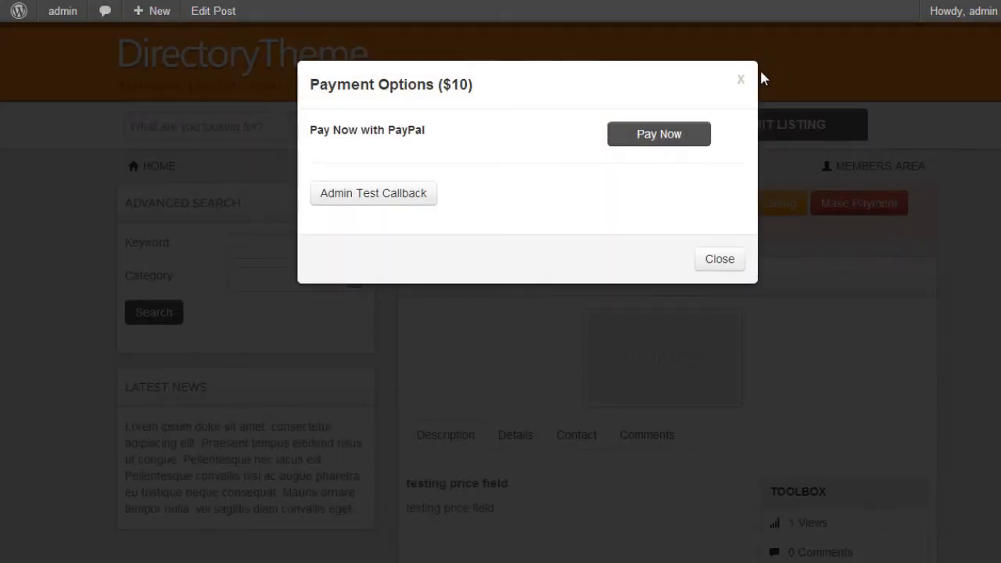
click(719, 260)
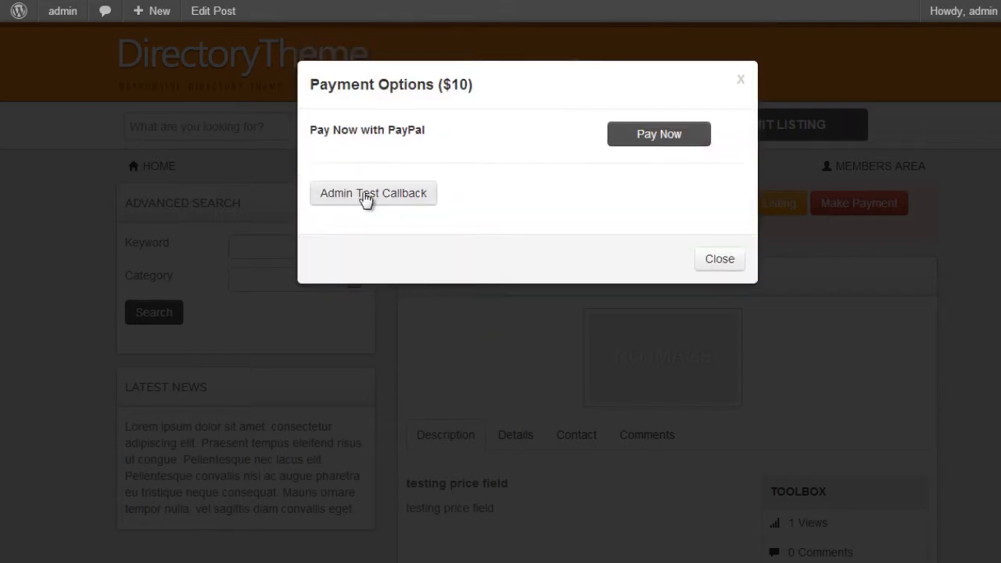
click(372, 194)
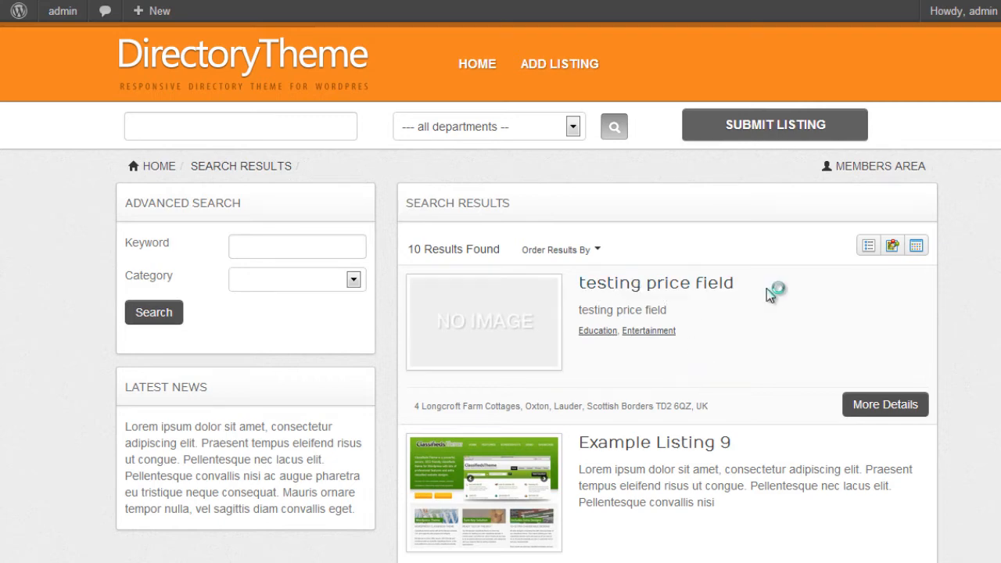
Return to the admin Listing Setup page listing the Website Link and optional Price fields
click(655, 281)
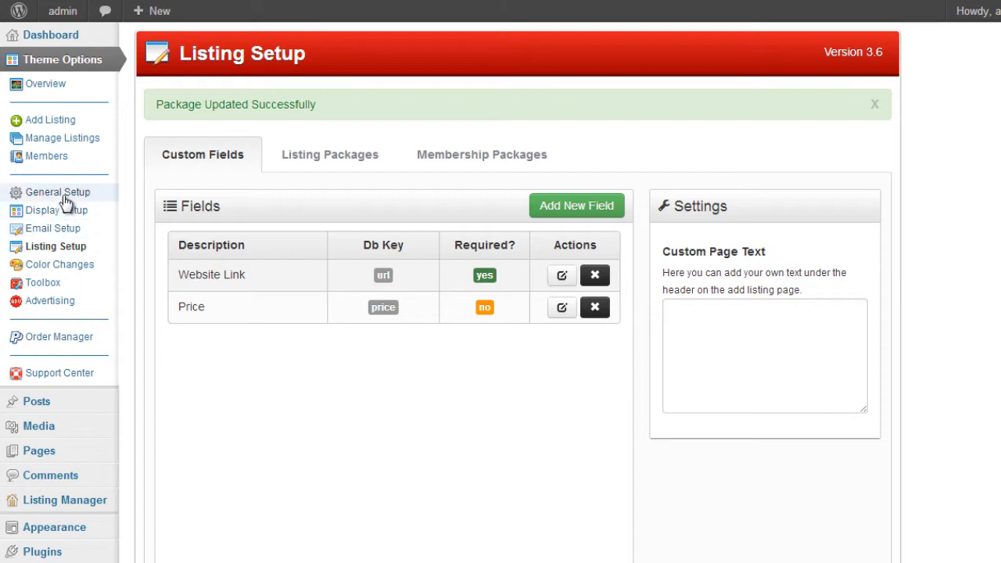
Add an Advanced Search custom field captioned Price that searches on the price field
click(57, 191)
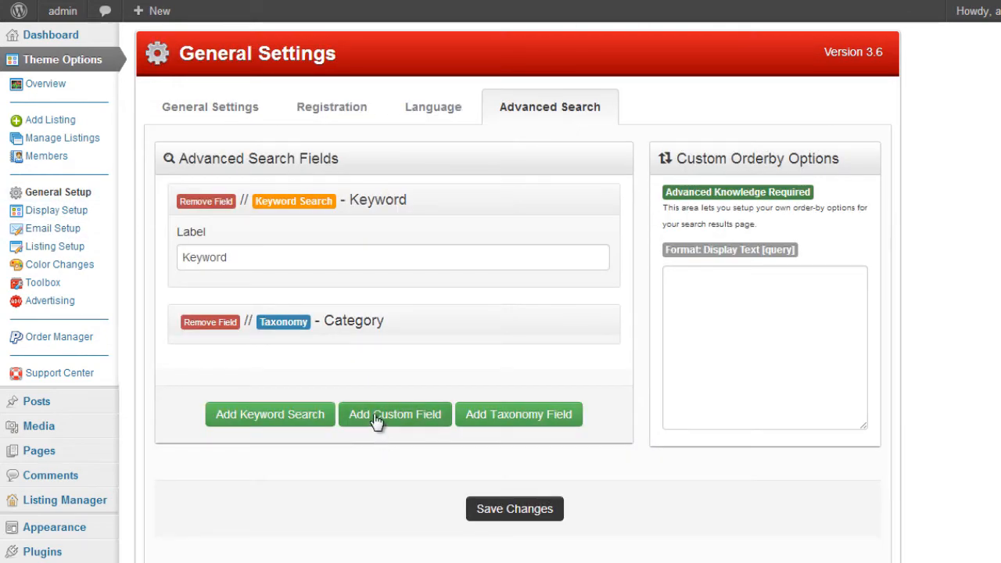
click(394, 415)
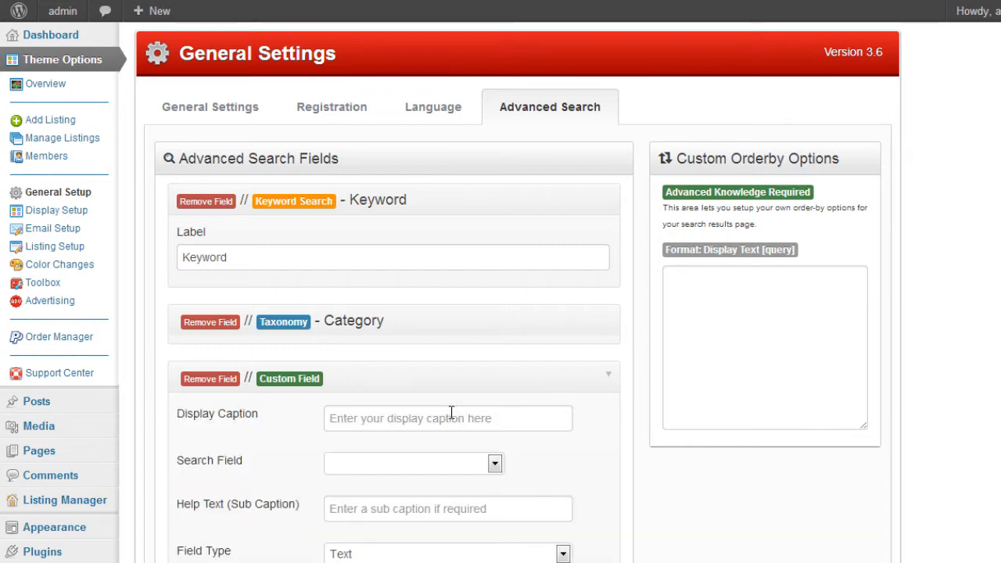
text(Price)
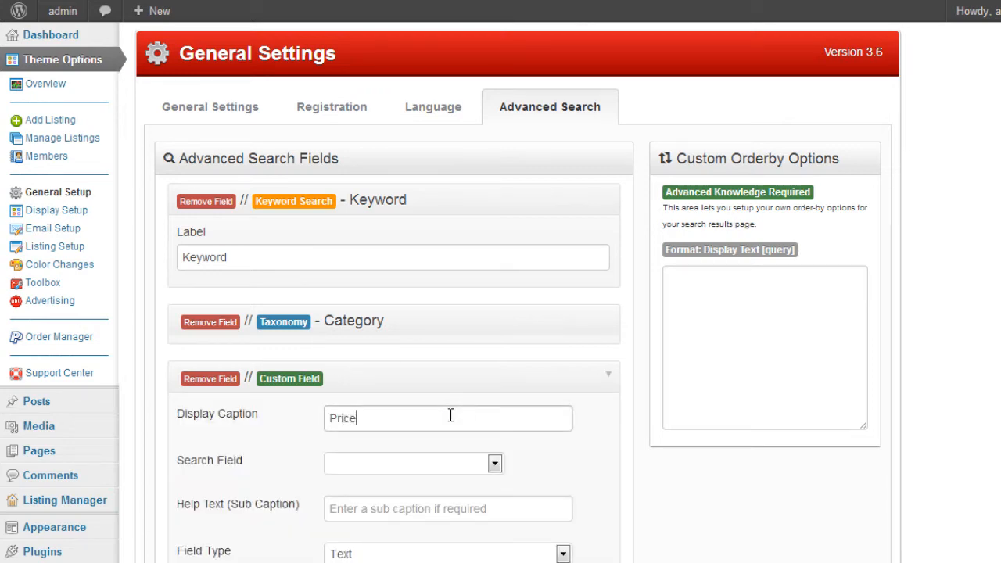
scroll(down, 3)
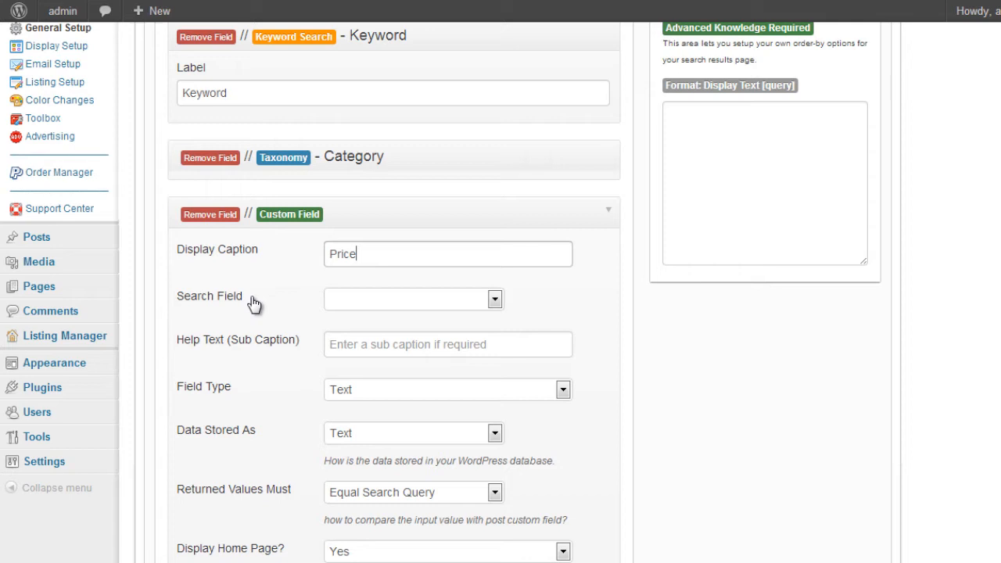
click(495, 299)
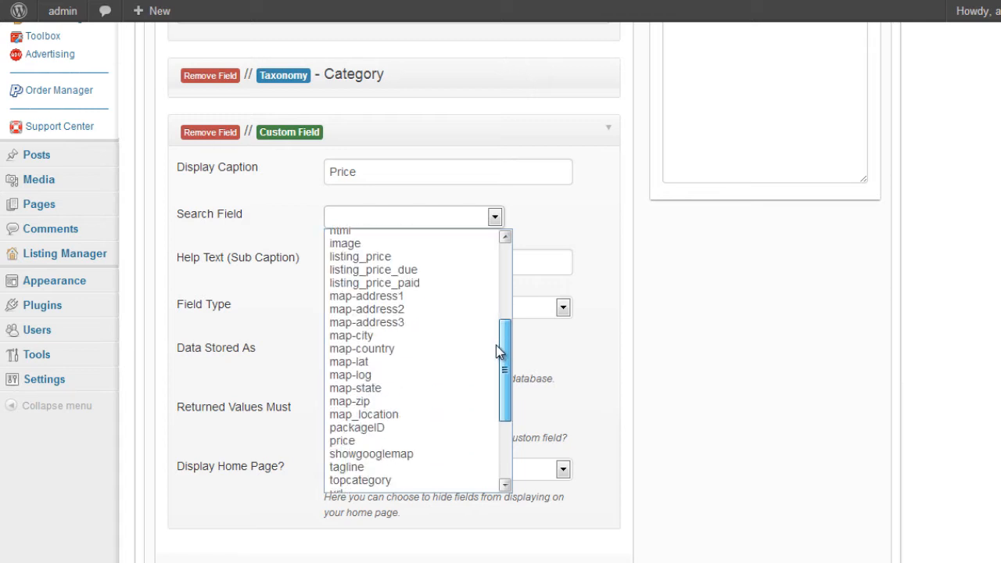
click(341, 441)
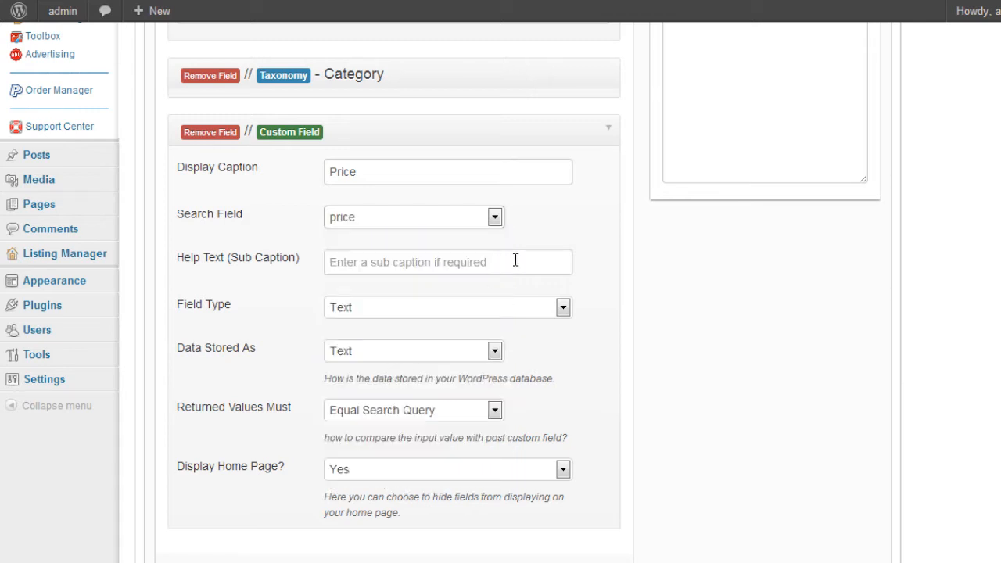
mouse_move(598, 280)
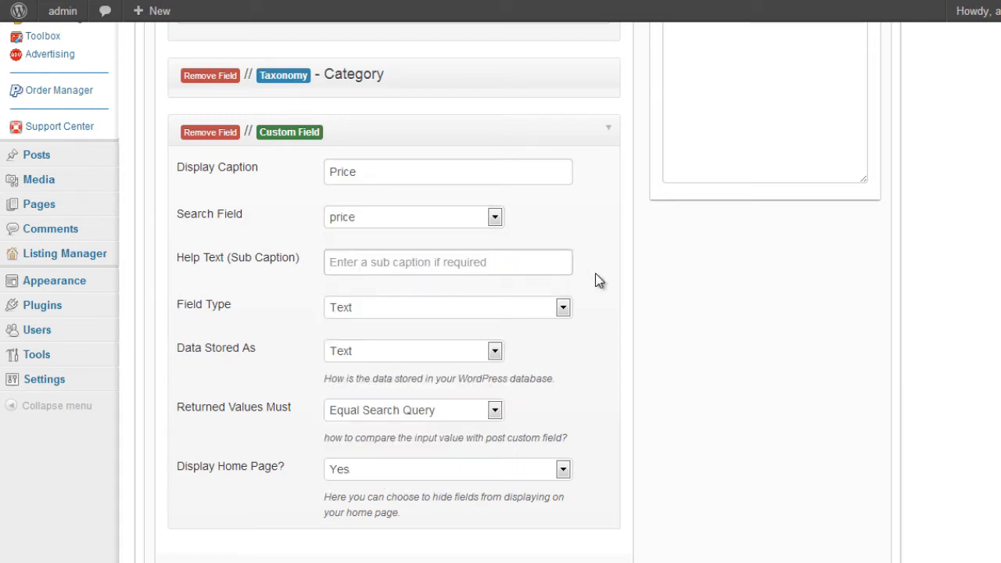
Keep the Price field as Text, store data as Numeric, and return values Greater Than Search Query
click(448, 225)
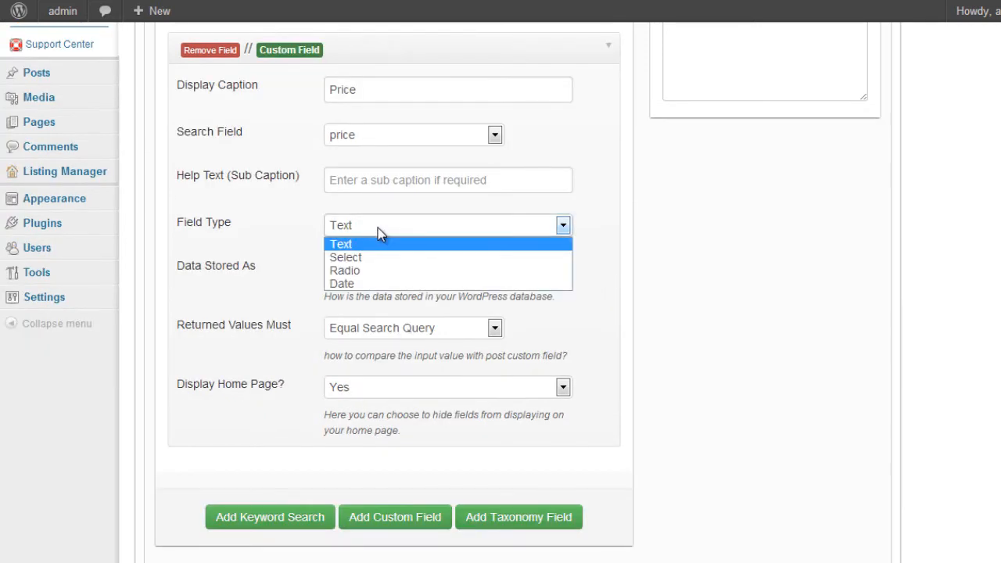
mouse_move(375, 248)
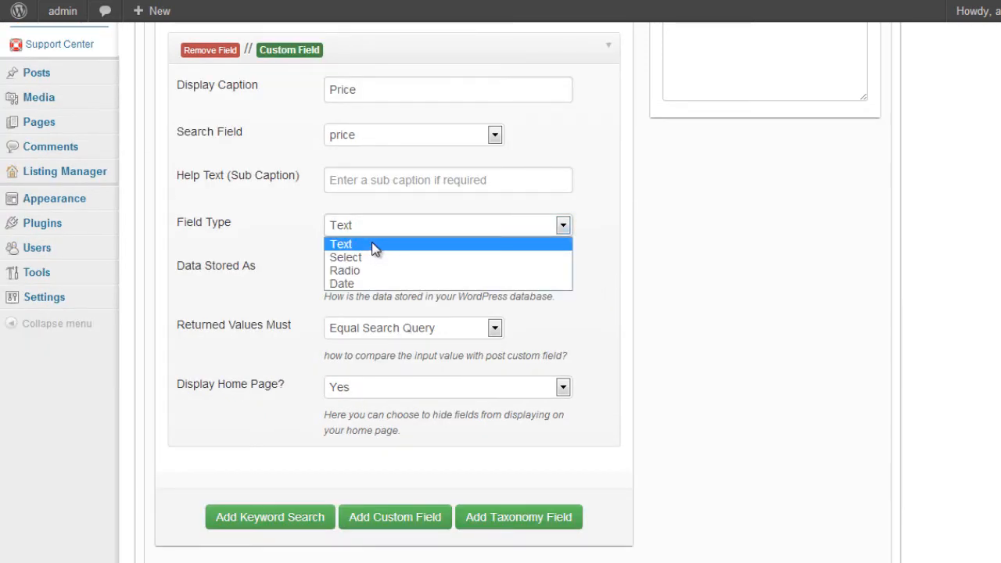
click(341, 244)
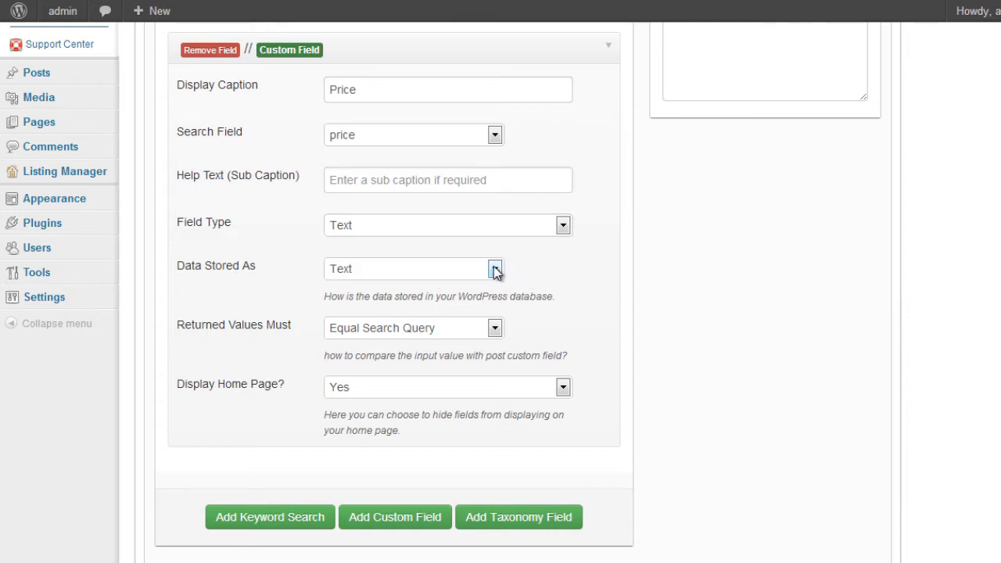
click(414, 269)
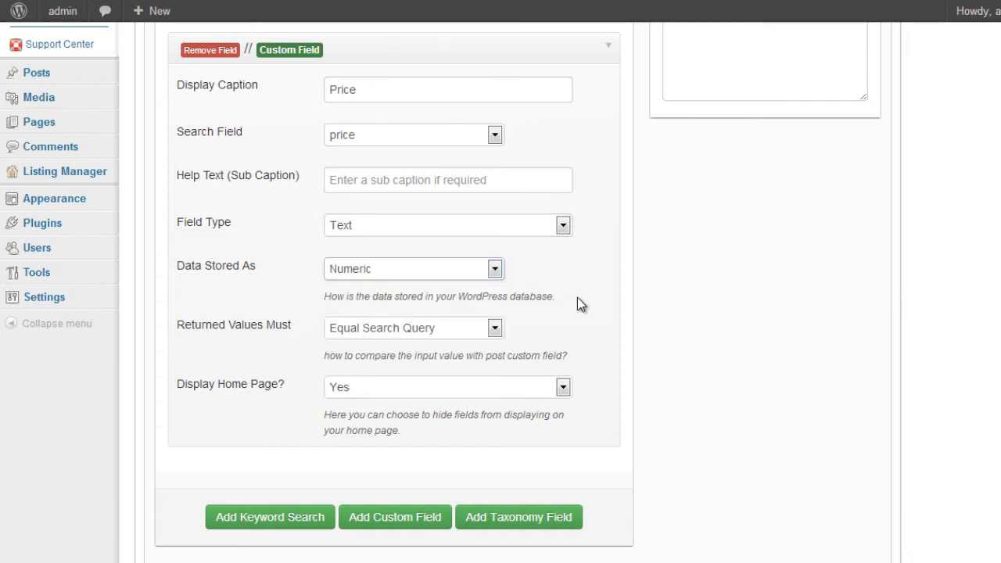
mouse_move(288, 404)
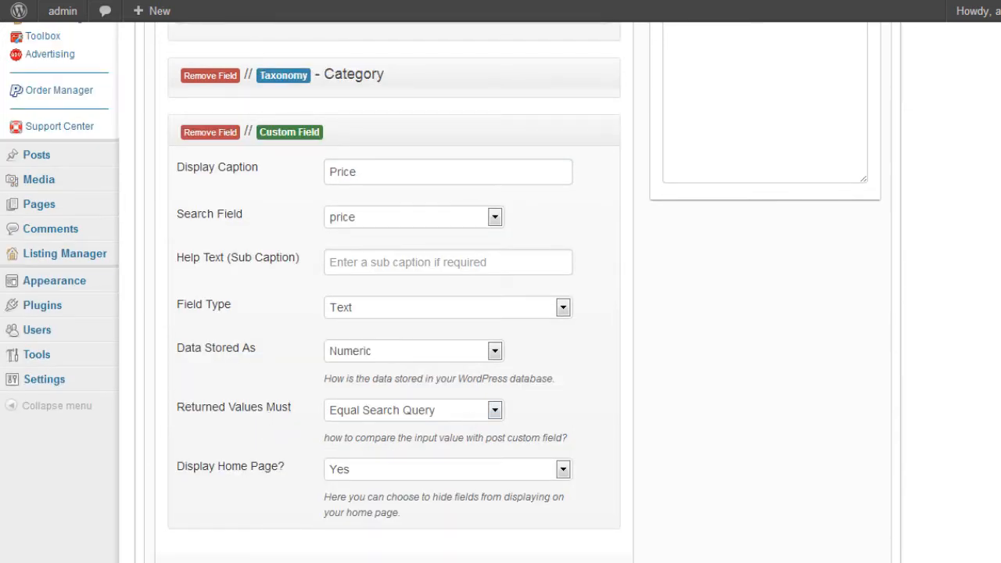
click(495, 410)
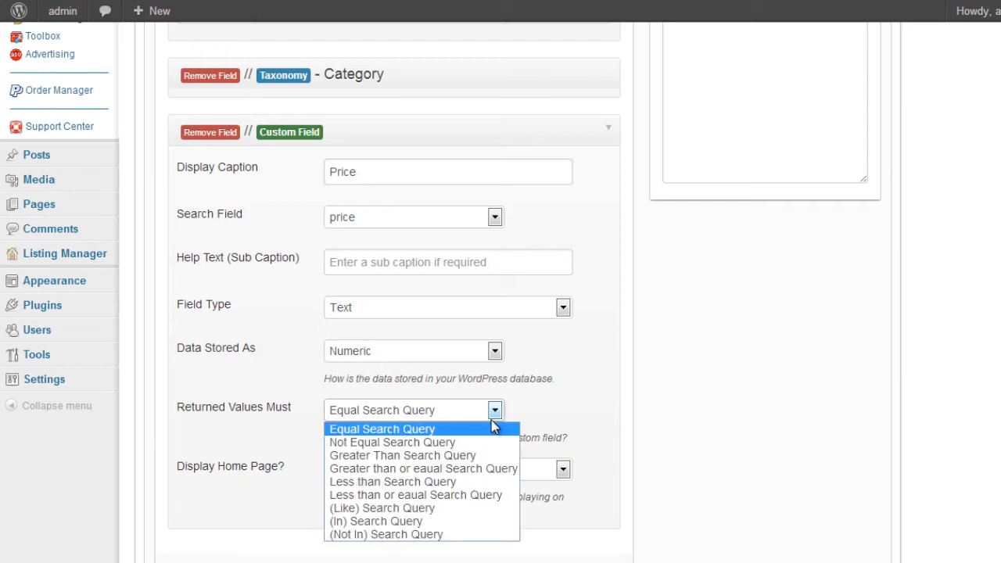
mouse_move(483, 434)
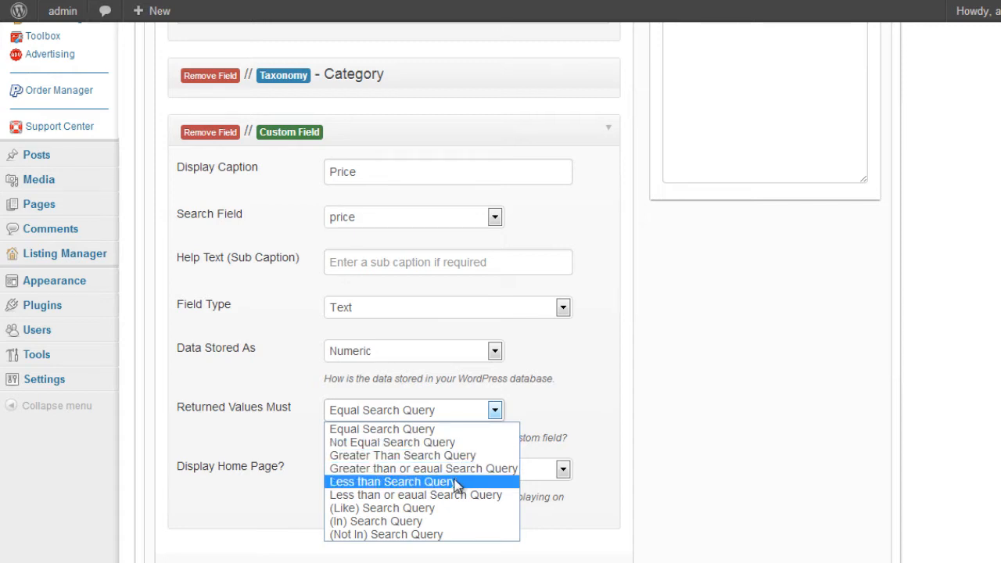
mouse_move(447, 483)
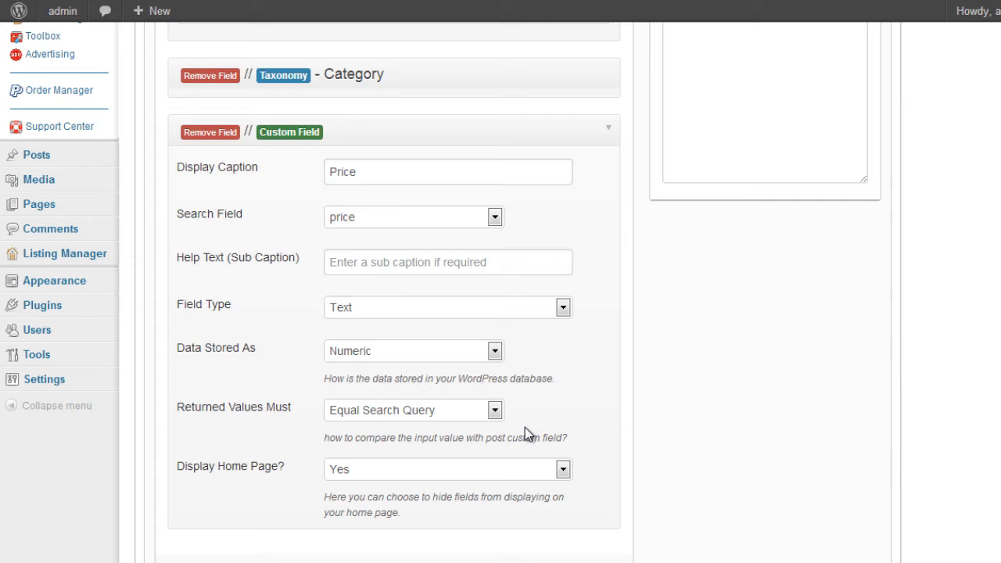
mouse_move(529, 426)
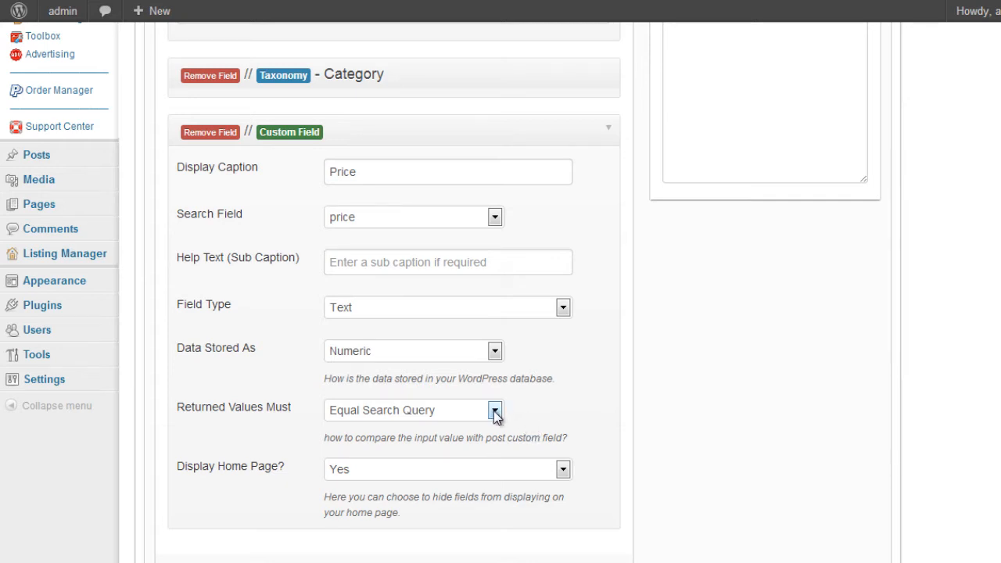
click(494, 410)
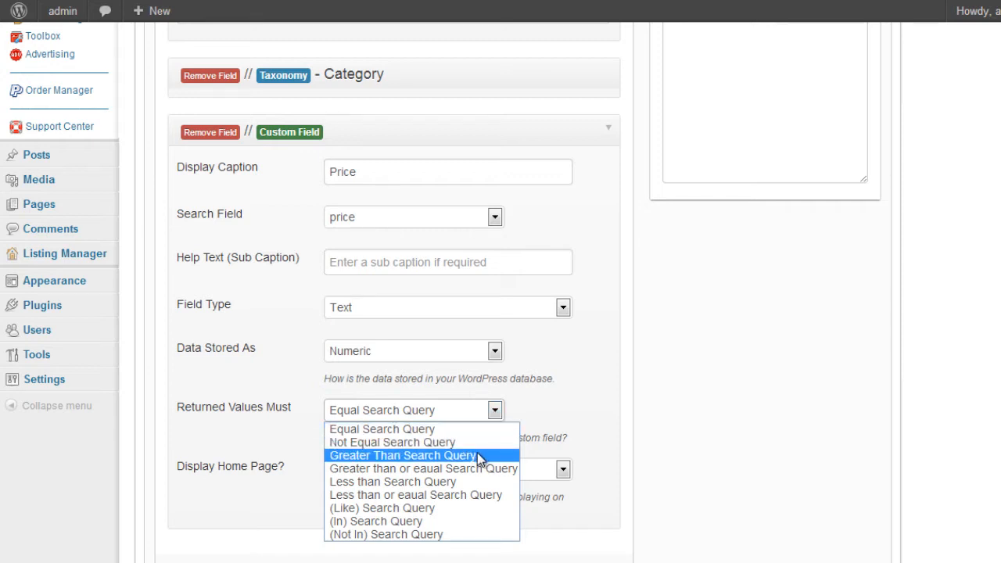
click(400, 455)
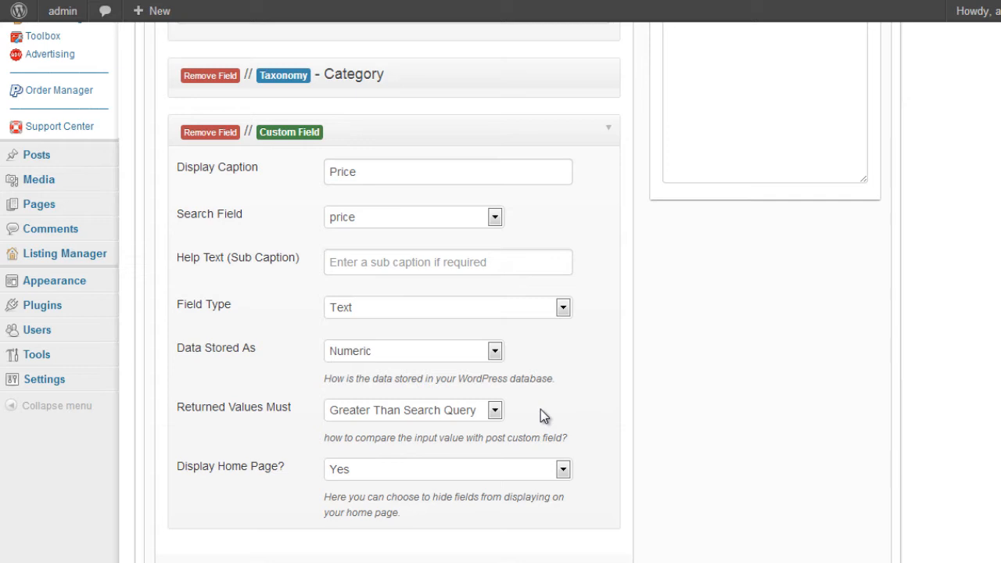
scroll(down, 3)
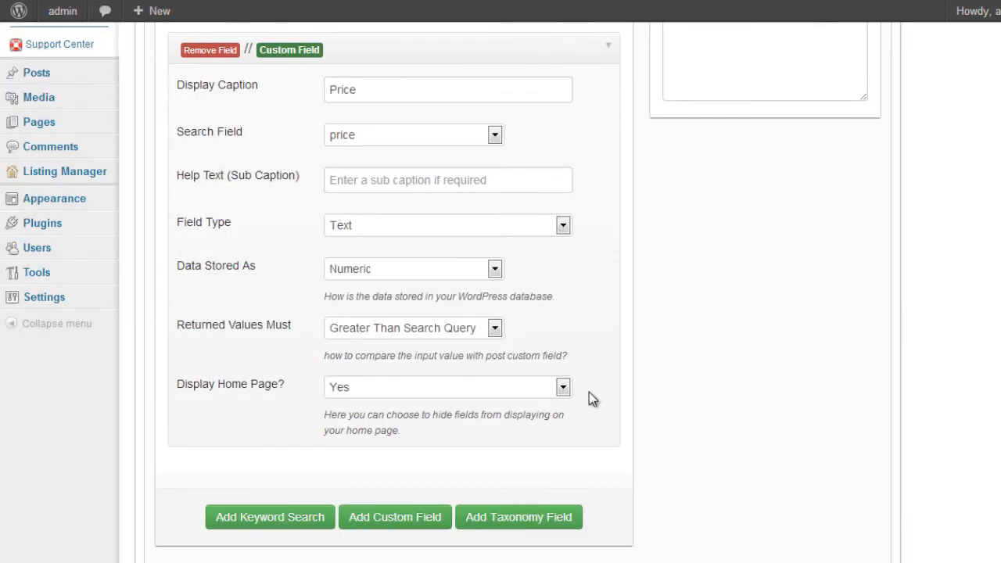
mouse_move(585, 391)
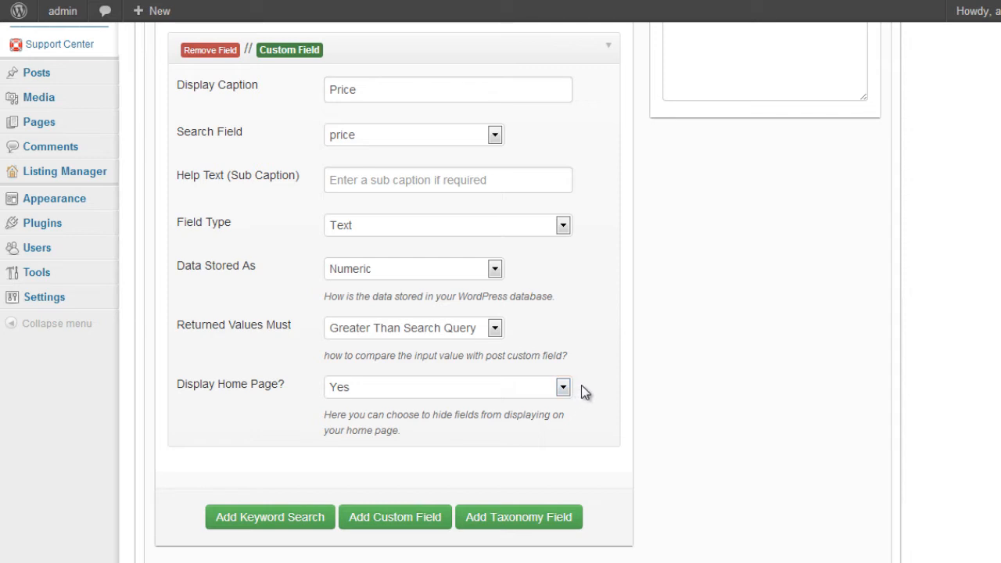
mouse_move(576, 339)
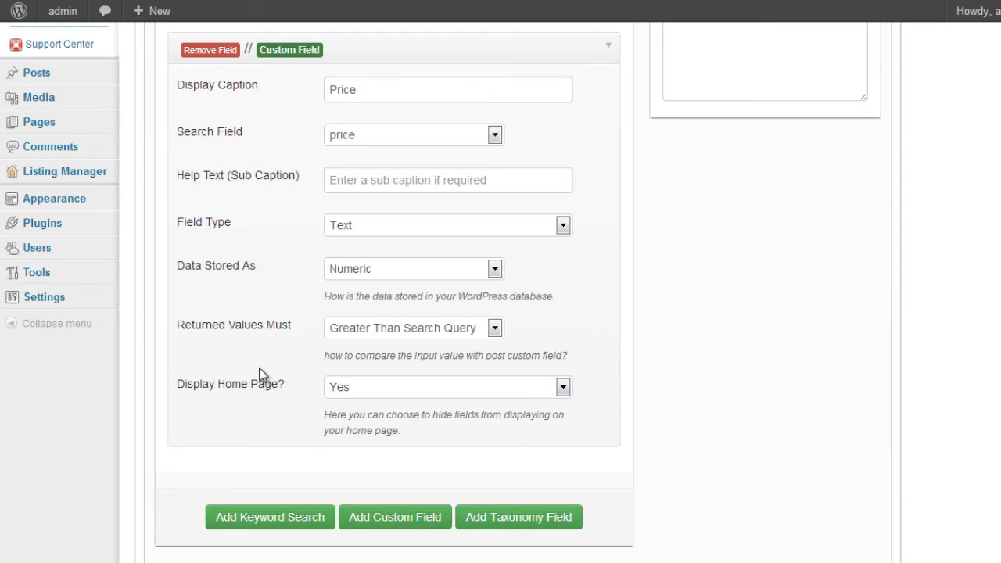
mouse_move(435, 455)
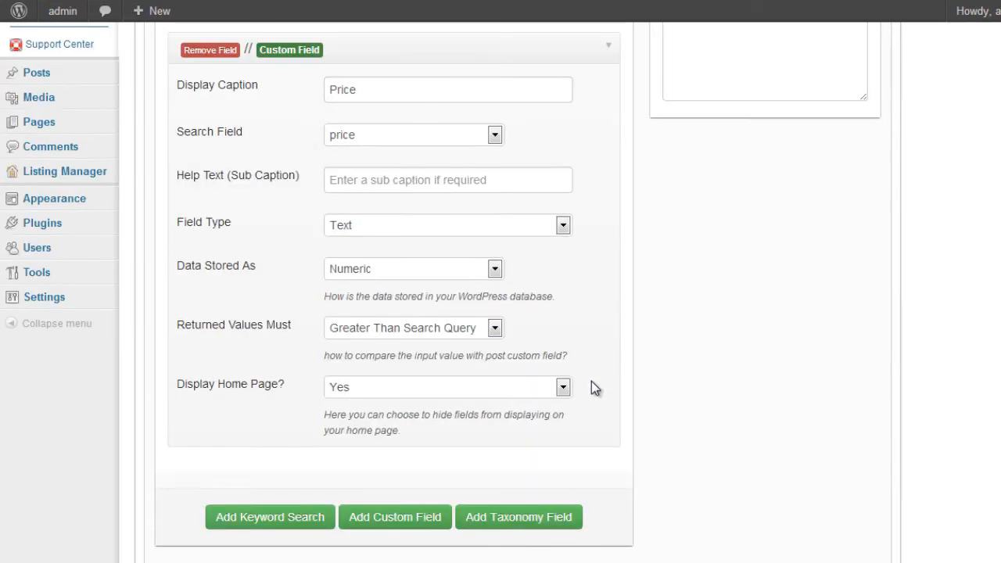
scroll(down, 3)
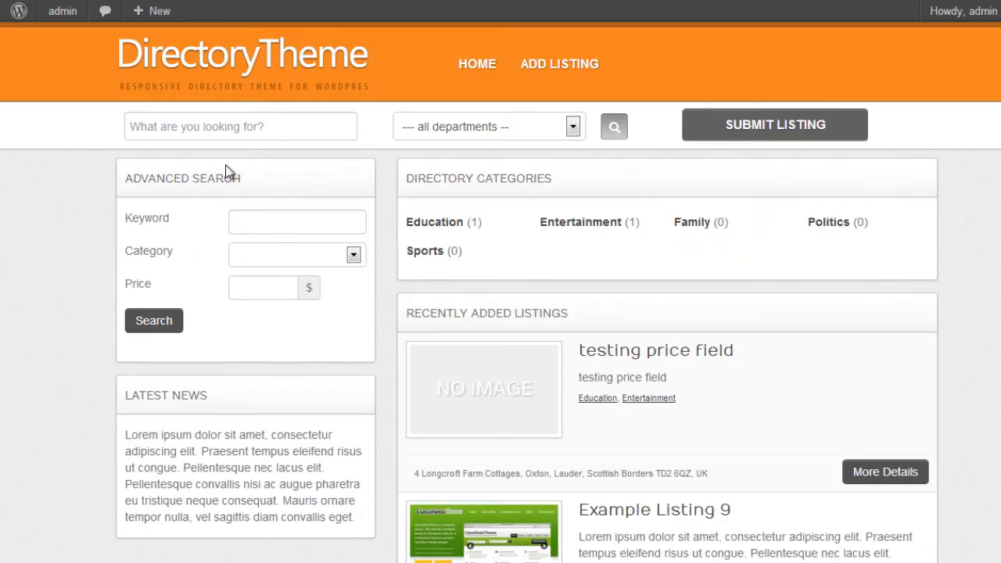
mouse_move(236, 243)
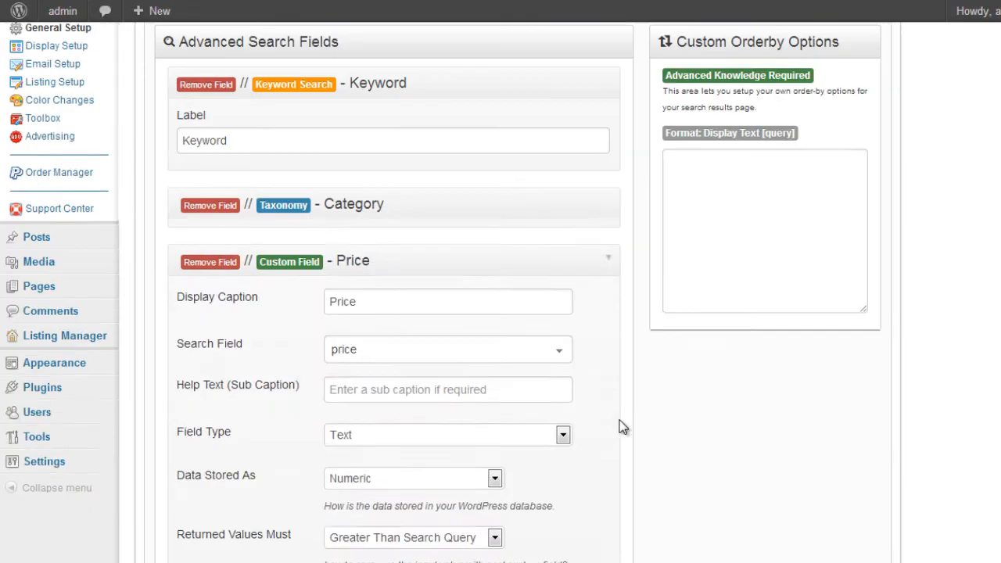
Search by price 50 to find the testing price field listing, then 105 to find nothing
scroll(down, 3)
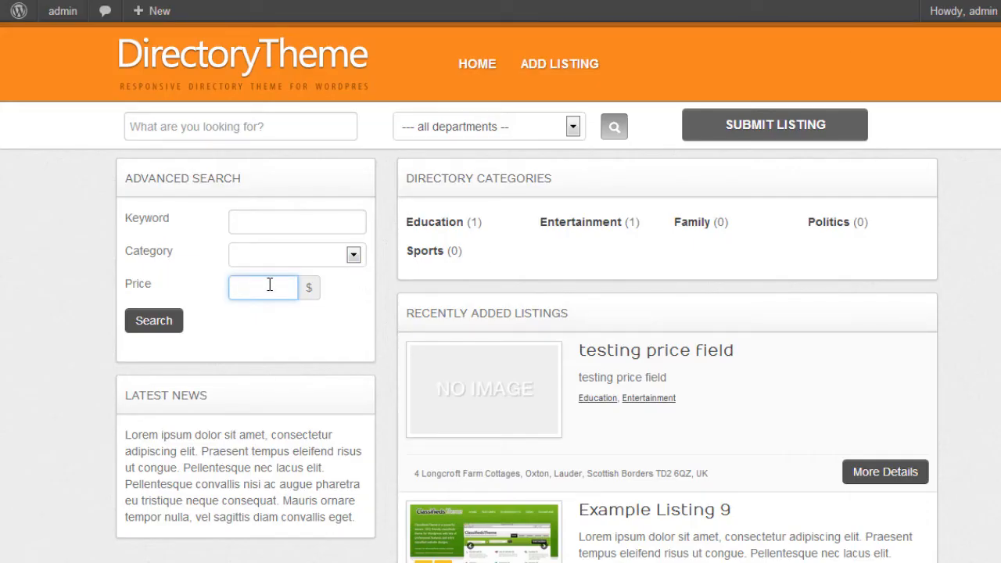
text(50)
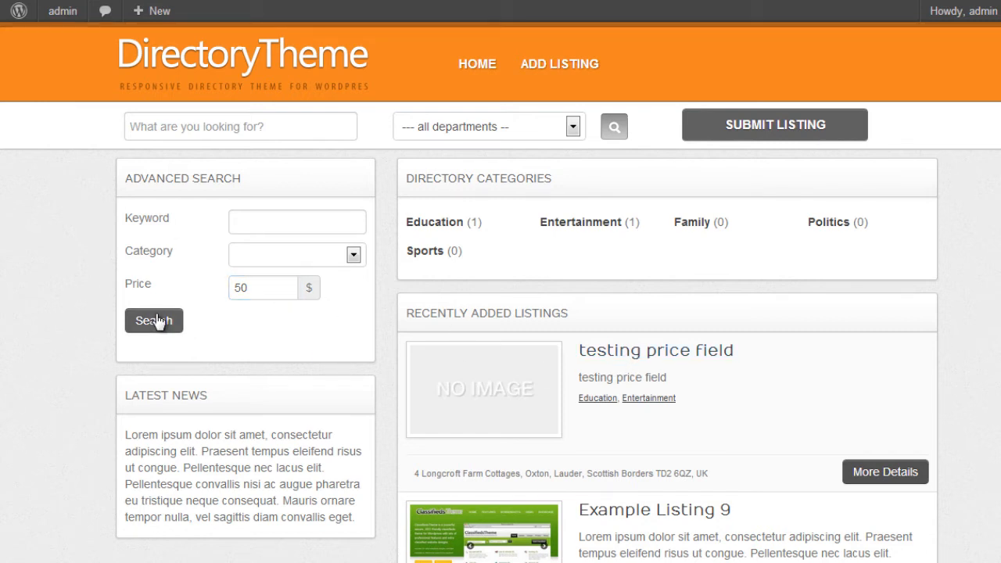
click(153, 319)
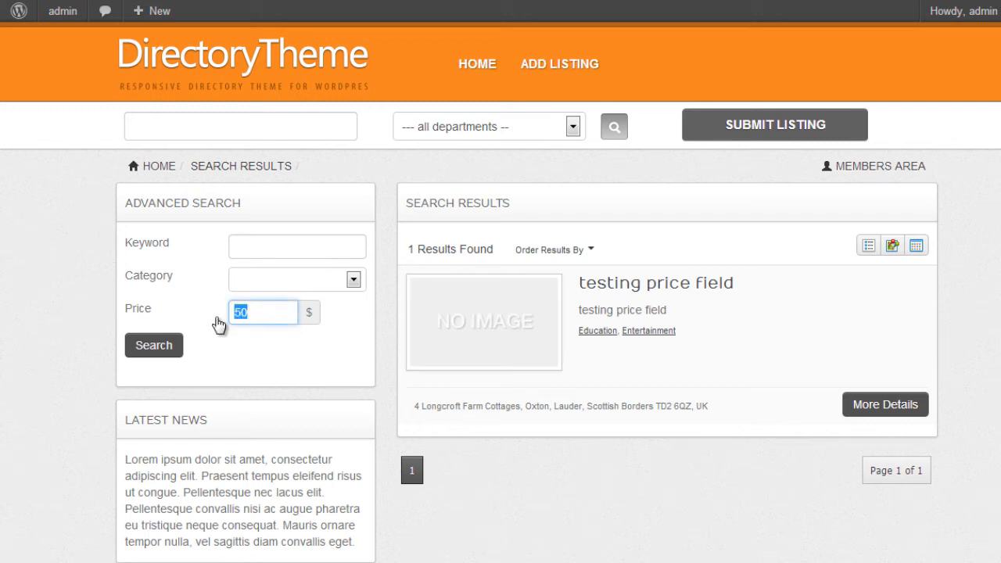
text(105)
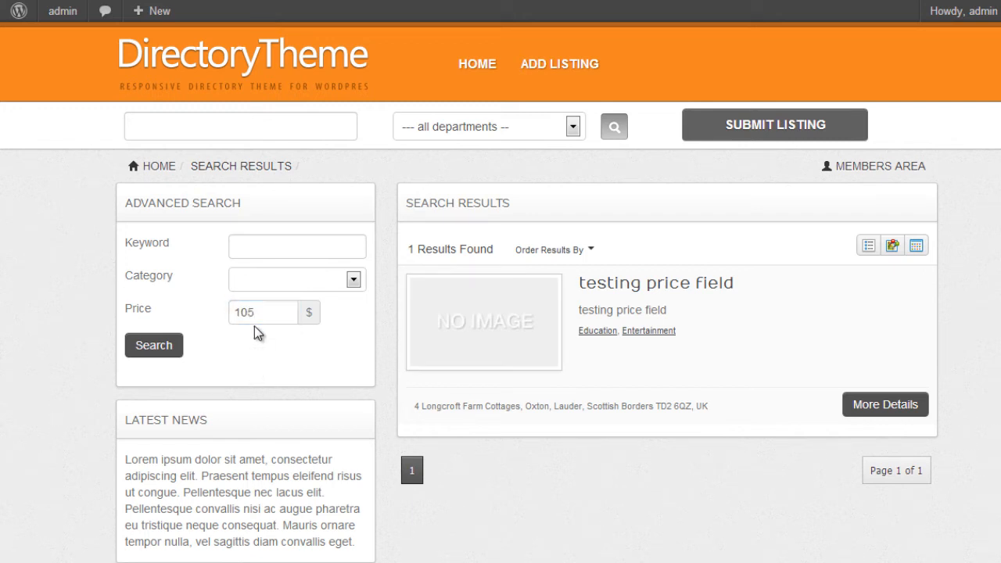
mouse_move(656, 283)
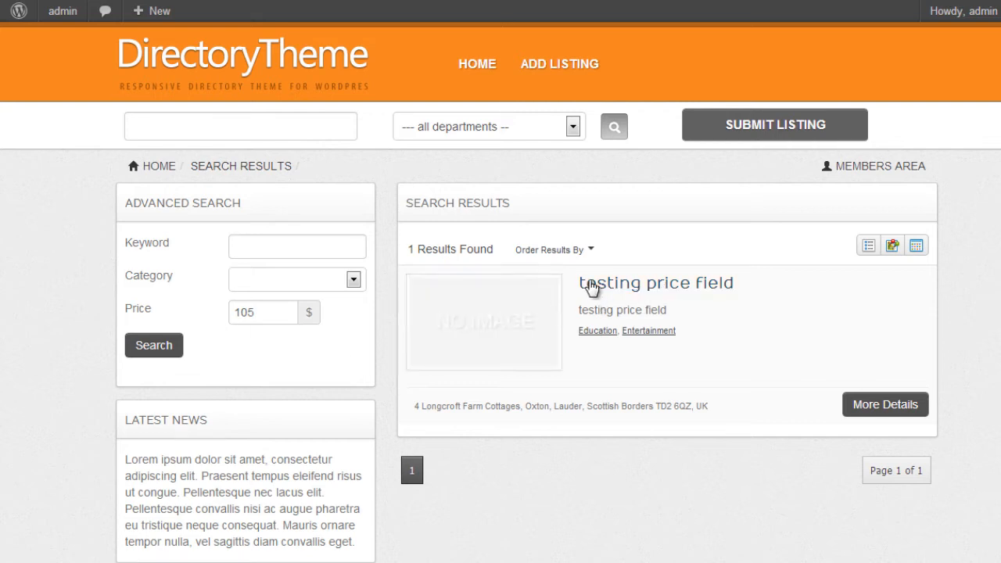
click(154, 345)
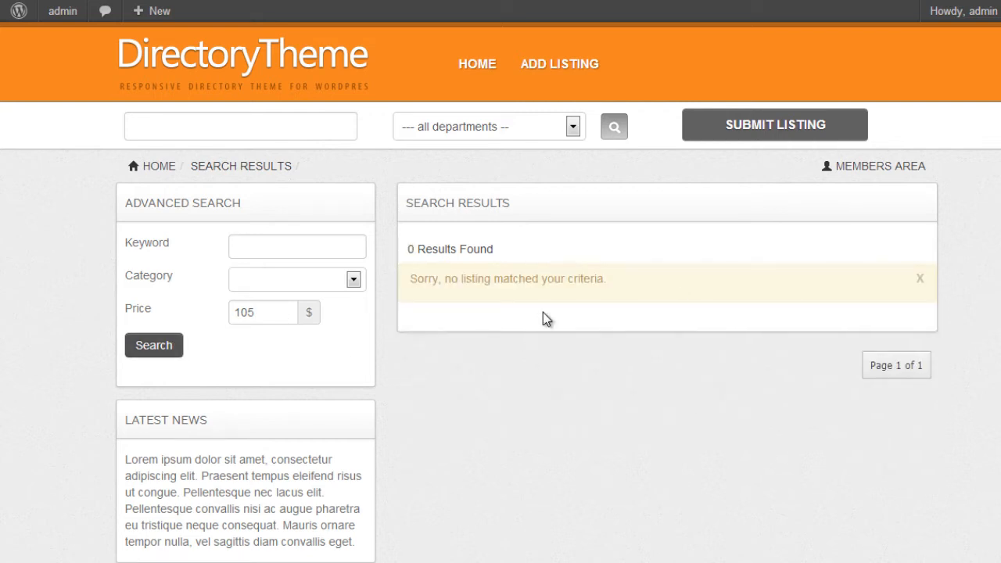
mouse_move(531, 269)
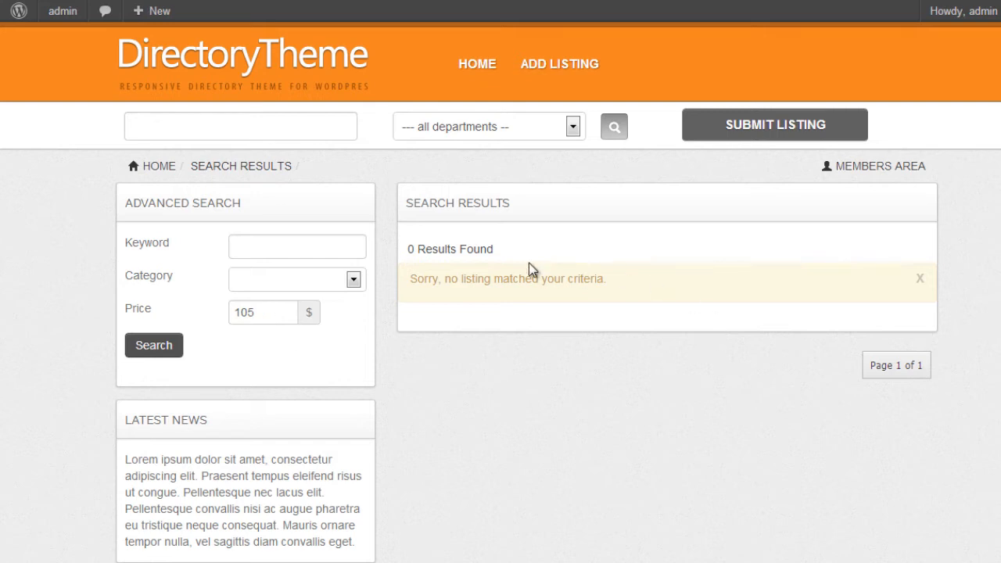
mouse_move(282, 331)
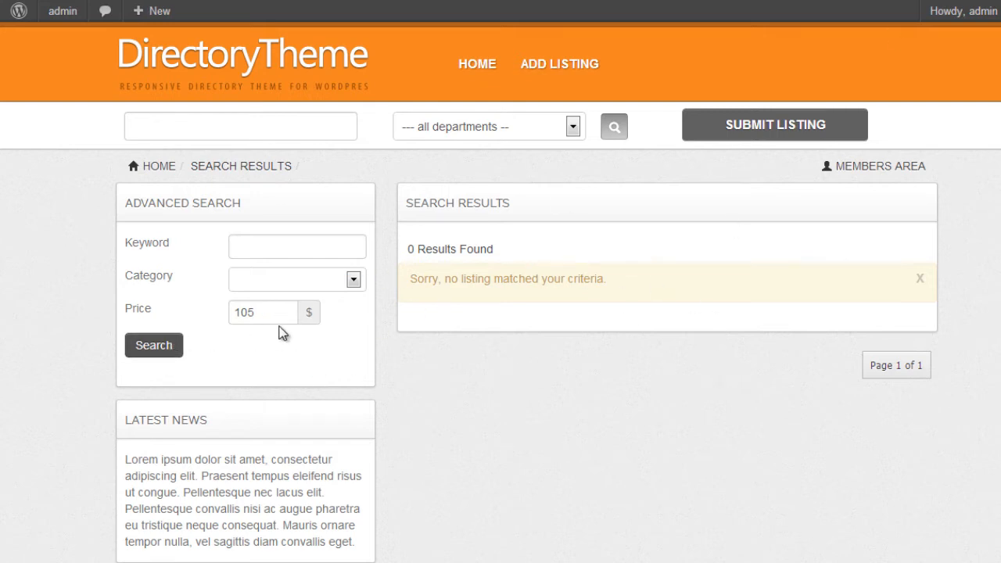
mouse_move(602, 106)
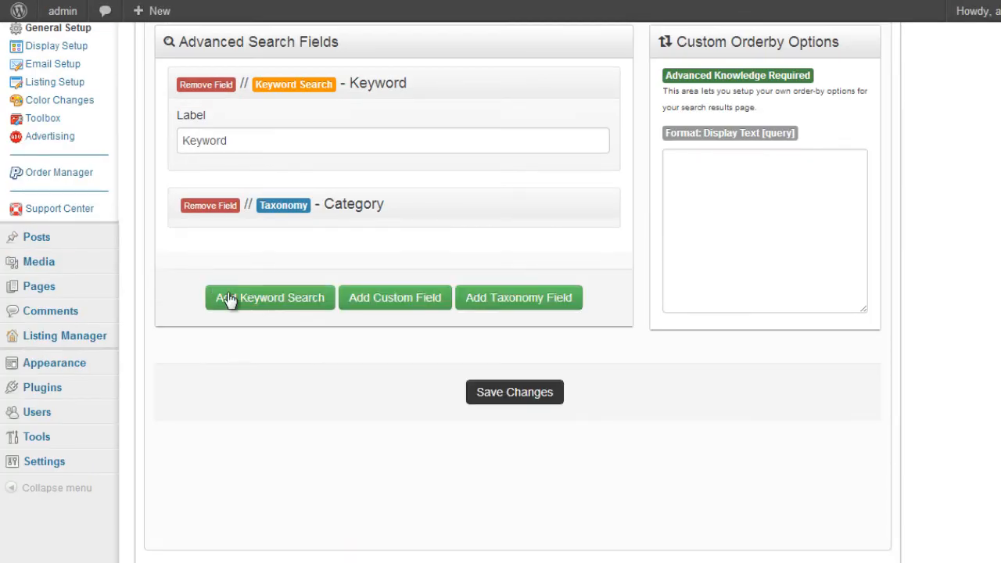
click(514, 391)
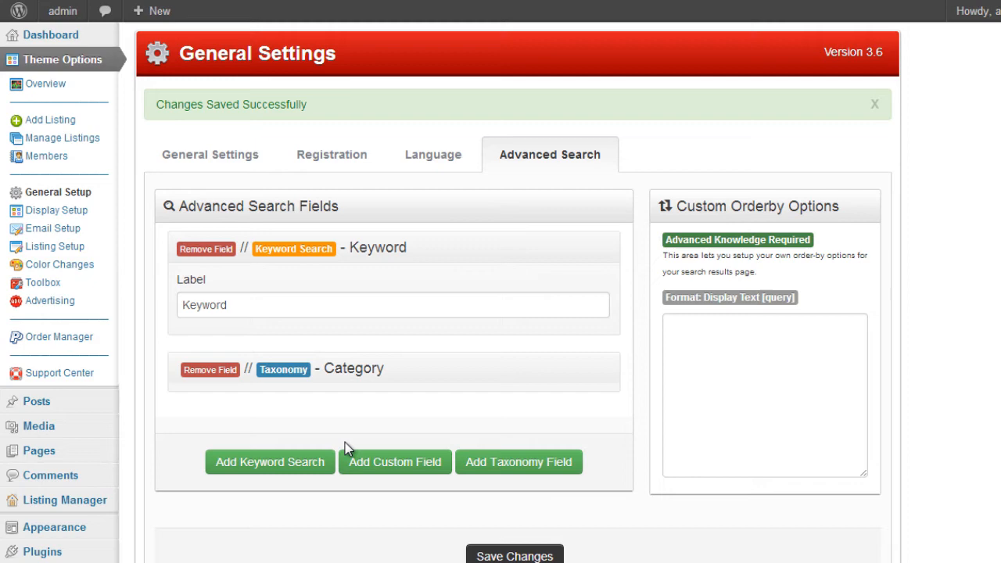
click(394, 461)
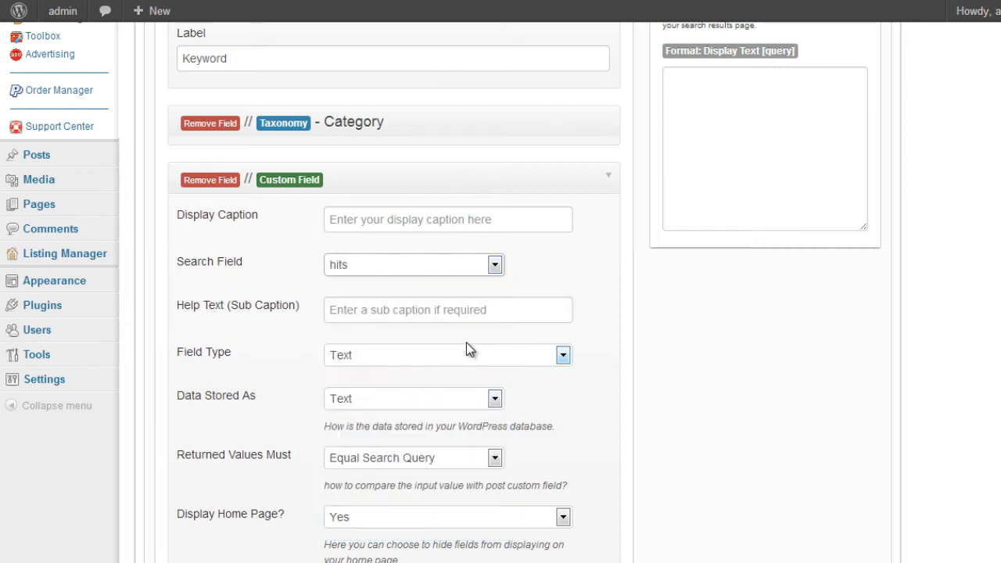
mouse_move(602, 281)
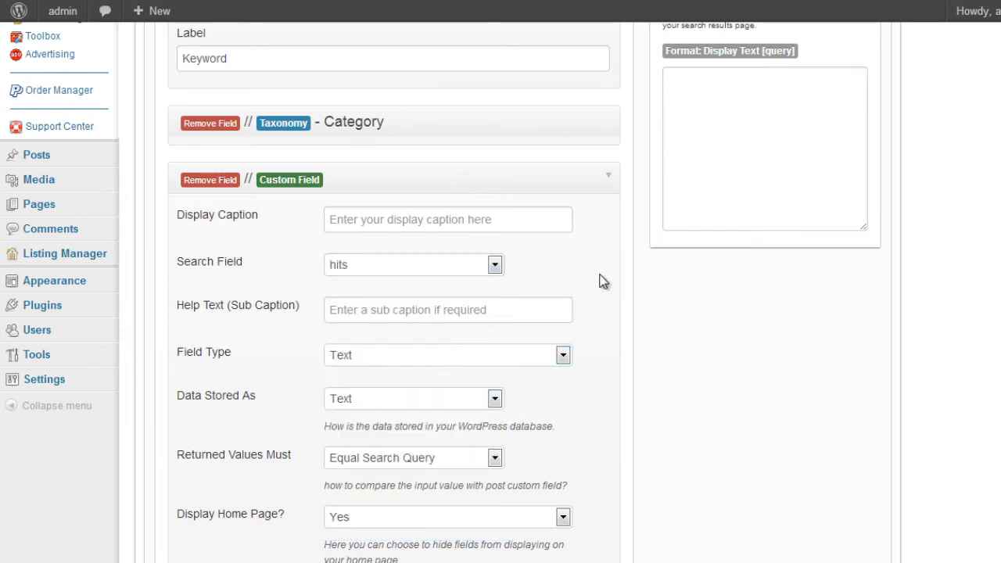
mouse_move(580, 250)
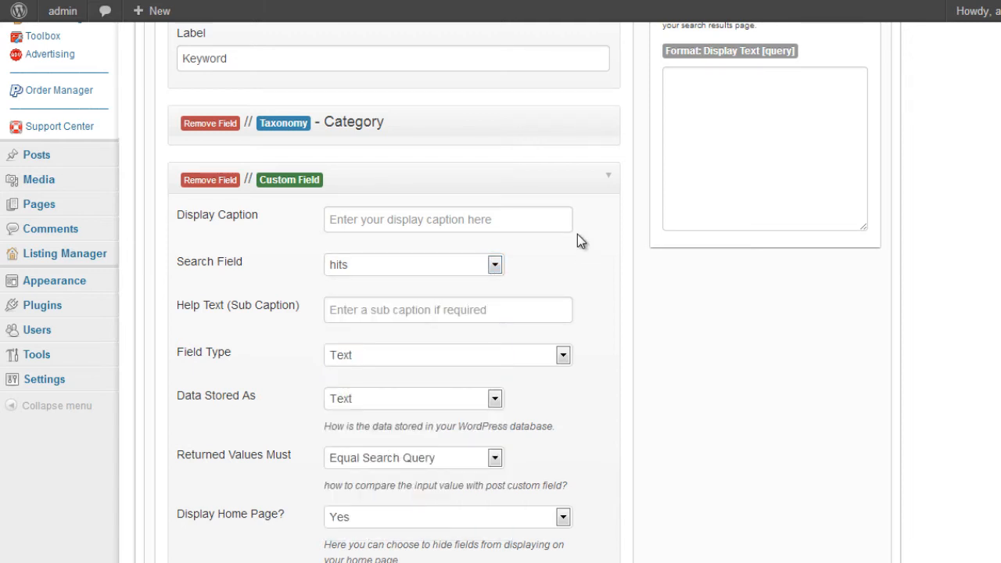
click(494, 265)
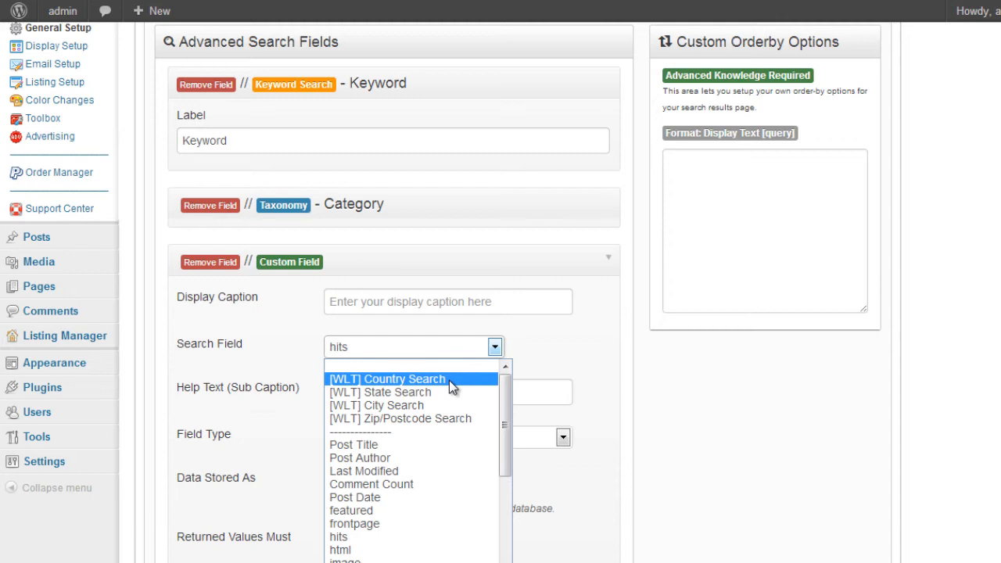
mouse_move(397, 391)
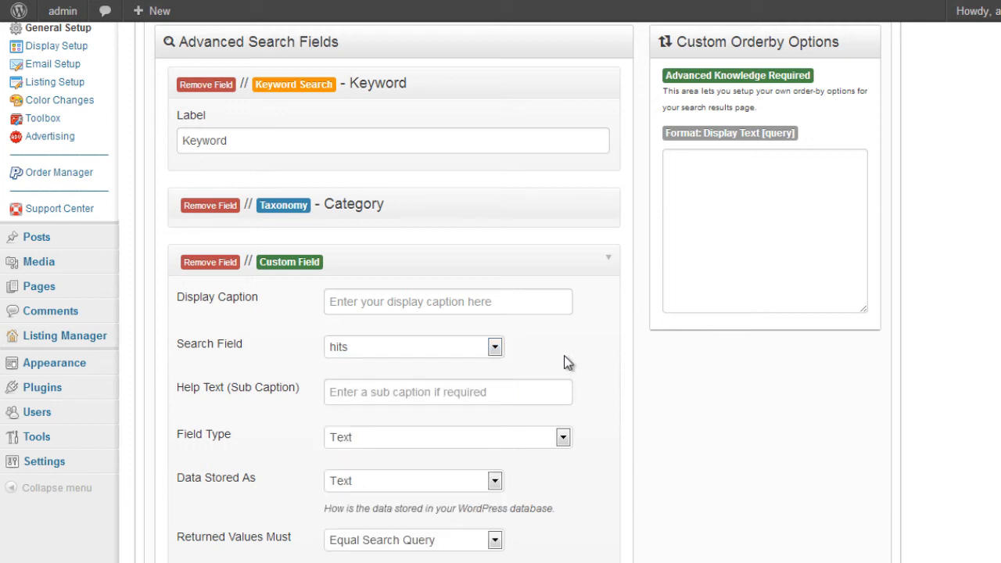
mouse_move(610, 263)
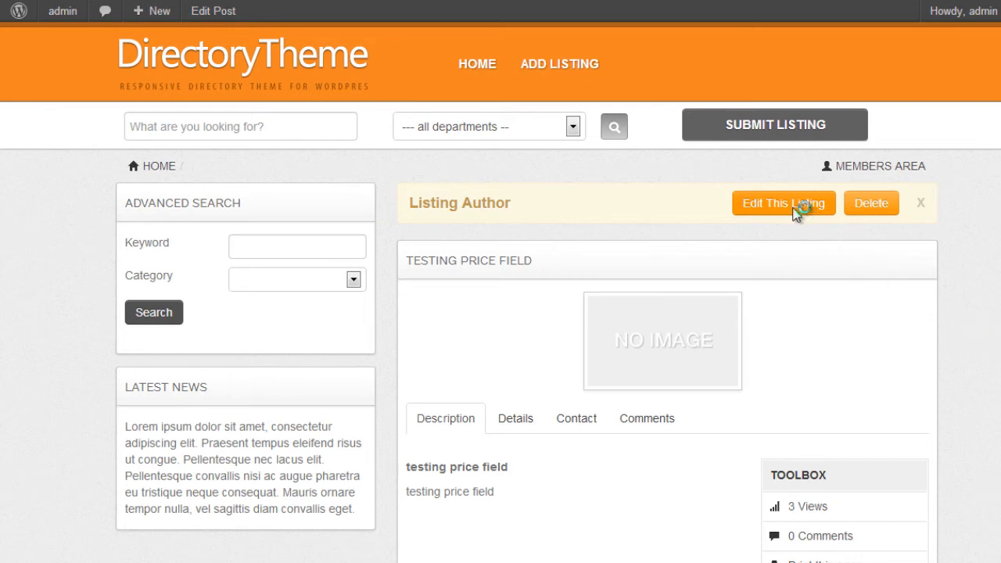
Open the test listing for editing and review its price and map location
click(782, 203)
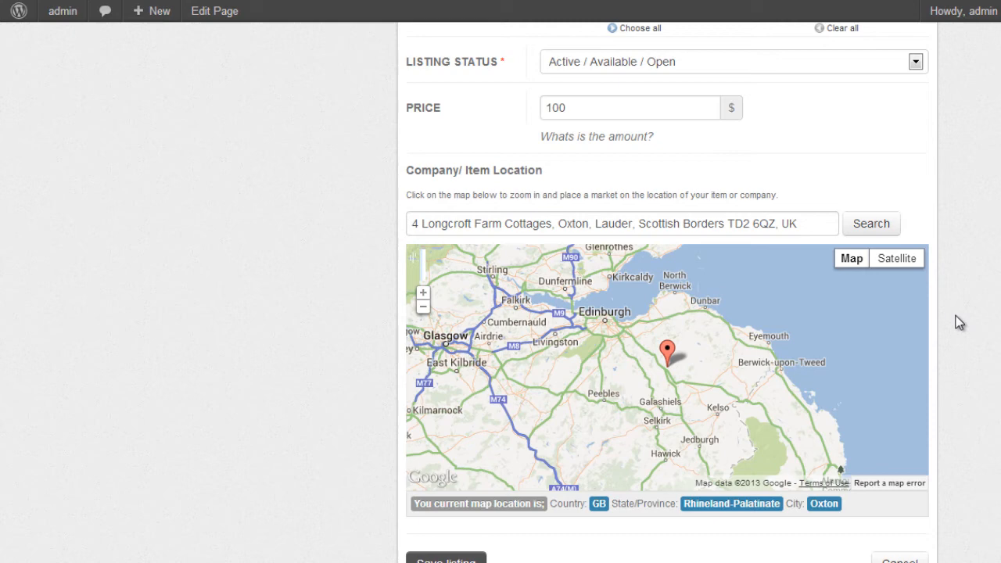
mouse_move(882, 350)
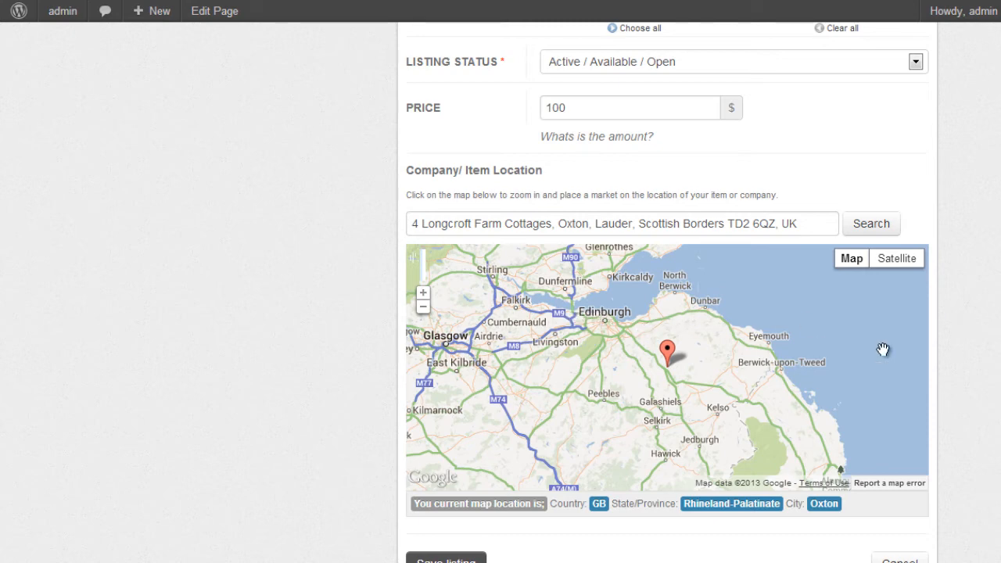
mouse_move(987, 331)
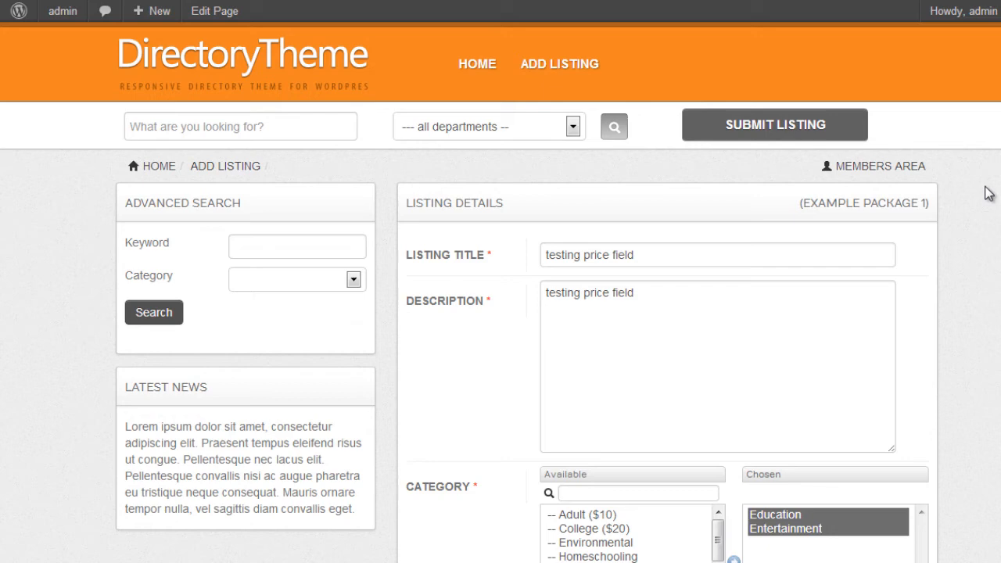
mouse_move(929, 288)
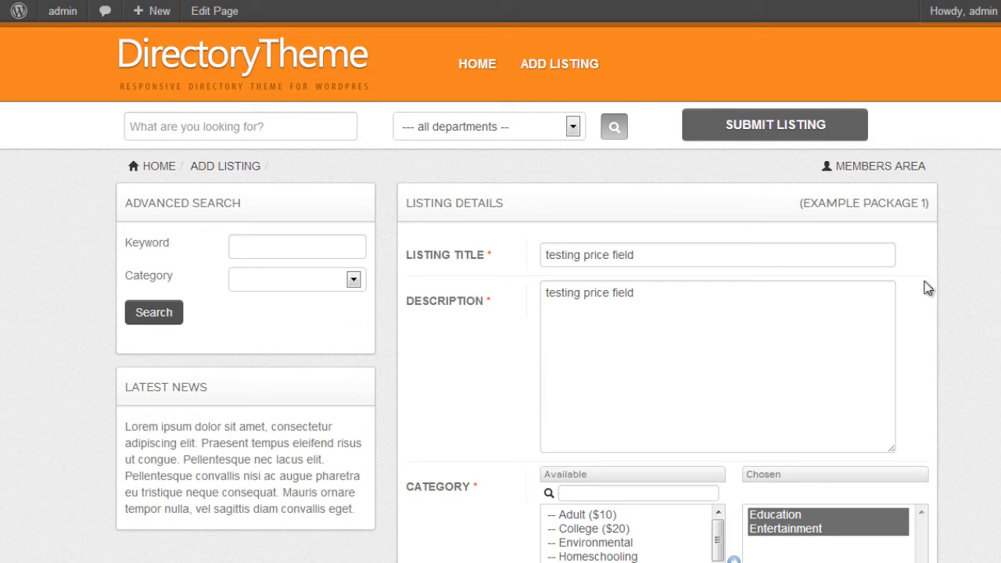
scroll(down, 3)
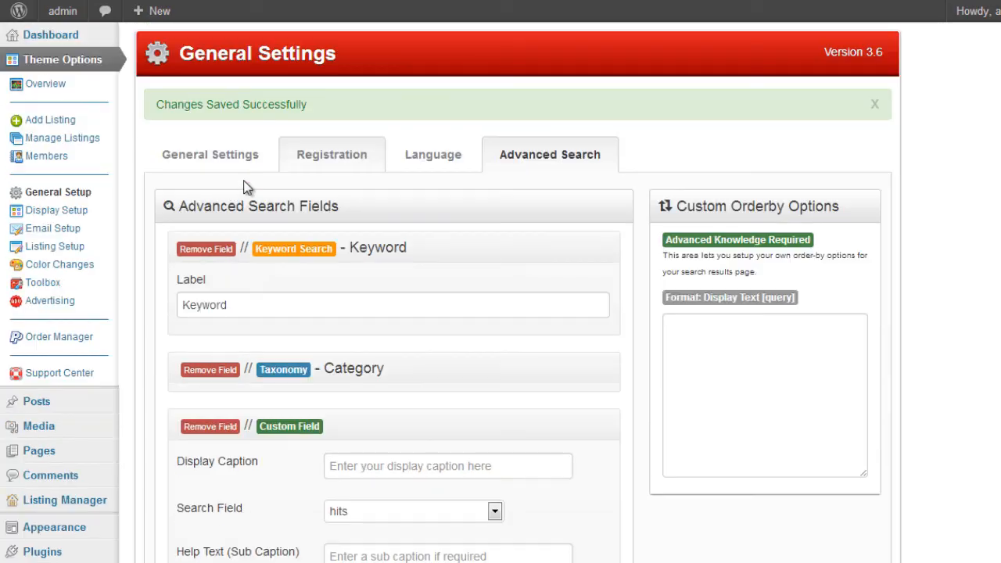
Add a Country custom field using [WLT] Country Search and save the settings
click(209, 155)
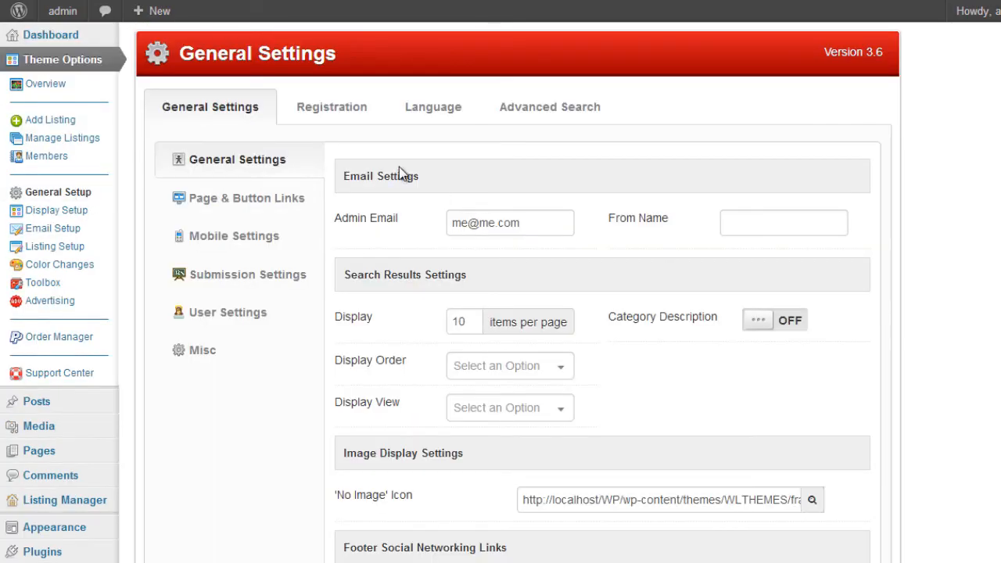
click(549, 106)
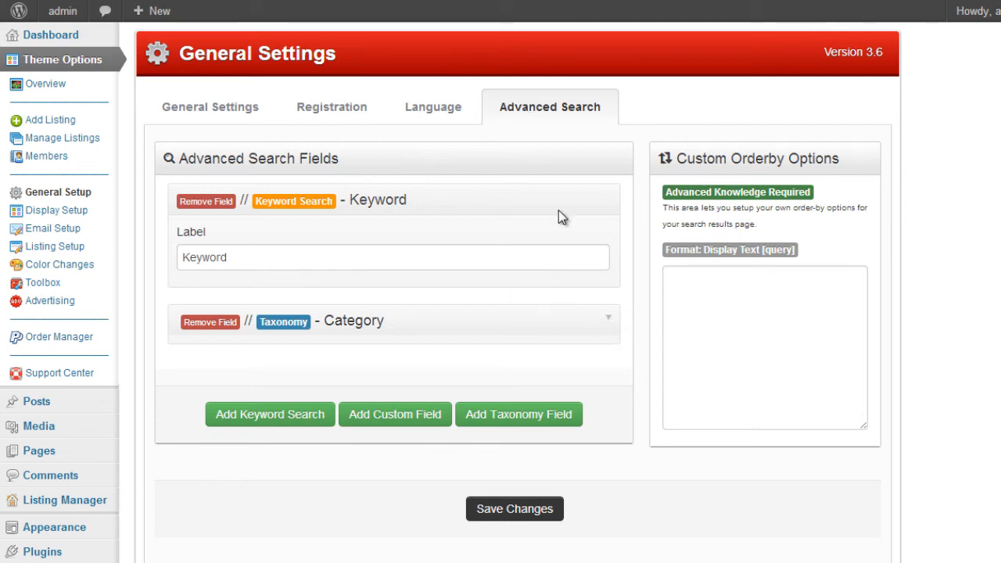
mouse_move(406, 425)
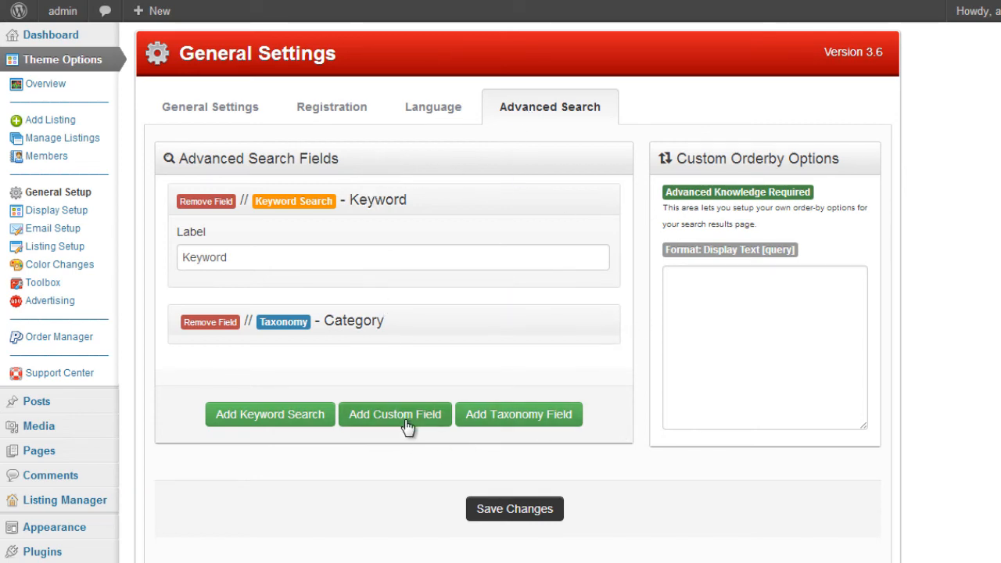
click(394, 413)
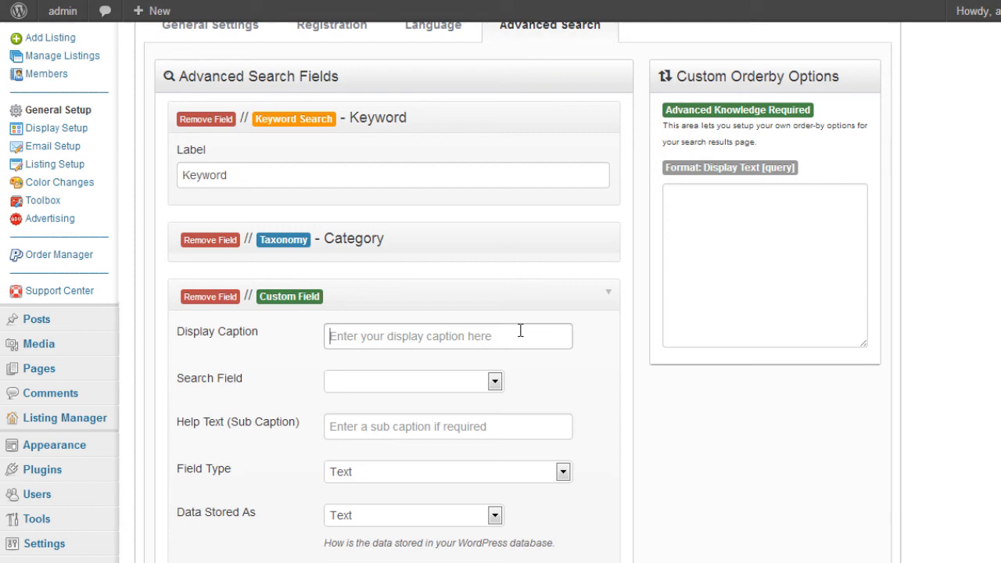
text(Country)
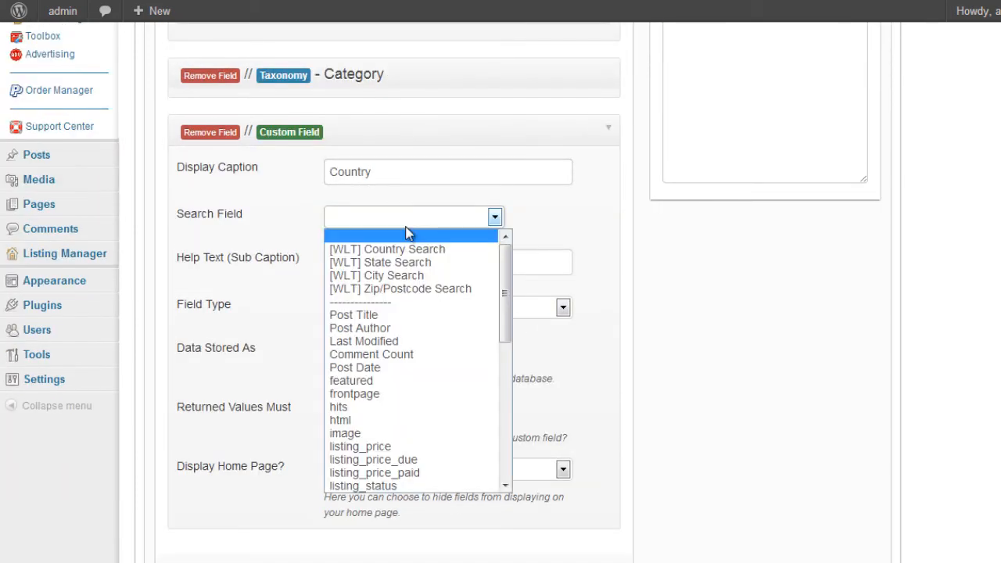
click(386, 248)
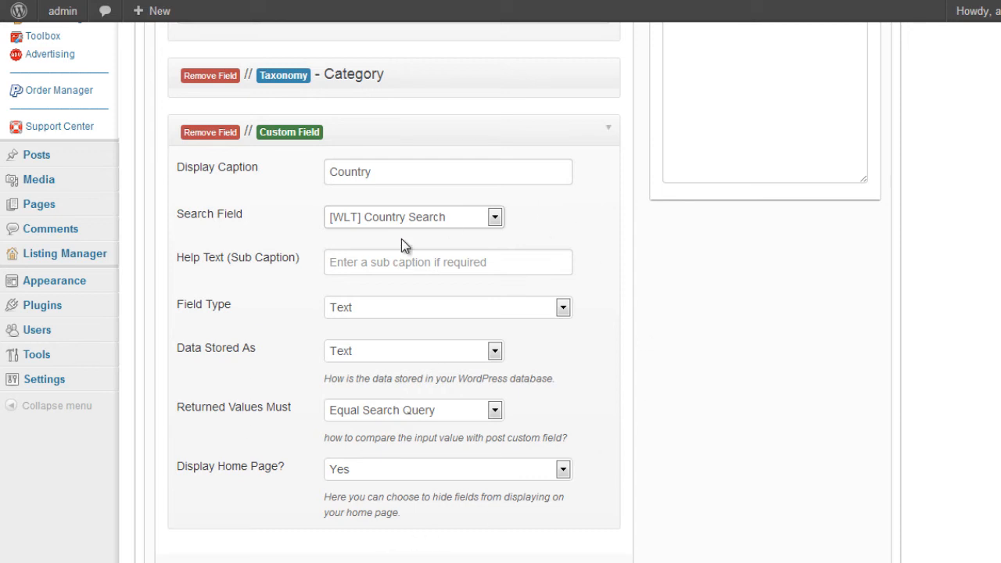
scroll(down, 3)
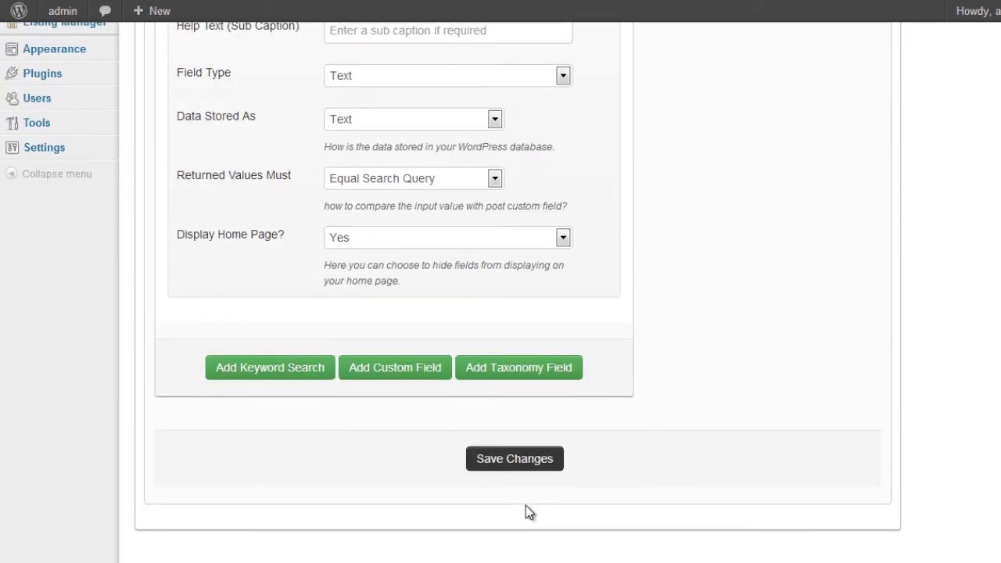
click(515, 458)
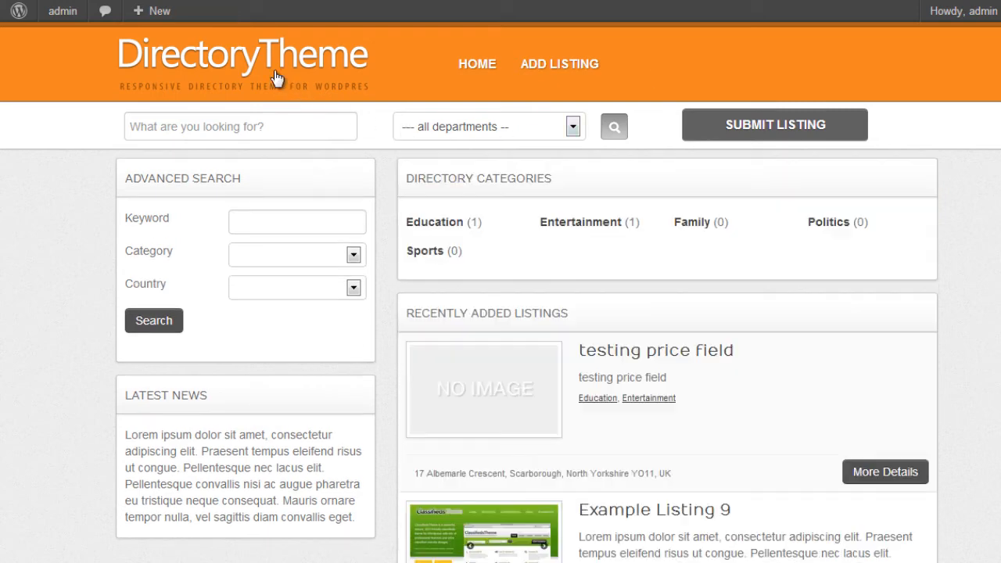
Choose Uzbekistan in the homepage's new Country search dropdown
click(297, 288)
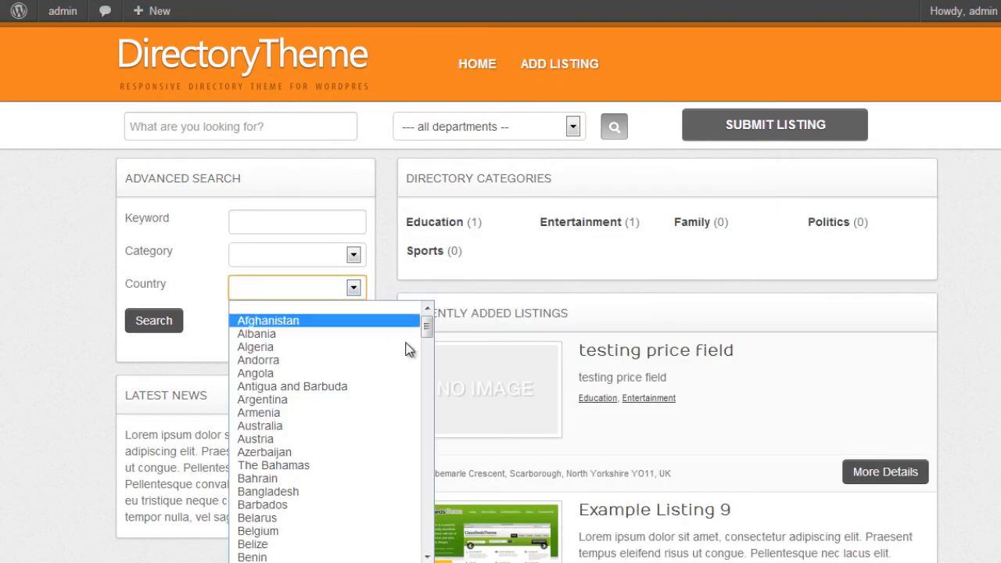
scroll(down, 3)
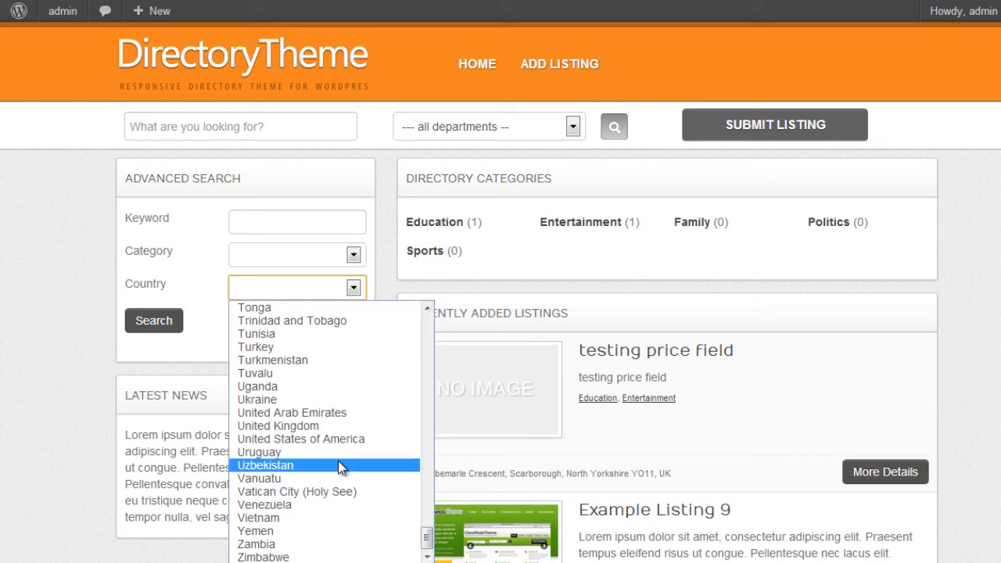
click(266, 466)
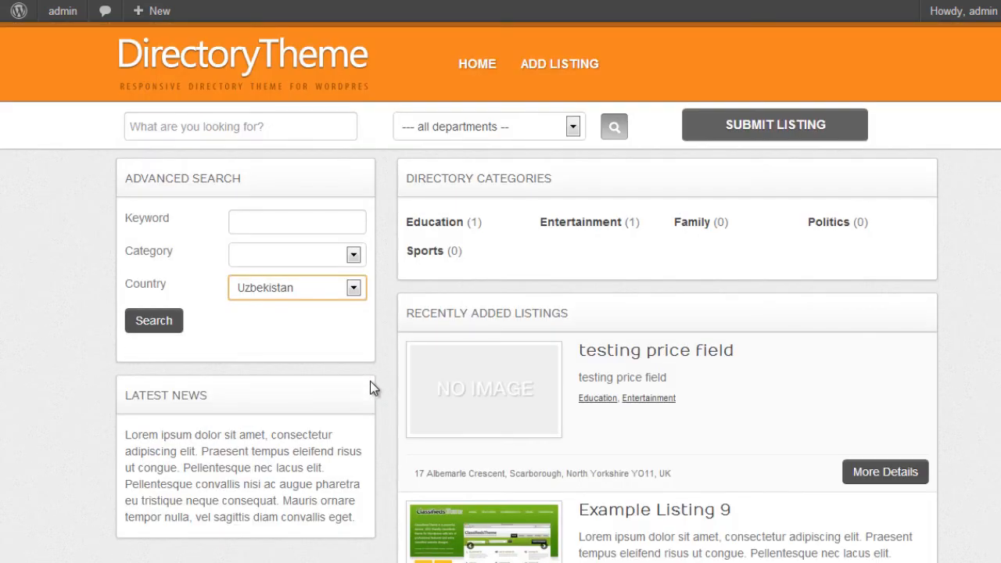
mouse_move(457, 247)
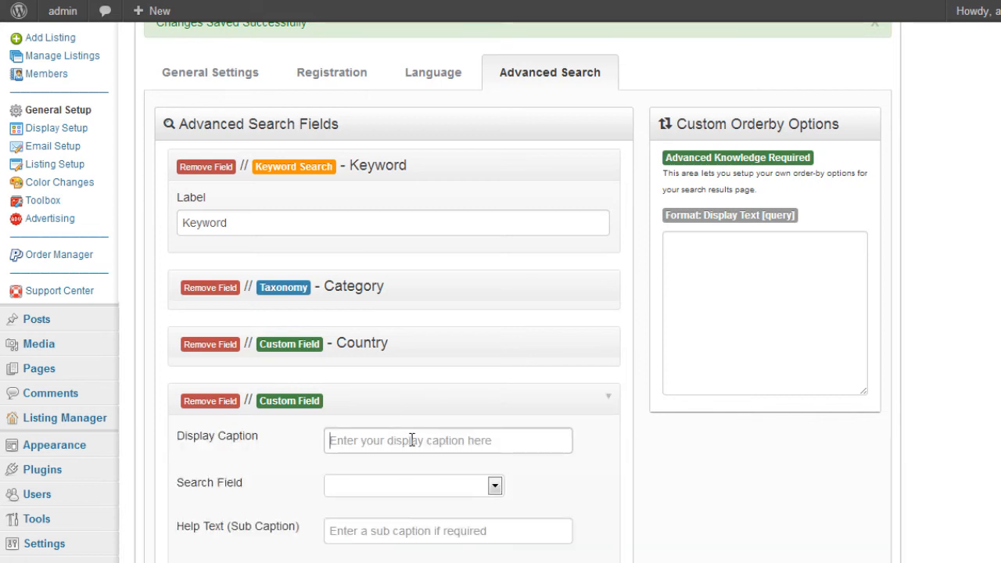
Caption a new custom field State and link it to [WLT] State Search
text(State)
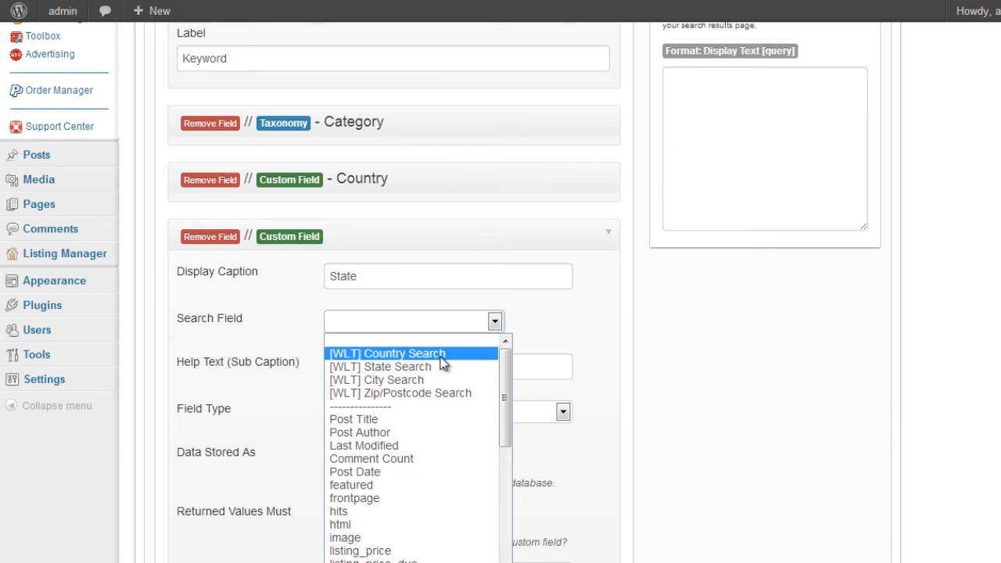
click(380, 366)
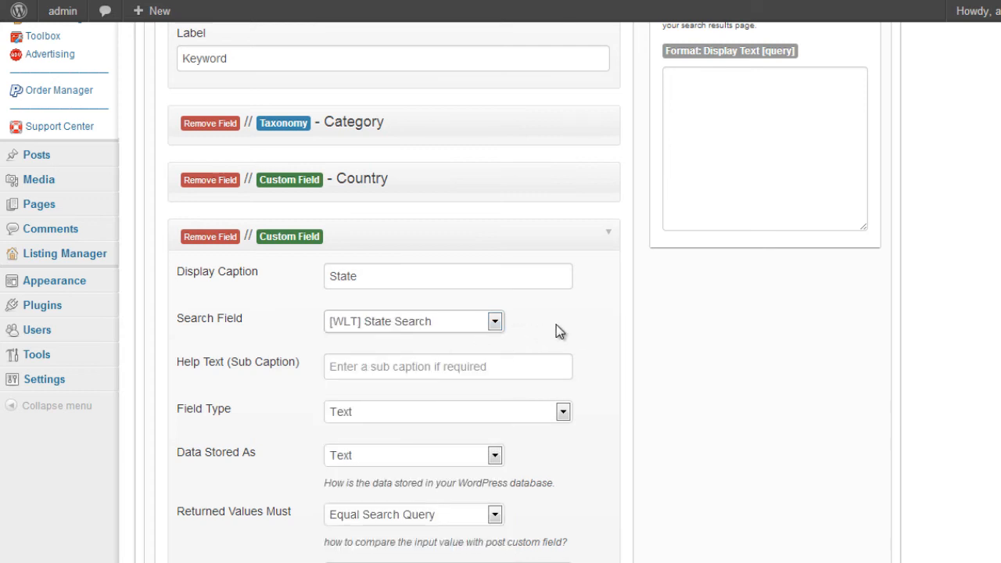
scroll(down, 3)
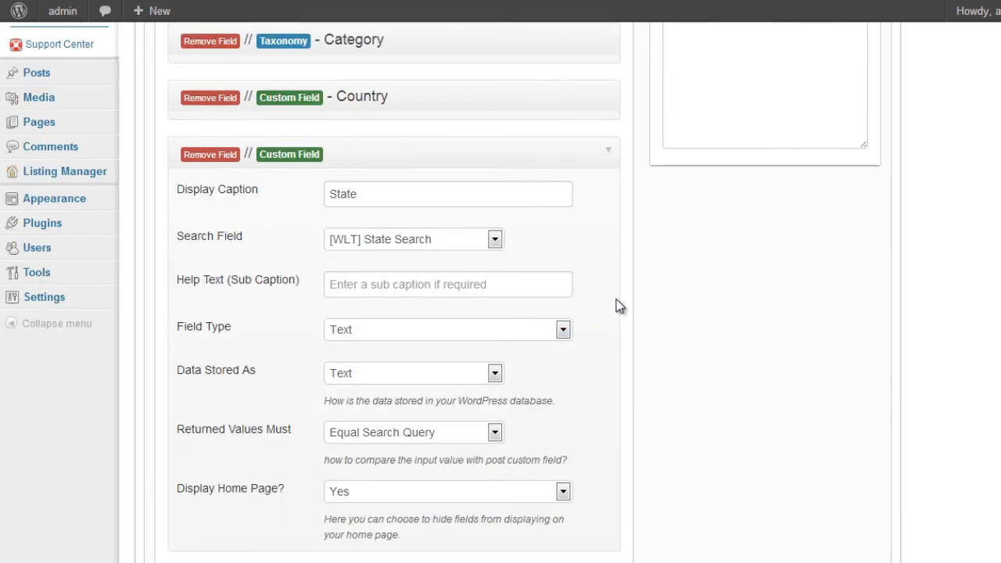
scroll(down, 3)
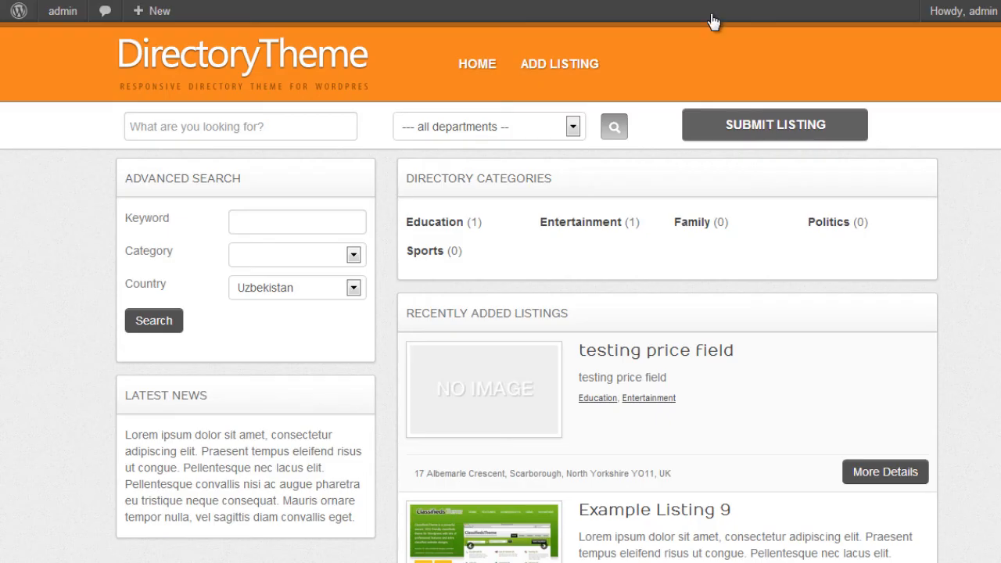
Reload the site and select United Kingdom as Country with England as State
click(297, 288)
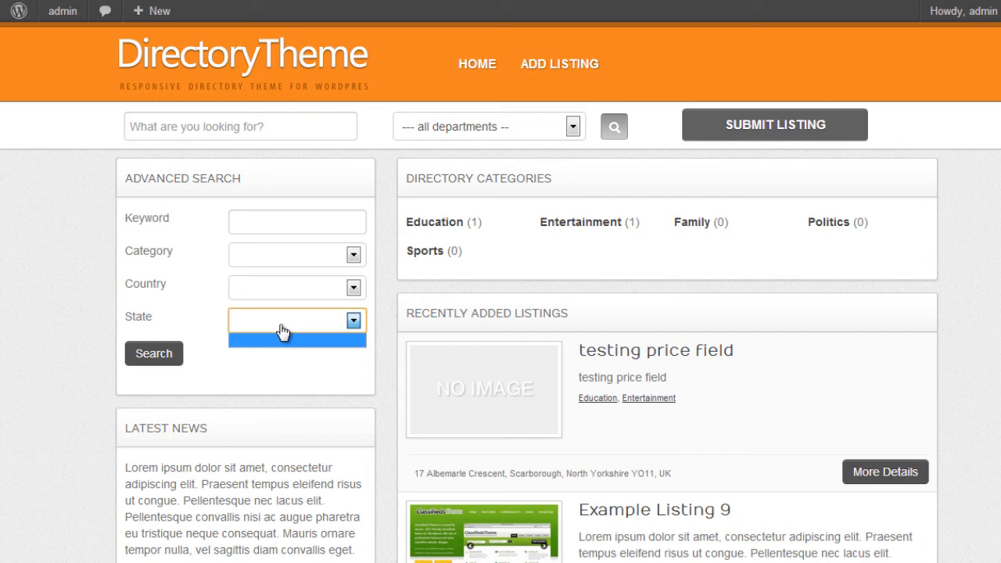
click(297, 288)
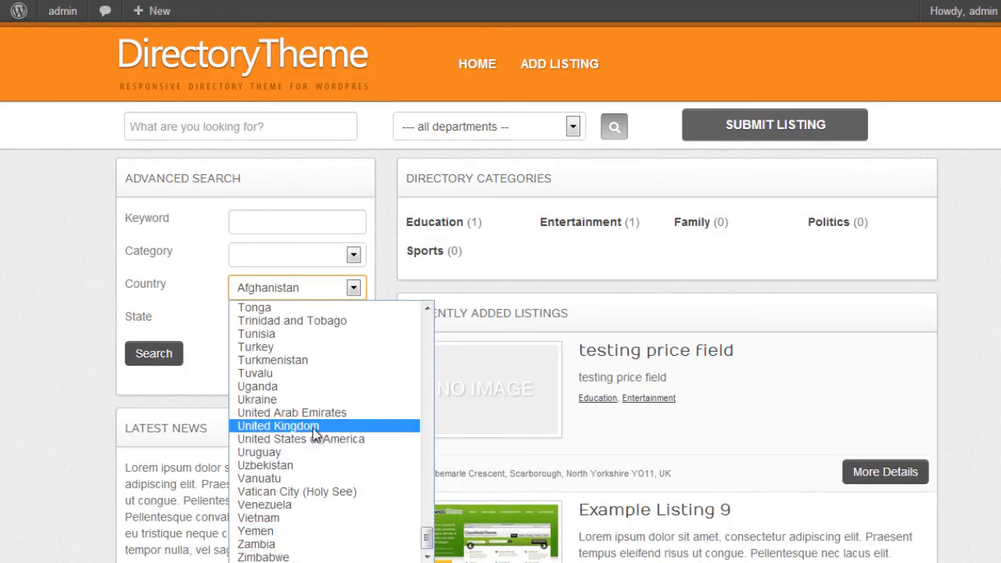
click(278, 425)
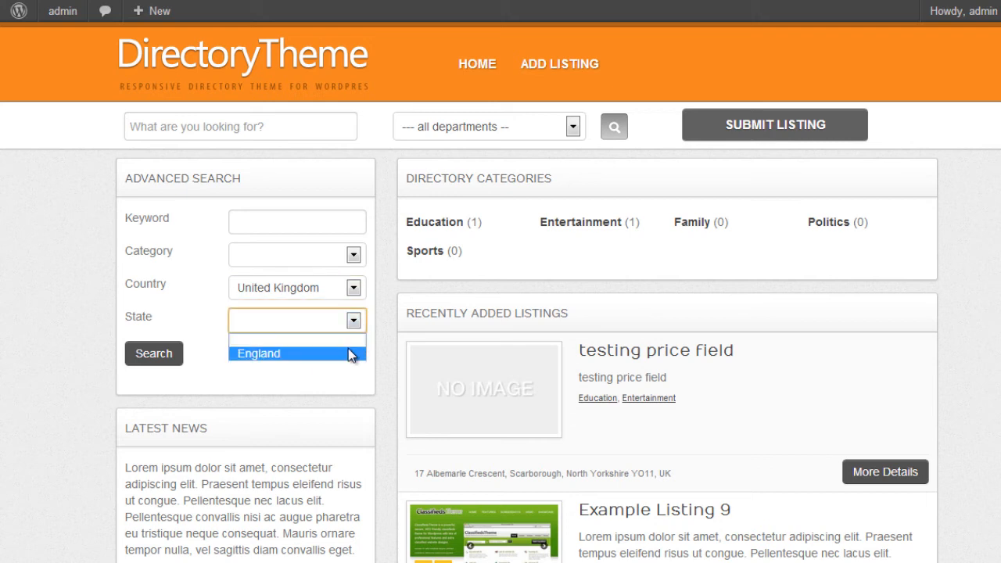
click(258, 354)
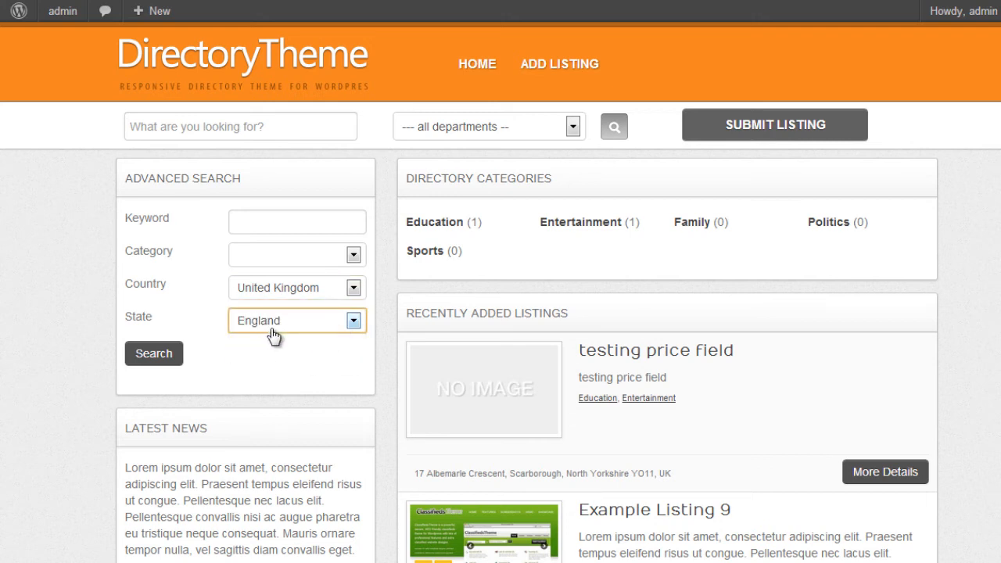
click(153, 354)
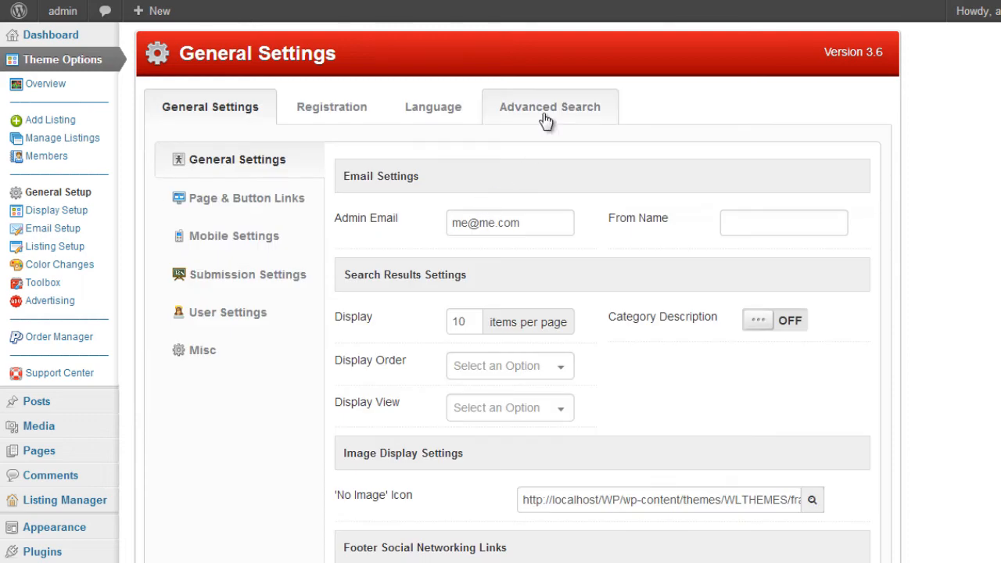
Add a City custom field using [WLT] City Search in the Advanced Search settings
click(549, 107)
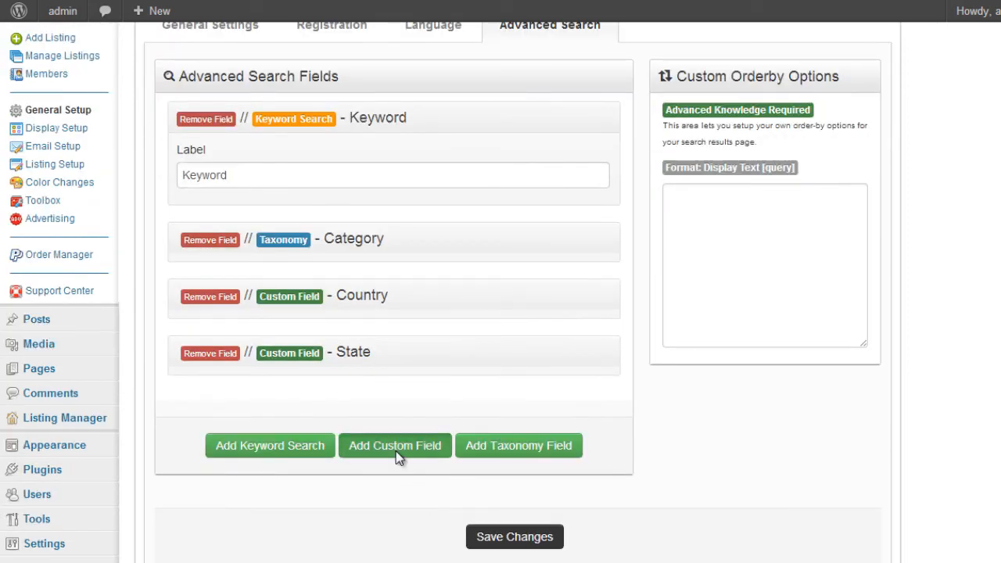
click(394, 444)
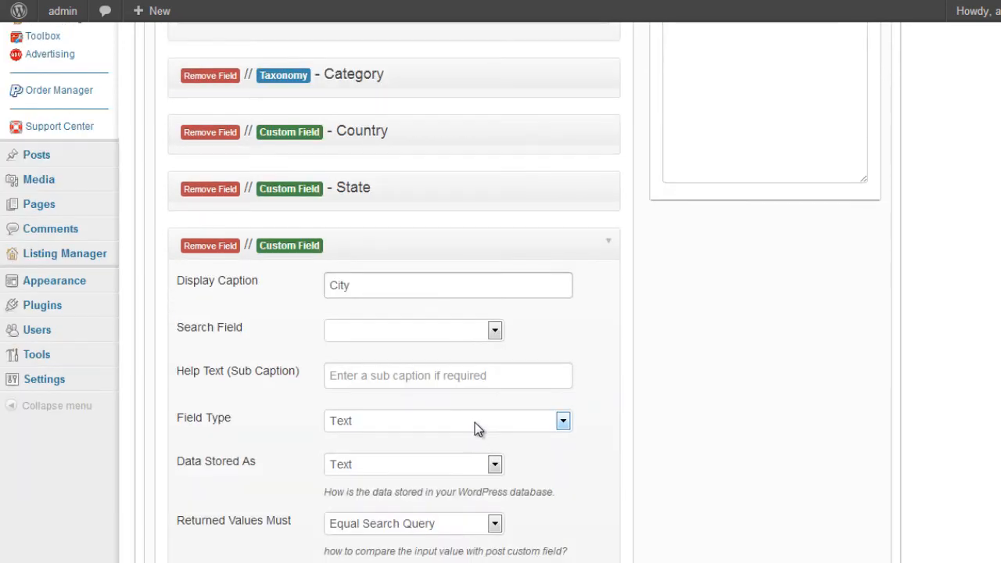
click(413, 330)
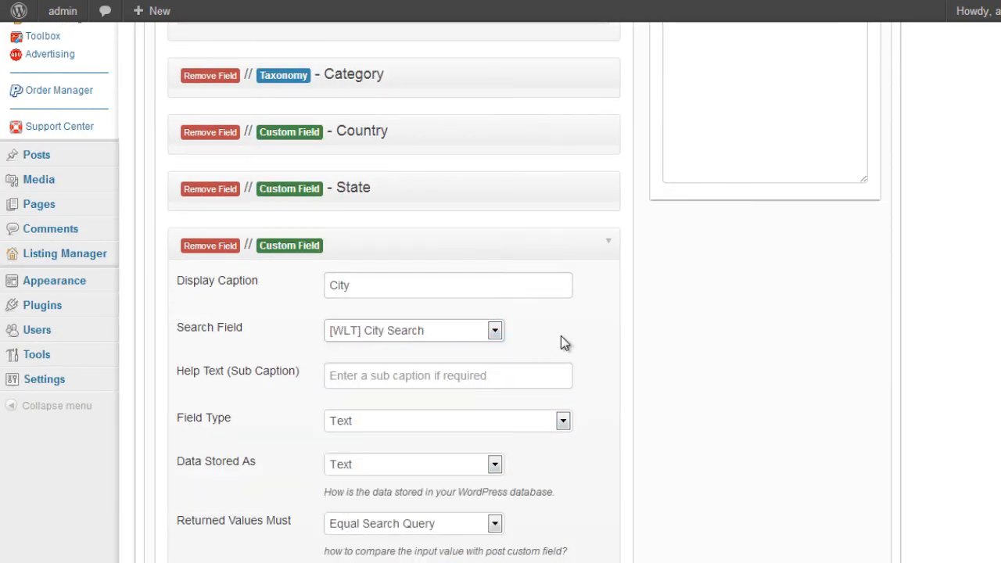
scroll(down, 3)
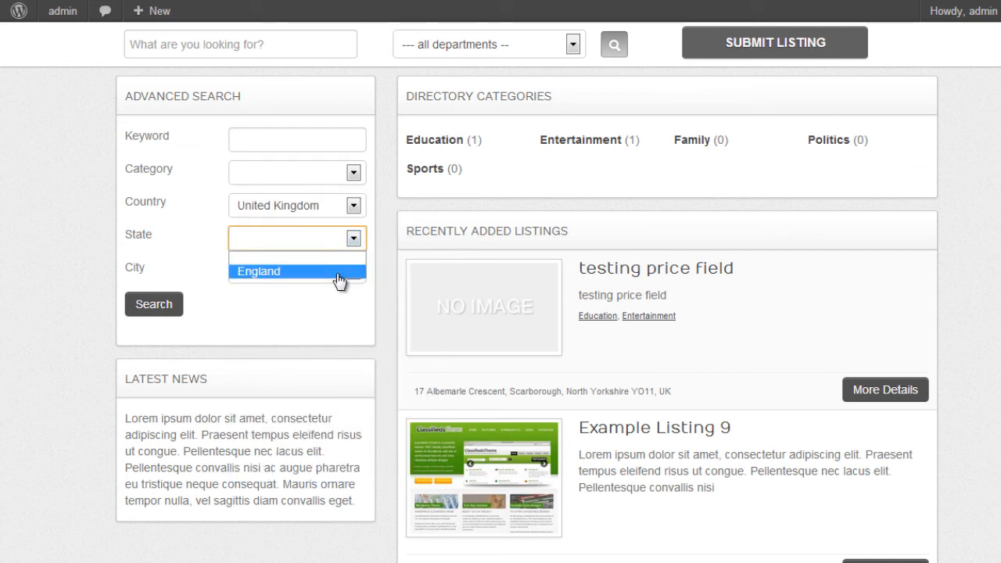
Search England and Scarborough, then open the single testing price field result
click(258, 270)
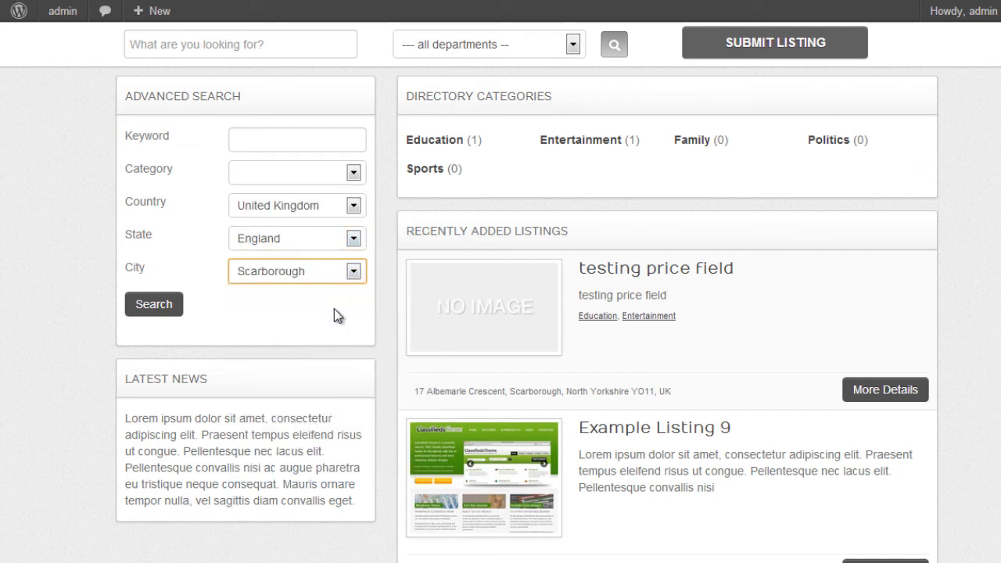
click(153, 303)
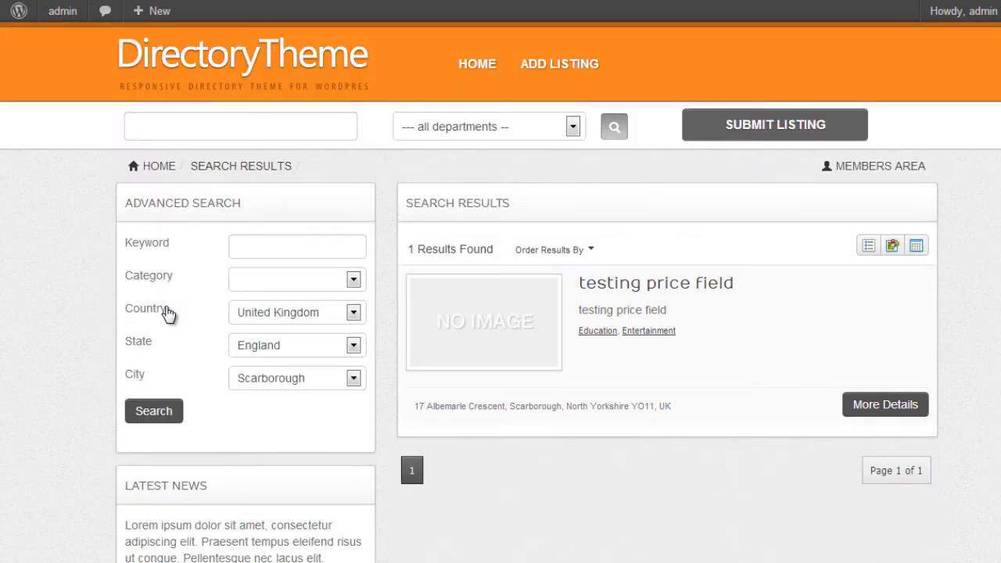
mouse_move(656, 281)
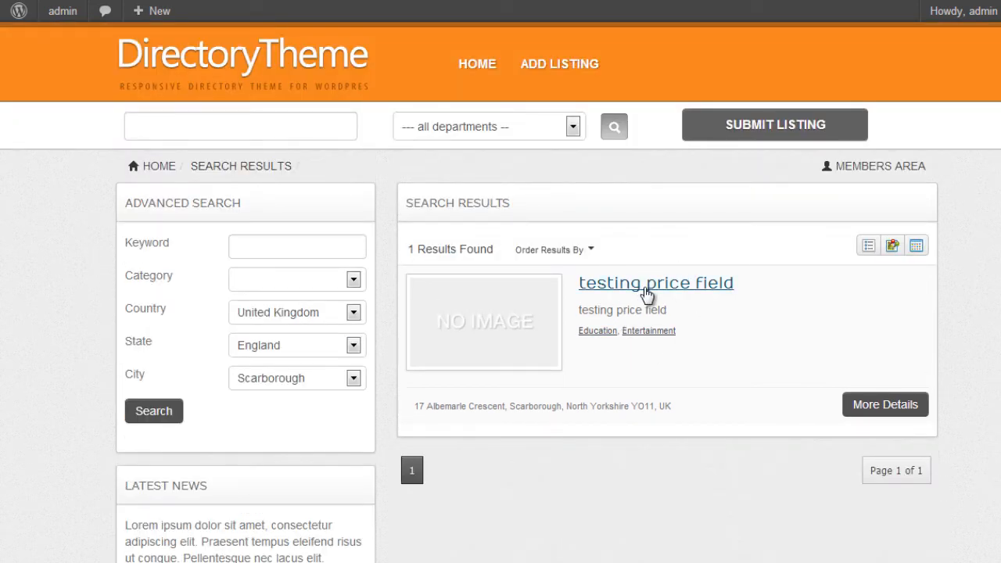
mouse_move(465, 354)
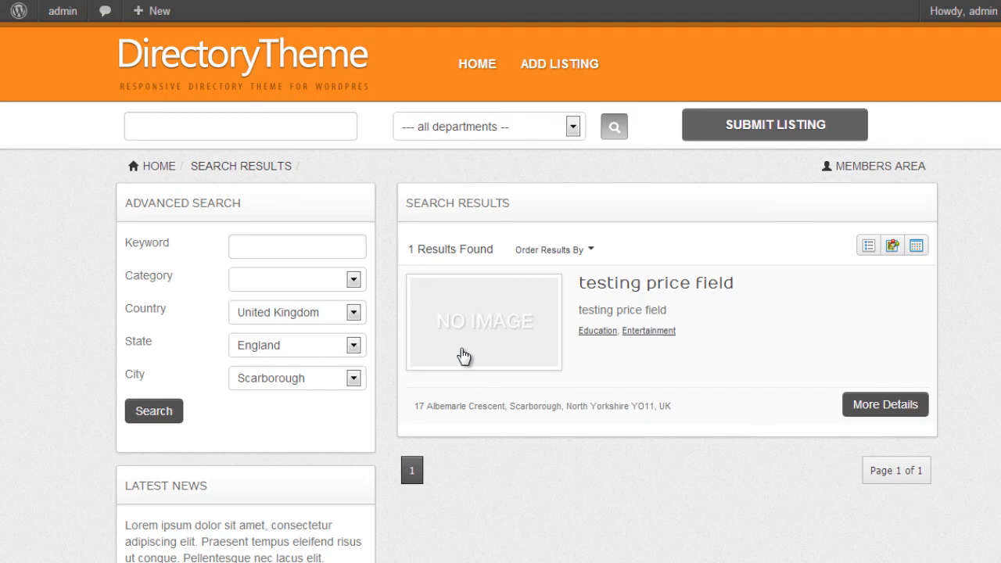
click(885, 404)
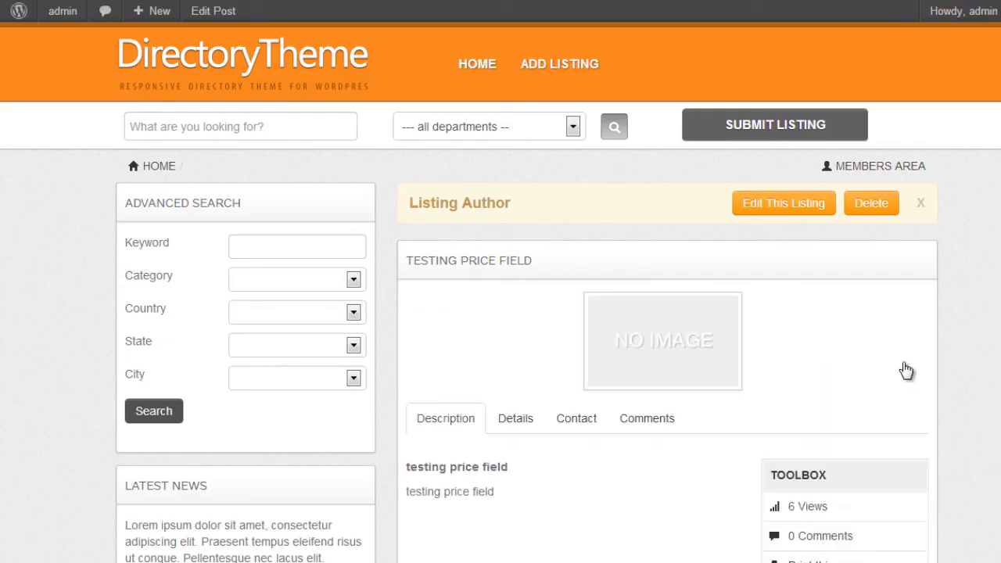
mouse_move(53, 26)
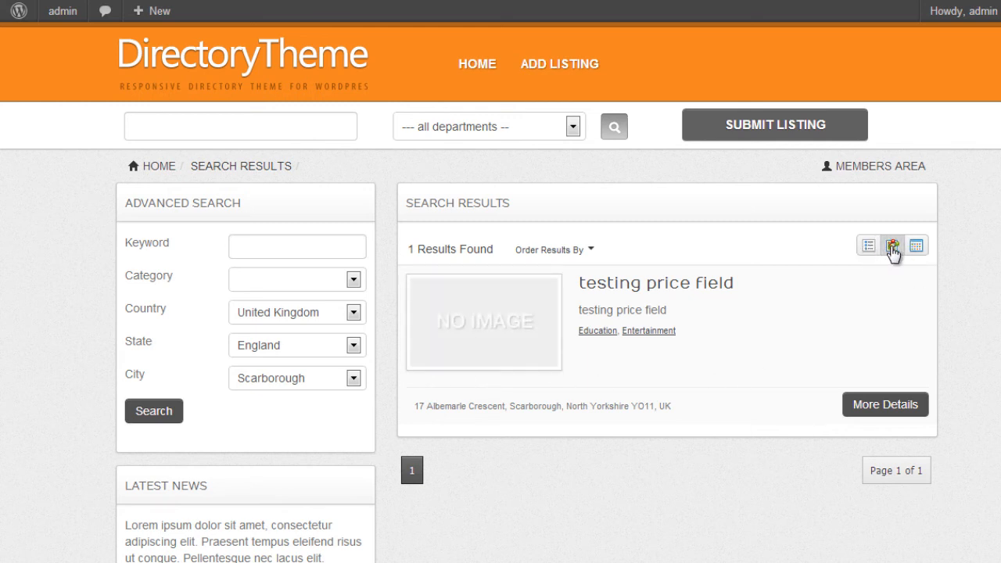
mouse_move(900, 289)
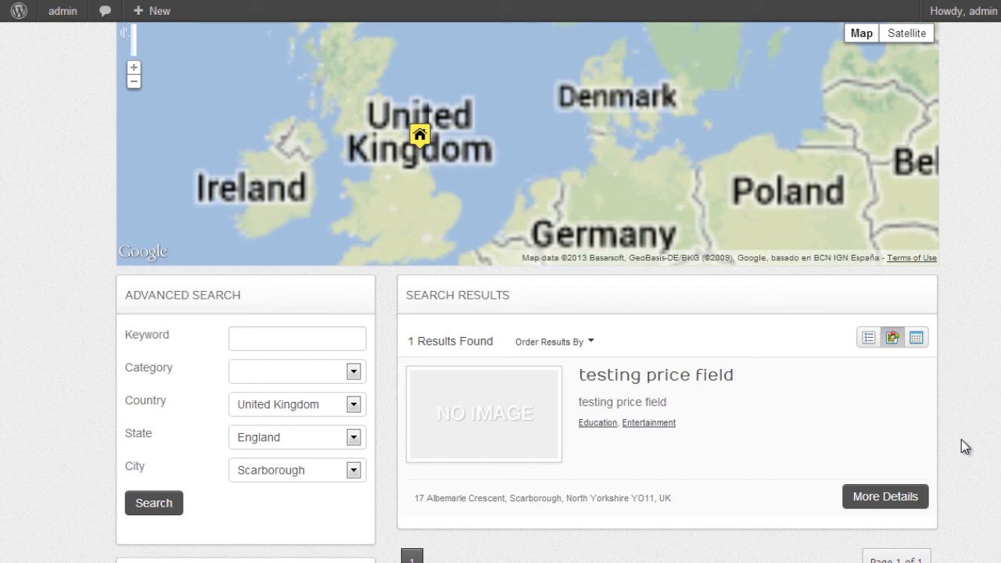
Scroll through the map view showing the Scarborough result
scroll(down, 3)
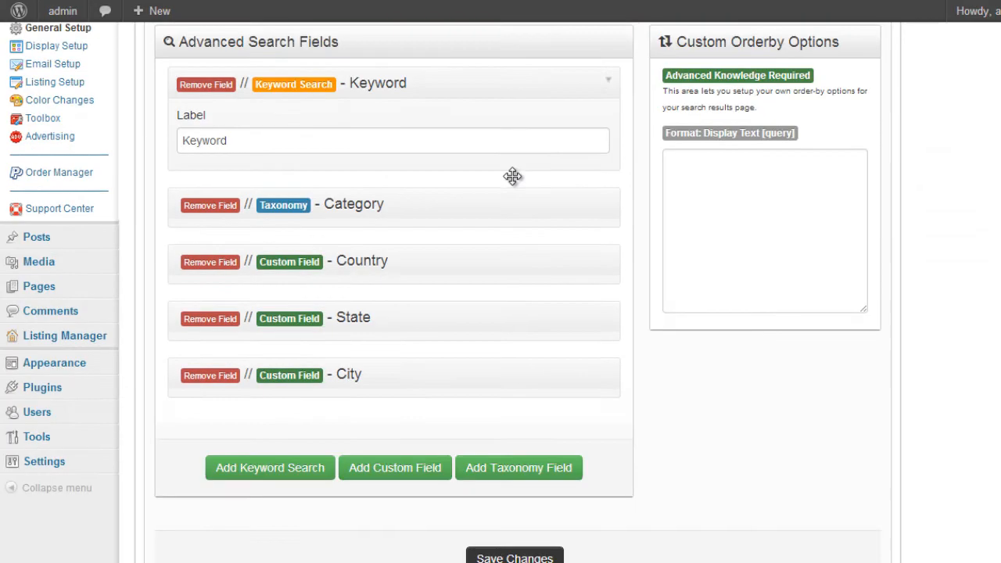
mouse_move(269, 468)
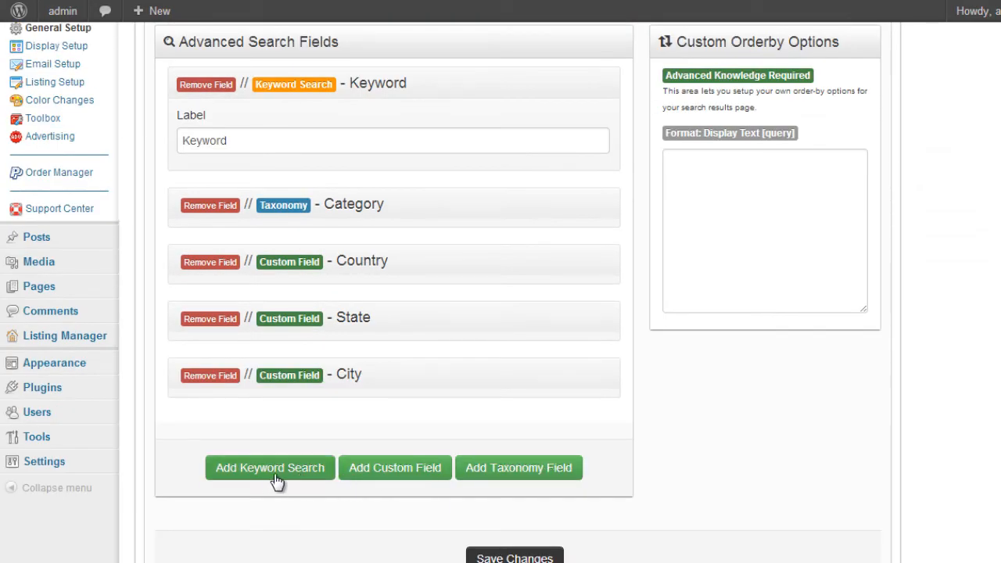
Add a Zip/Postcode (blah!) field using [WLT] Zip/Postcode Search and save
click(394, 468)
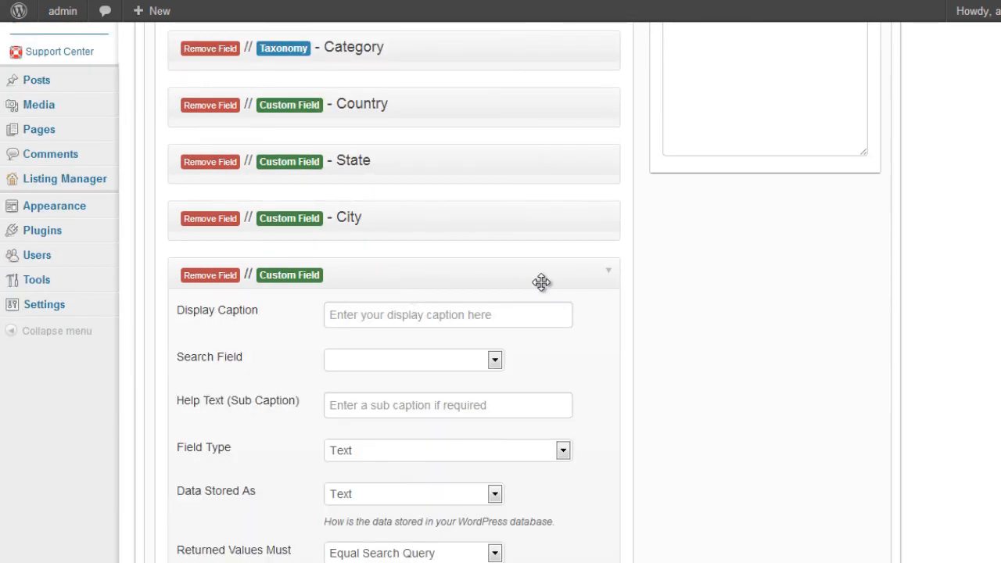
text(Zip)
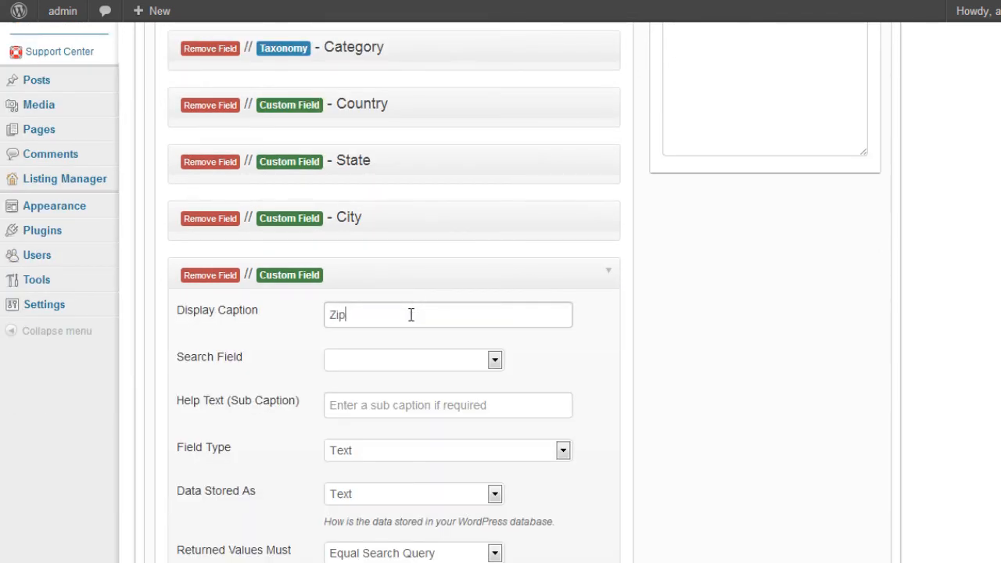
text(/Post)
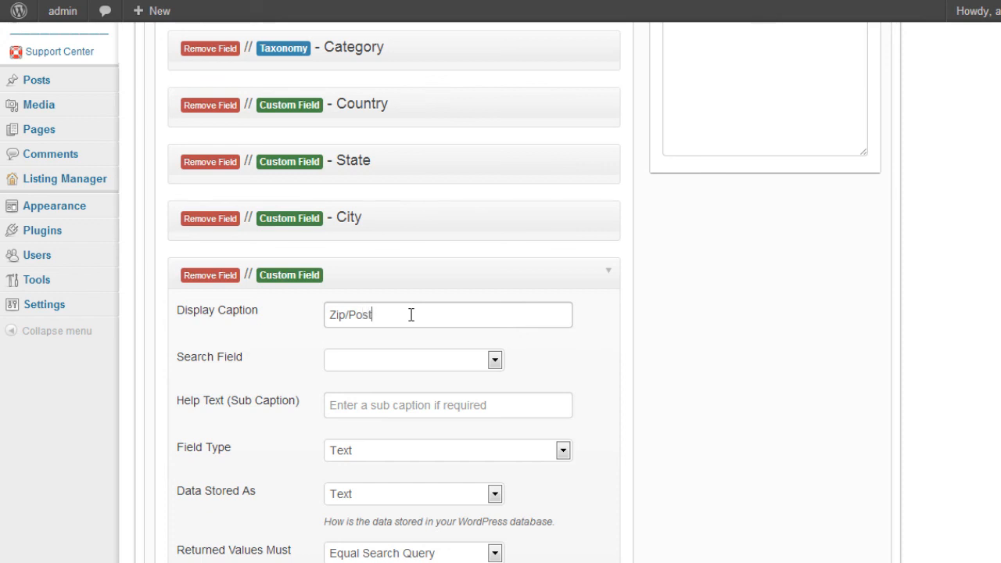
text(code (blah!)
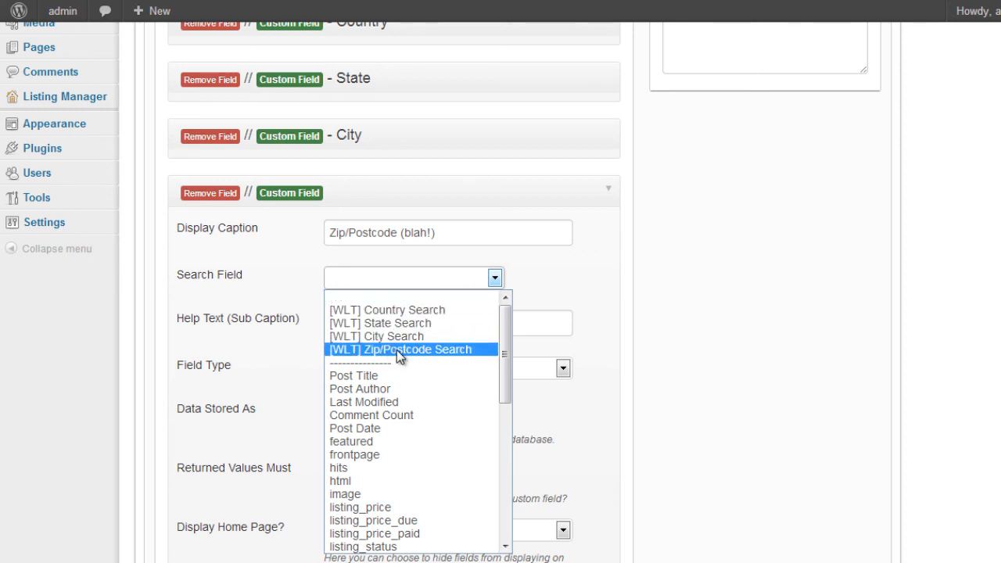
click(400, 351)
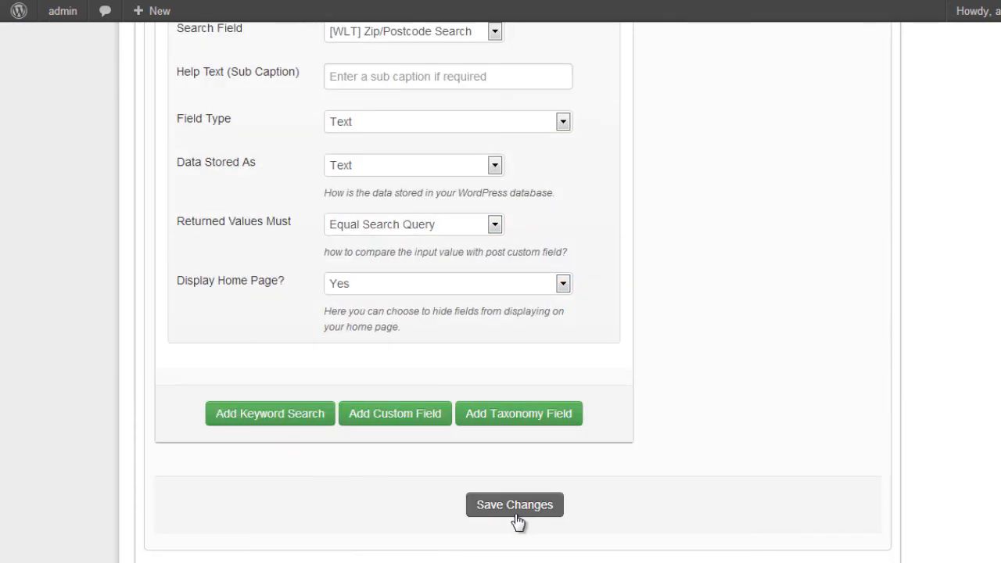
click(514, 503)
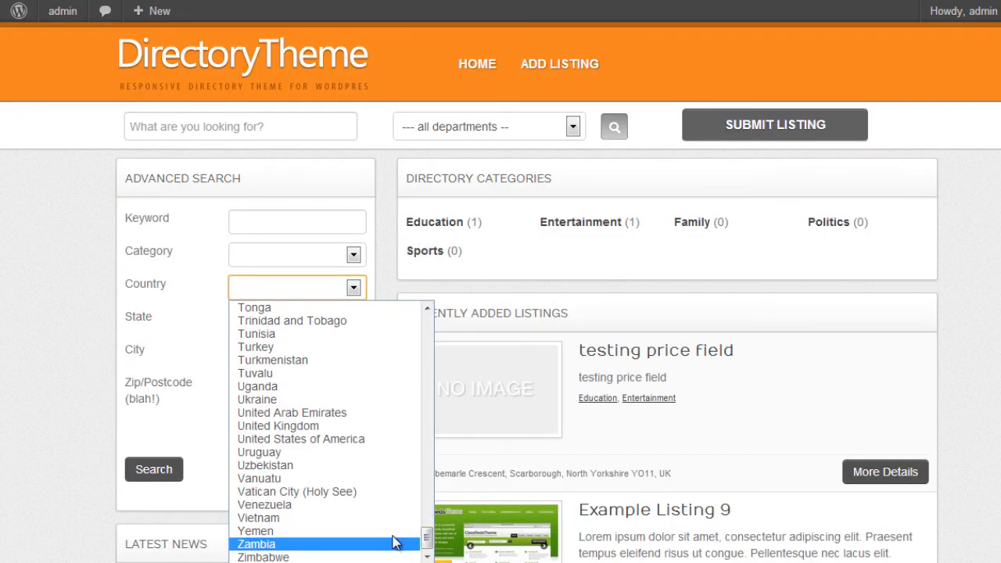
Choose United Kingdom, England and Scarborough in the front-end search form
click(279, 426)
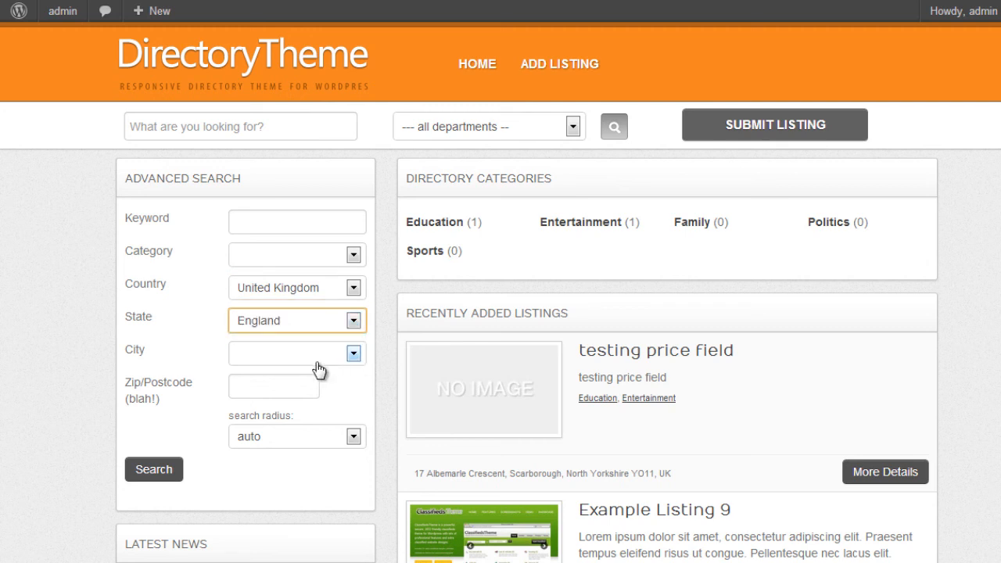
click(297, 354)
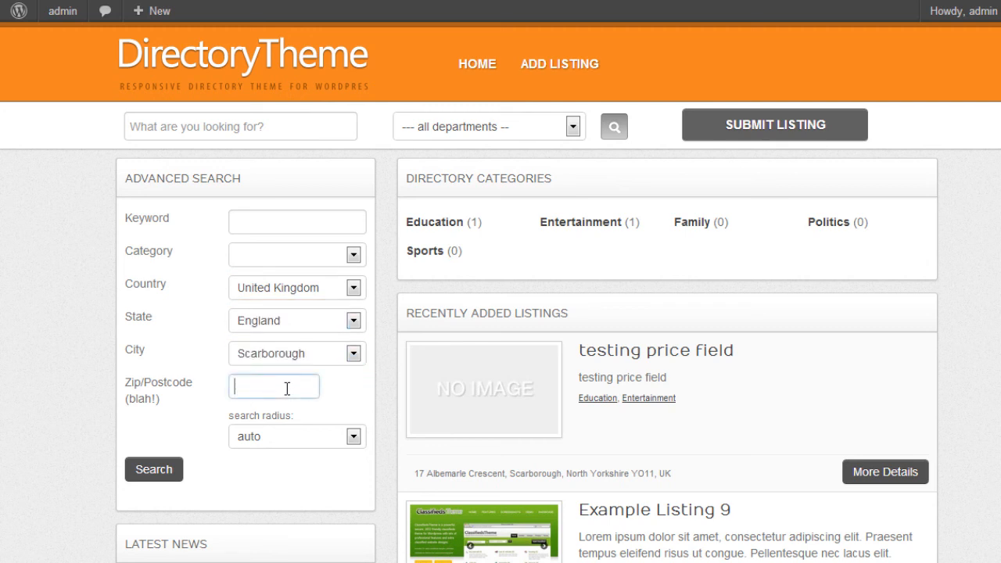
click(297, 436)
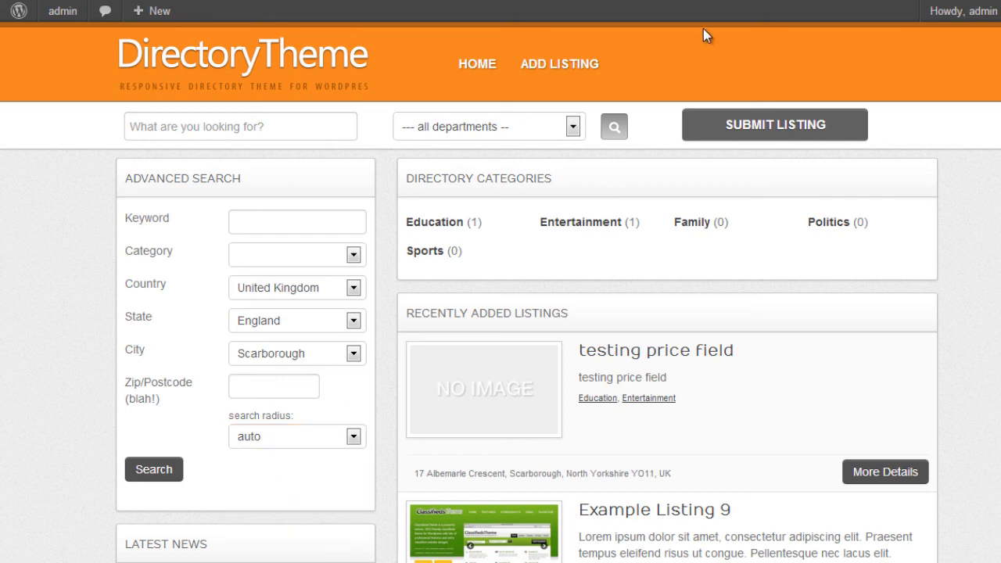
scroll(down, 3)
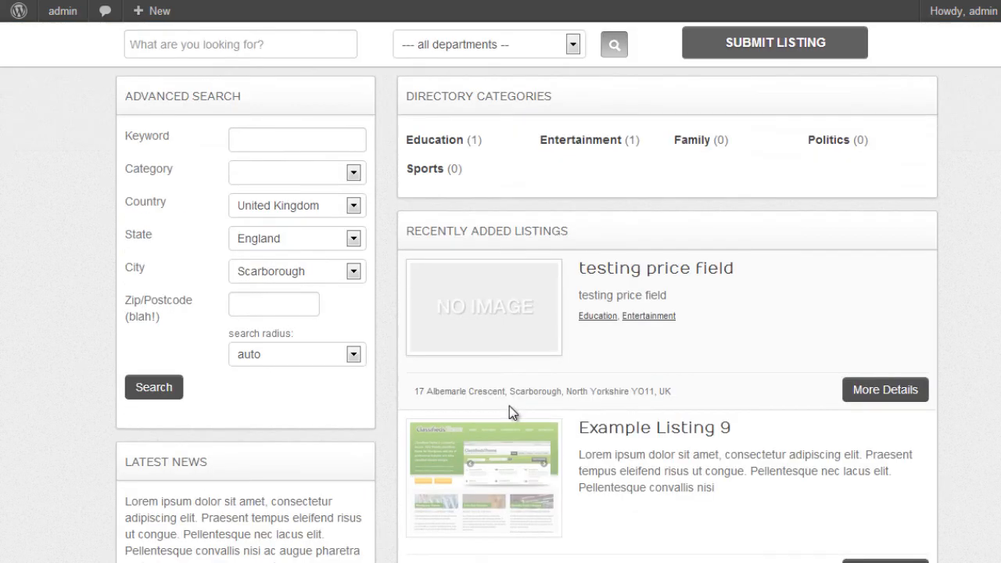
click(273, 304)
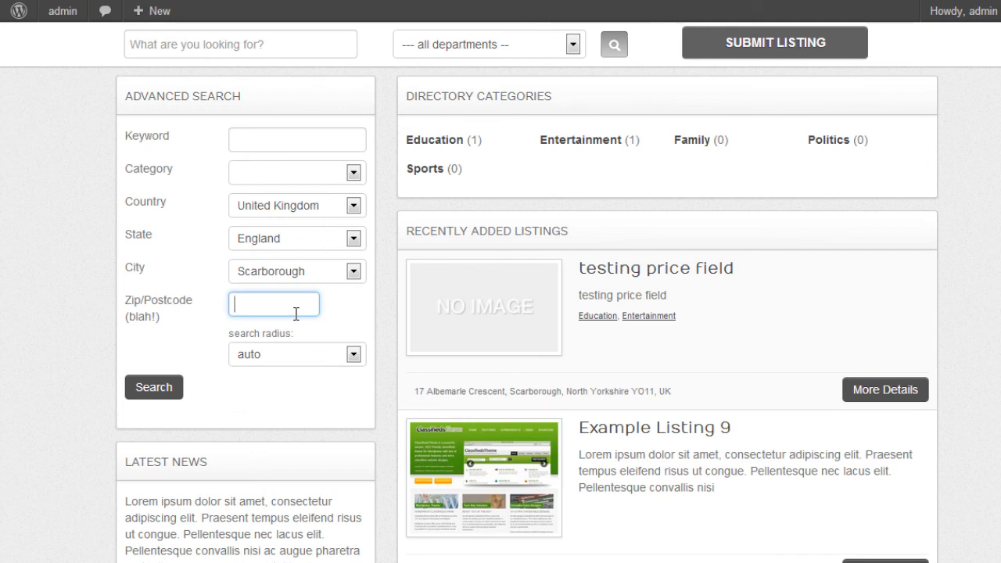
Search for postcode YO11UK, returning the single 'testing price field' listing
text(YO11)
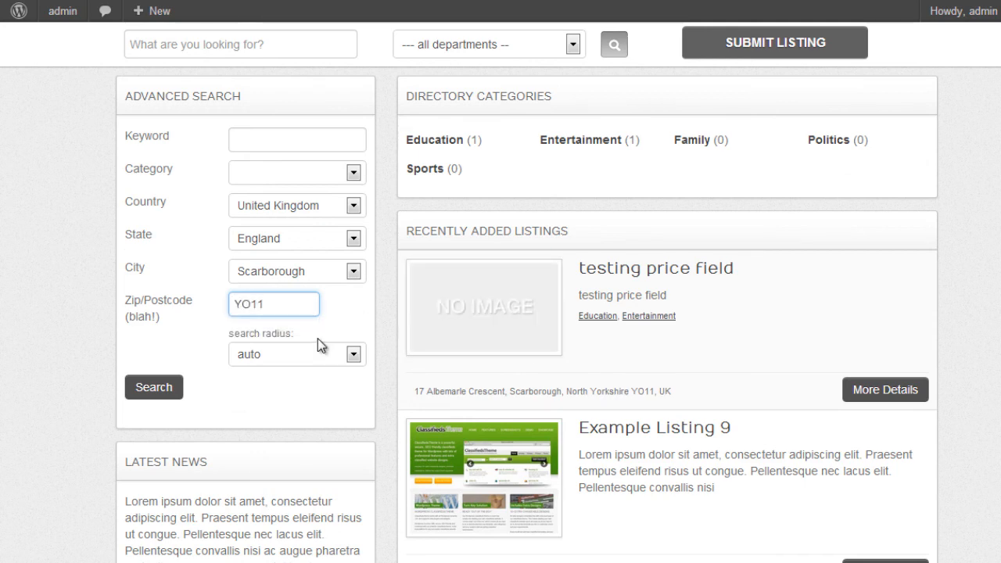
text(UK)
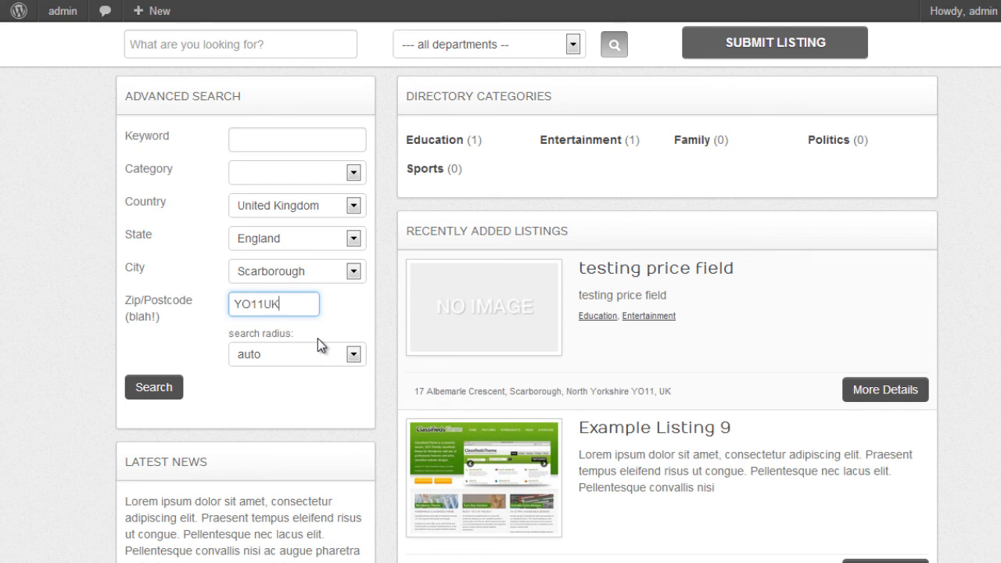
click(153, 386)
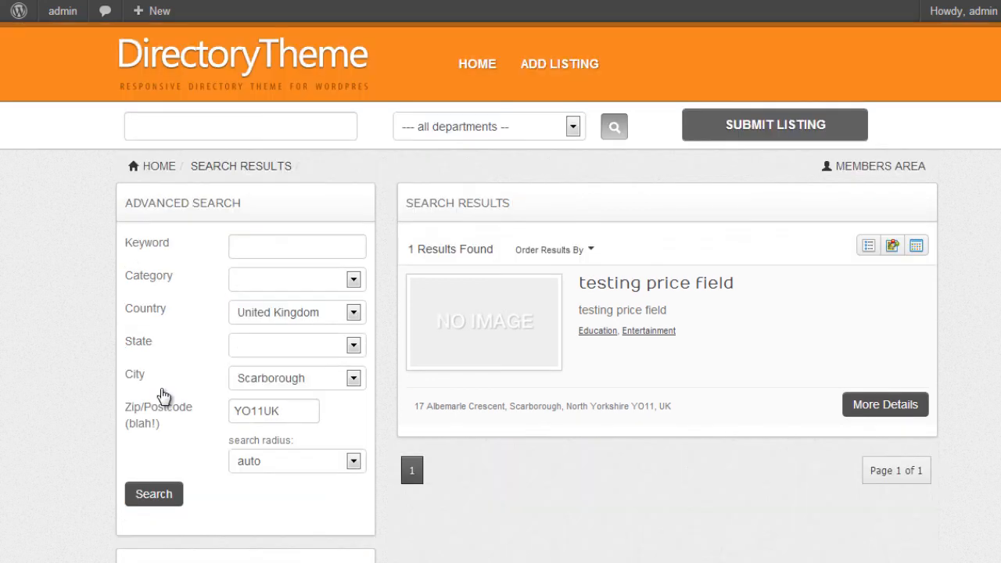
click(297, 346)
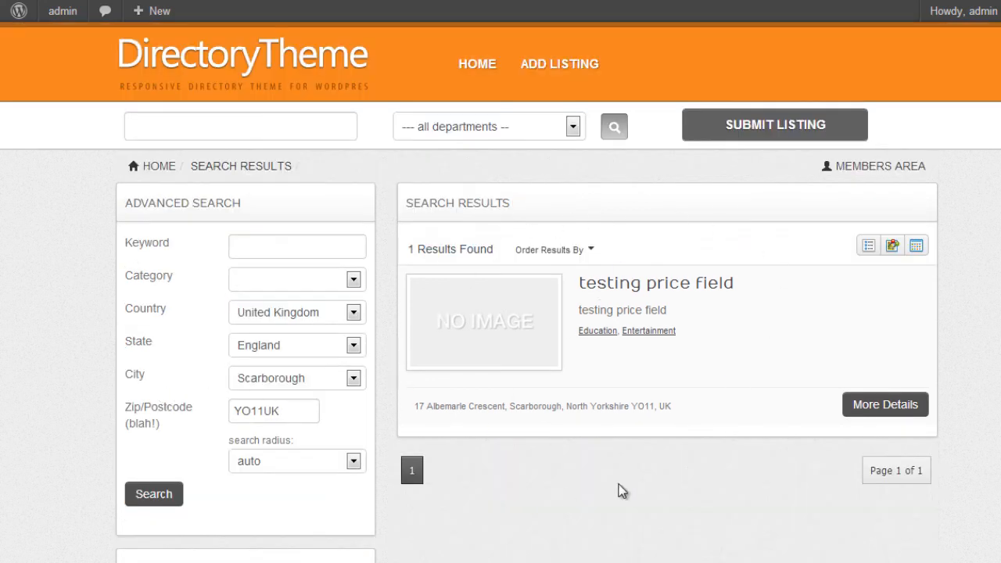
scroll(down, 3)
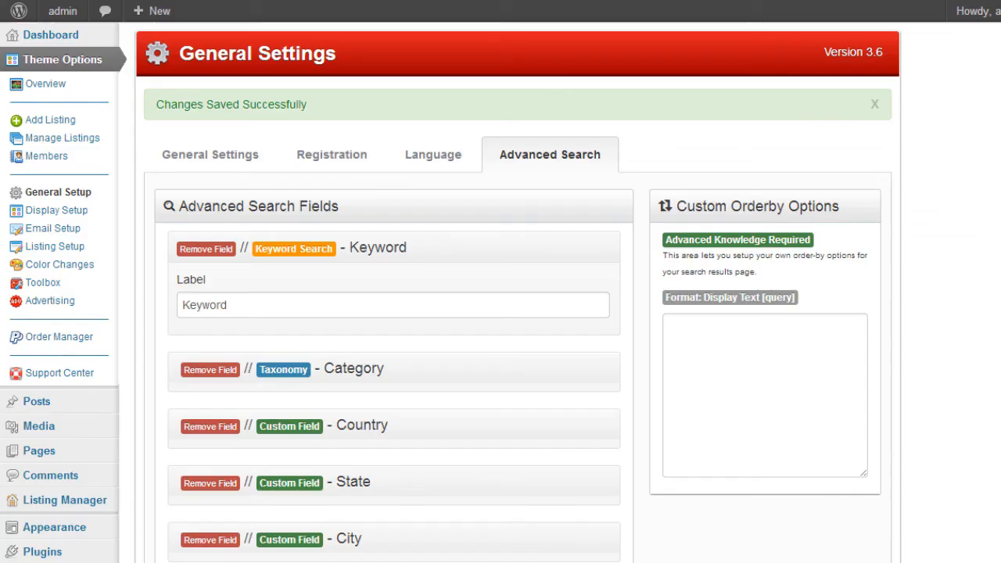
Scroll the Advanced Search settings to reveal the field list including Zip/Postcode (blah!)
scroll(down, 3)
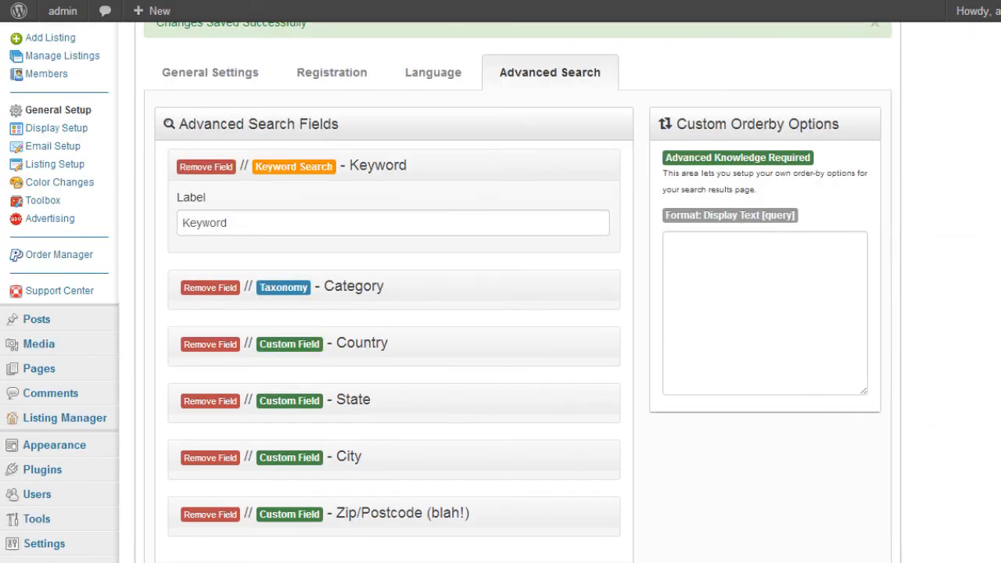